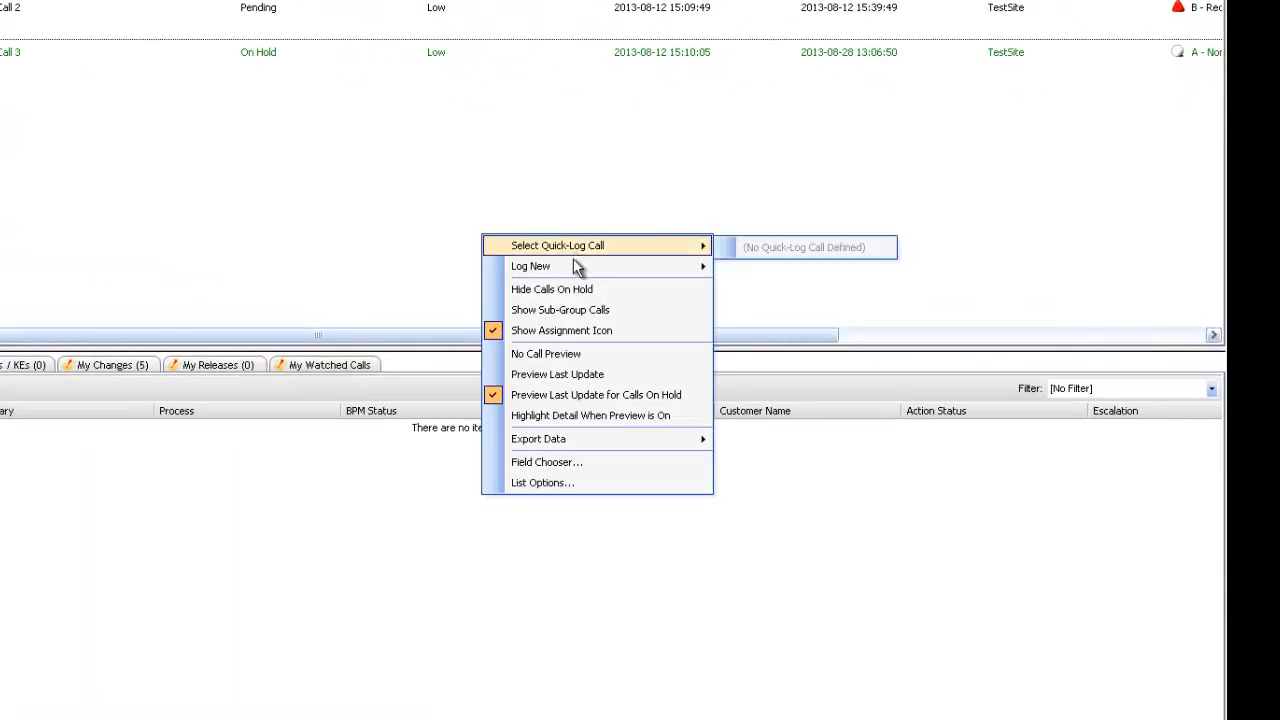
mouse_move(600, 266)
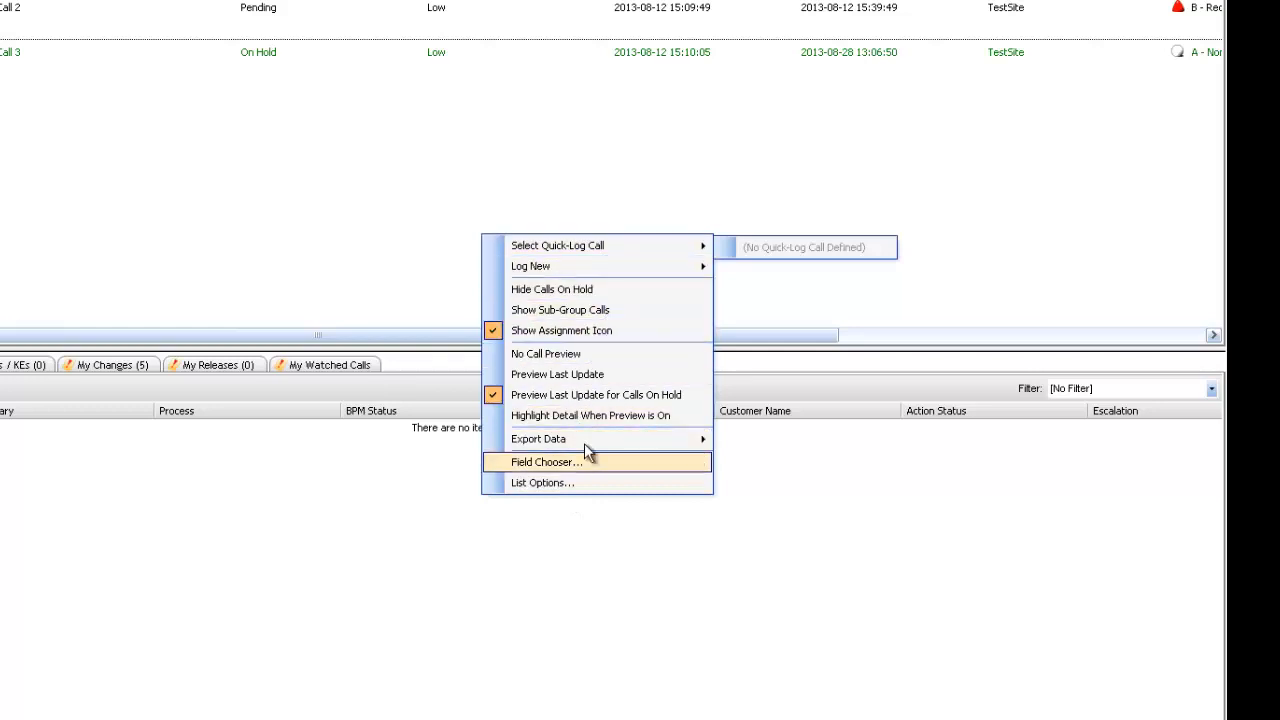
mouse_move(600, 374)
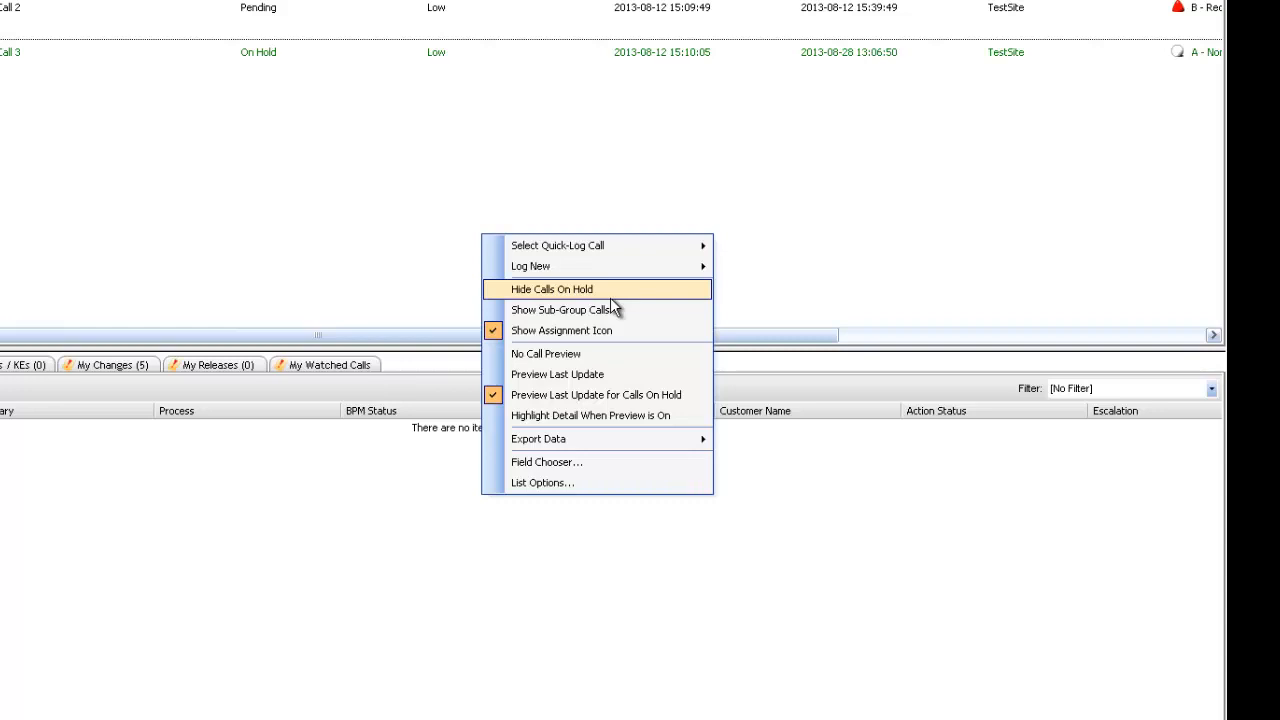
mouse_move(190, 184)
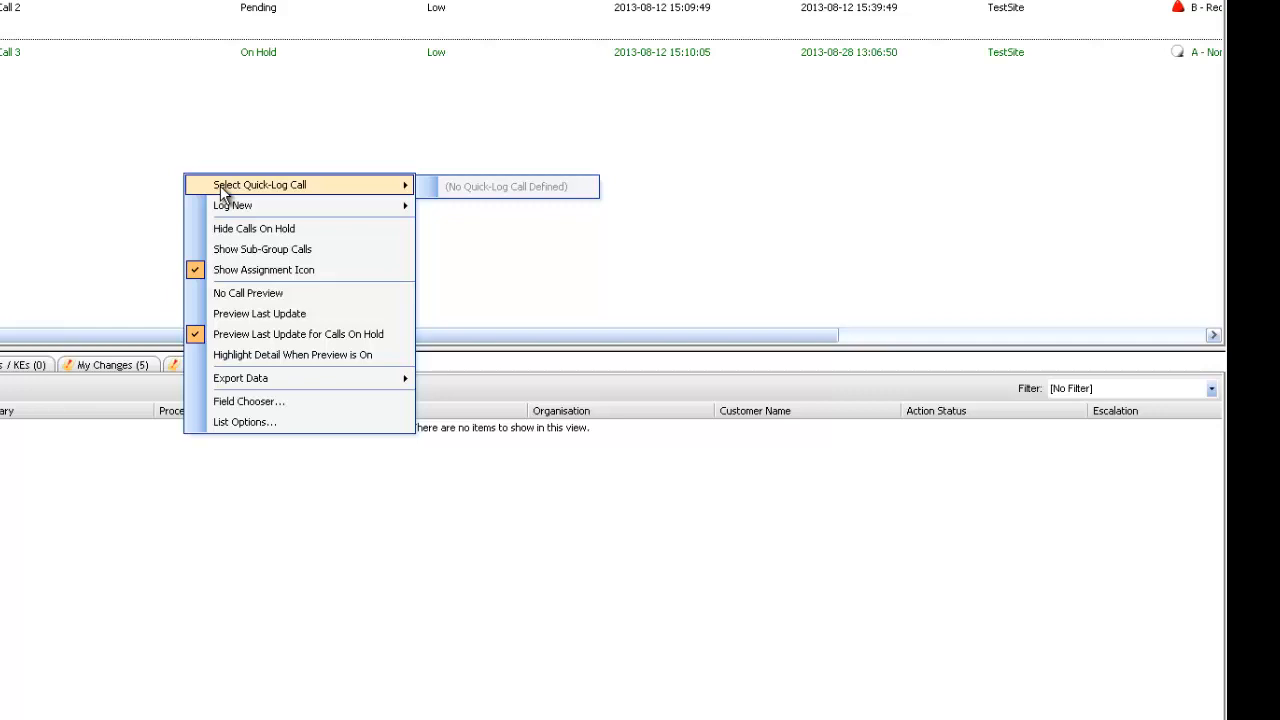
mouse_move(232, 204)
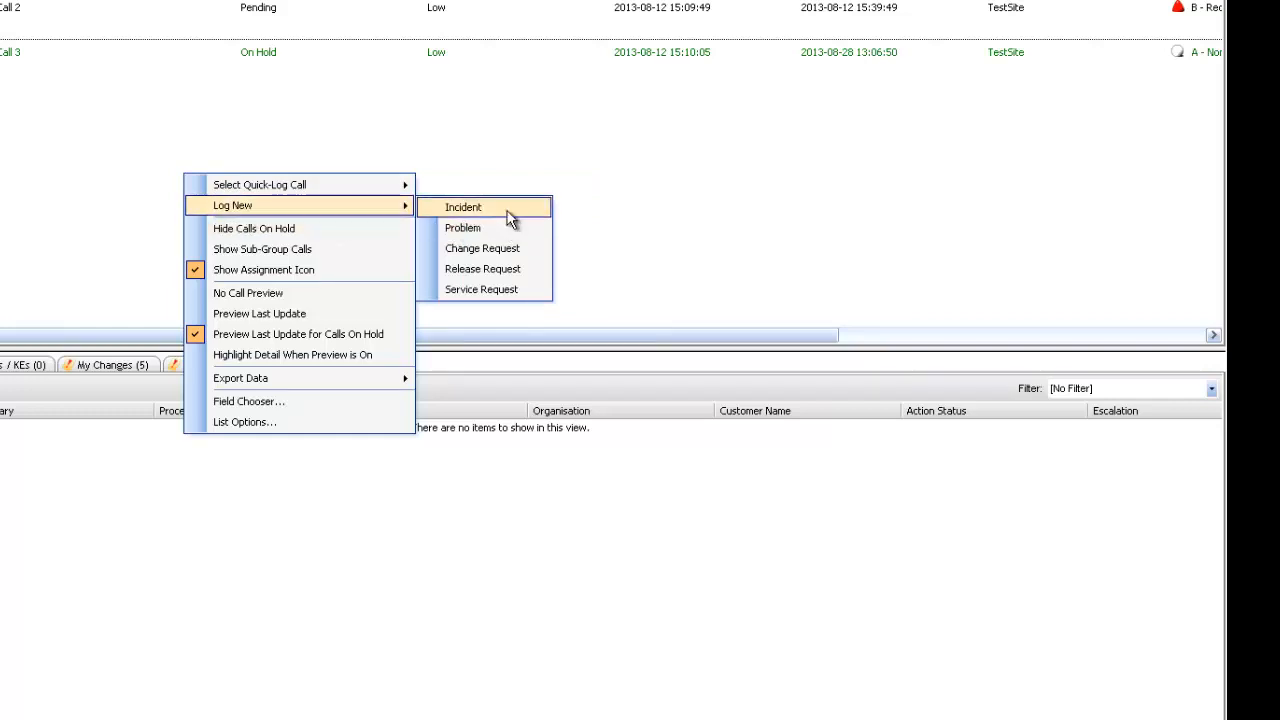
mouse_move(480, 288)
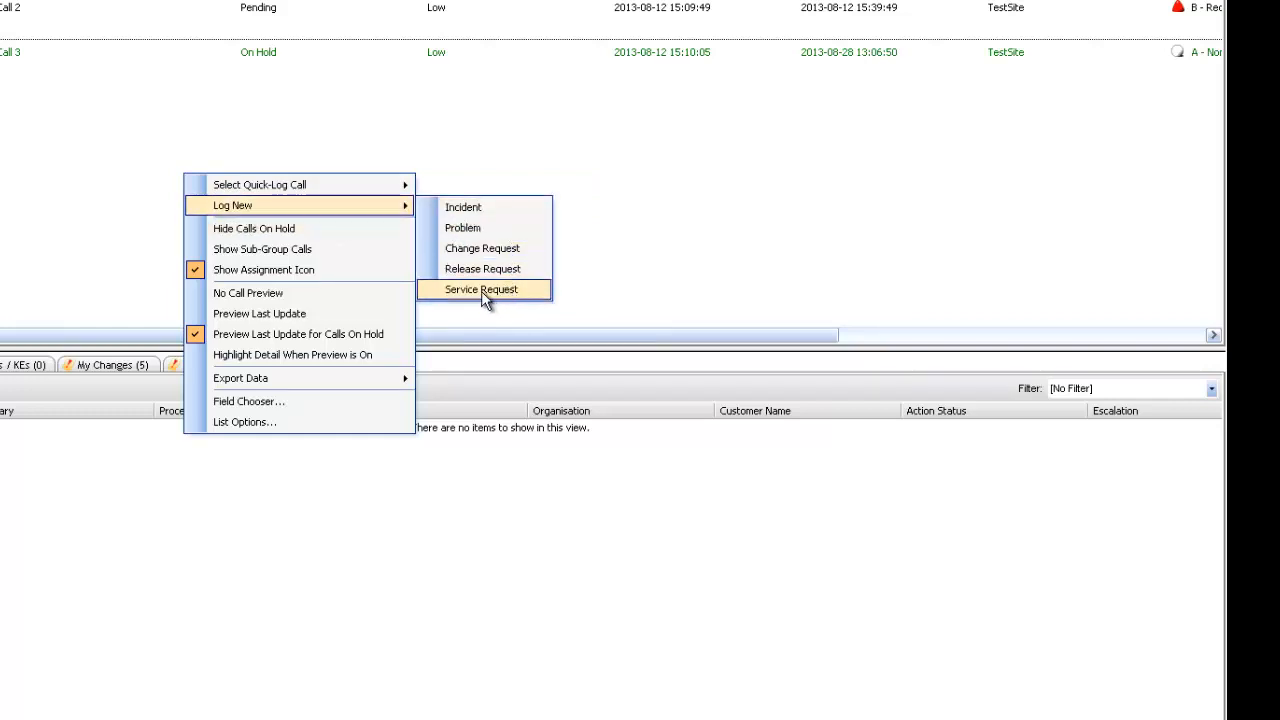
mouse_move(462, 206)
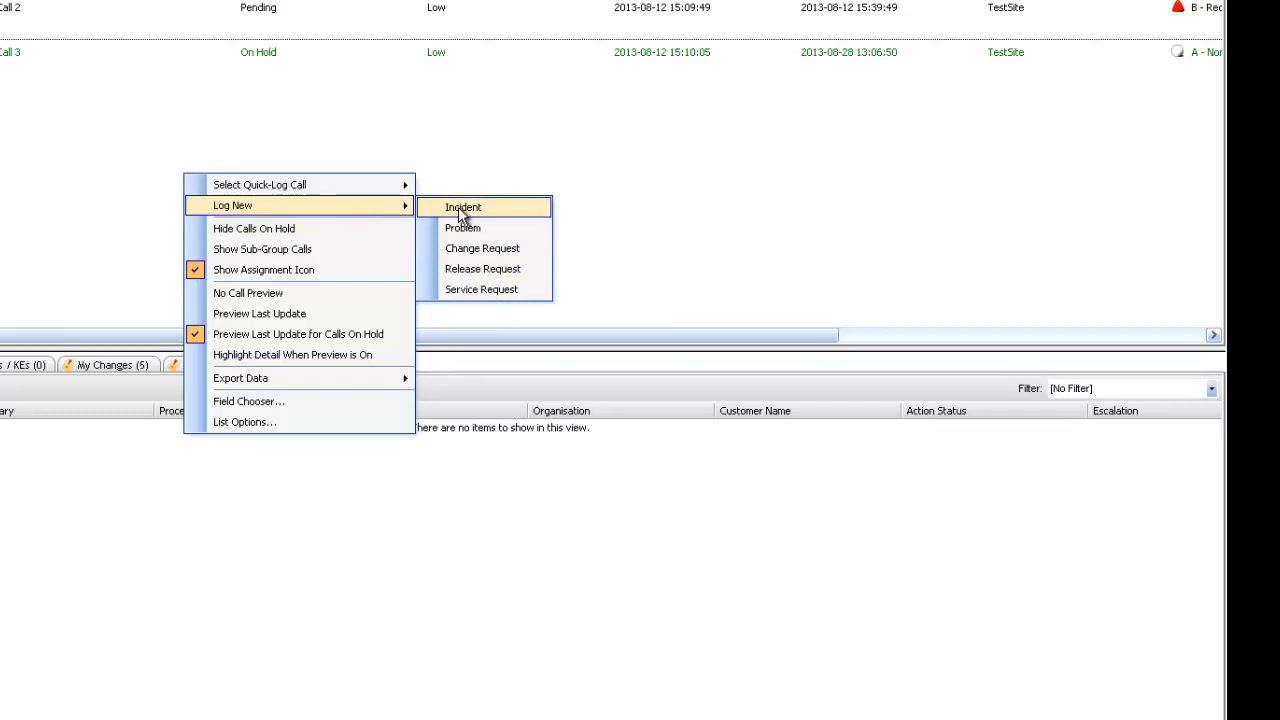
mouse_move(464, 222)
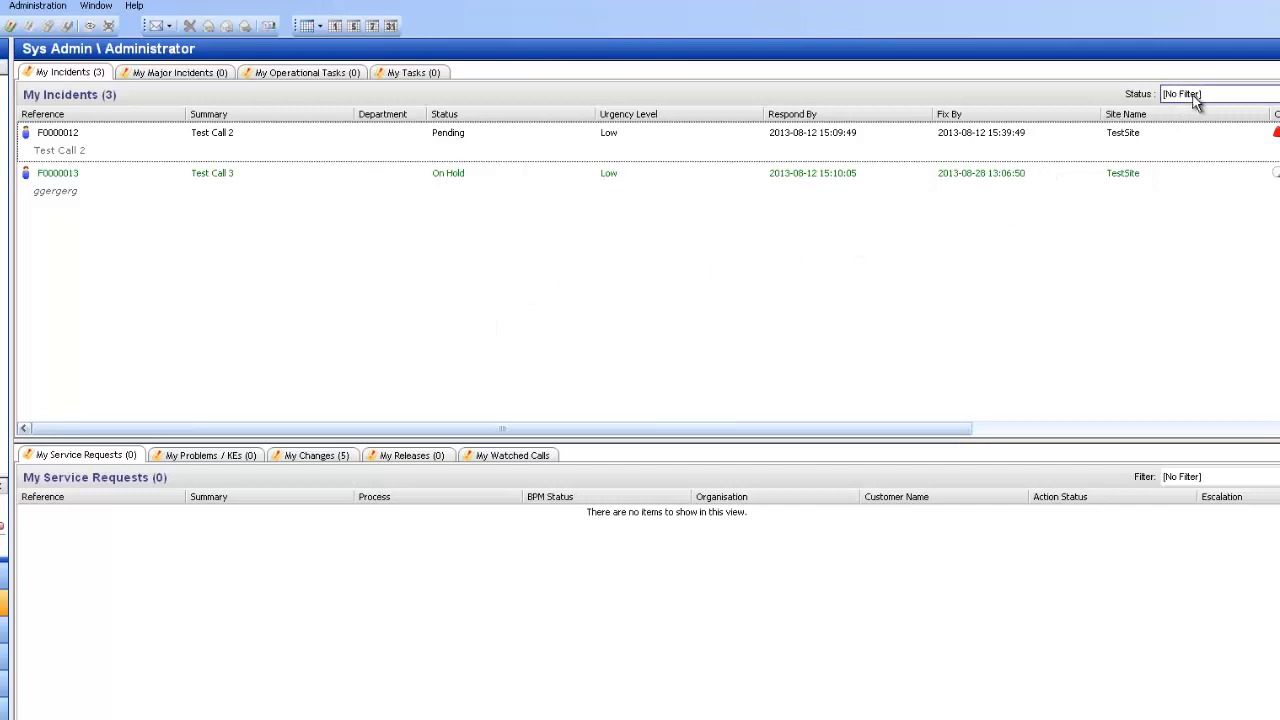
mouse_move(452, 318)
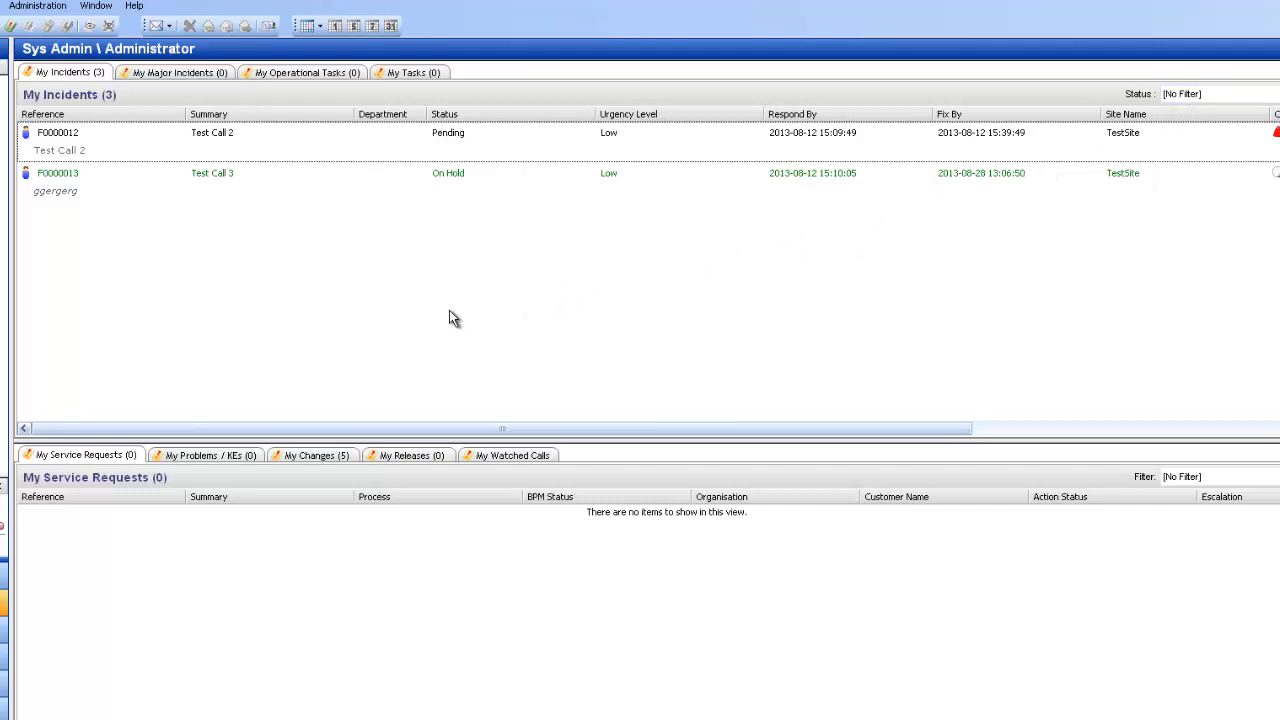
mouse_move(320, 256)
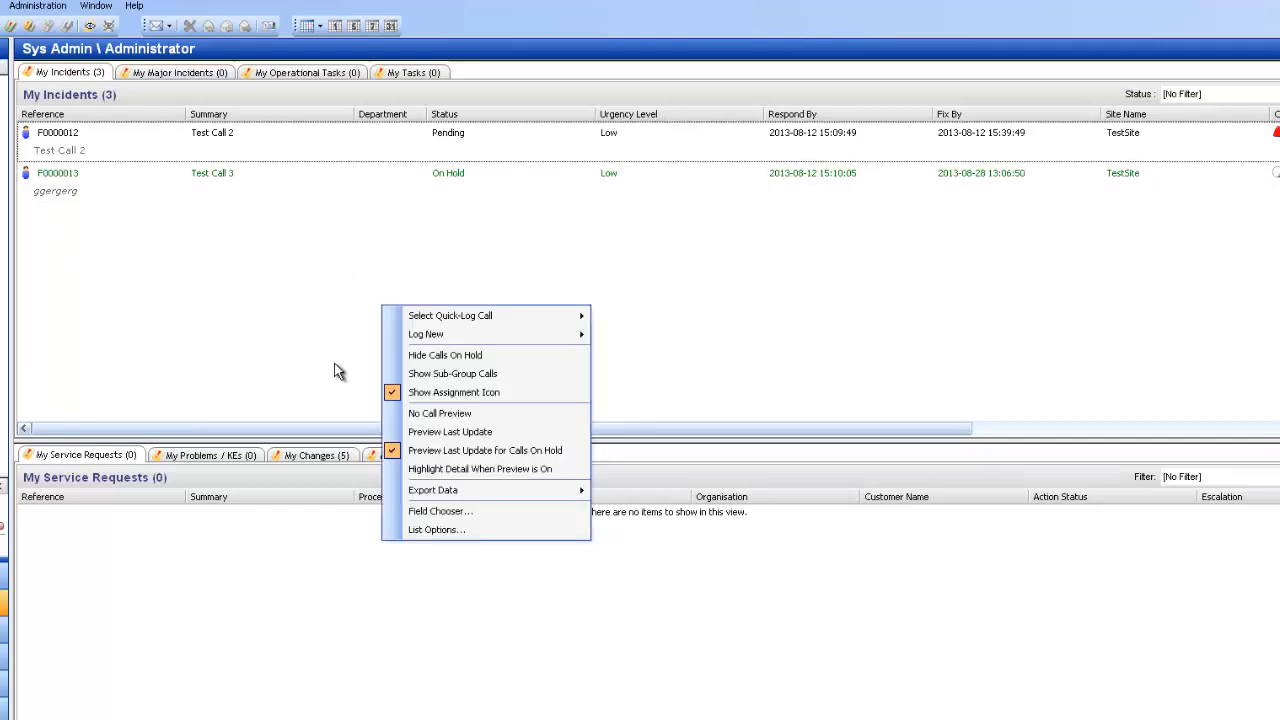
Step: Hide on-hold calls so My Incidents lists only the pending Test Call 2
left_click(444, 356)
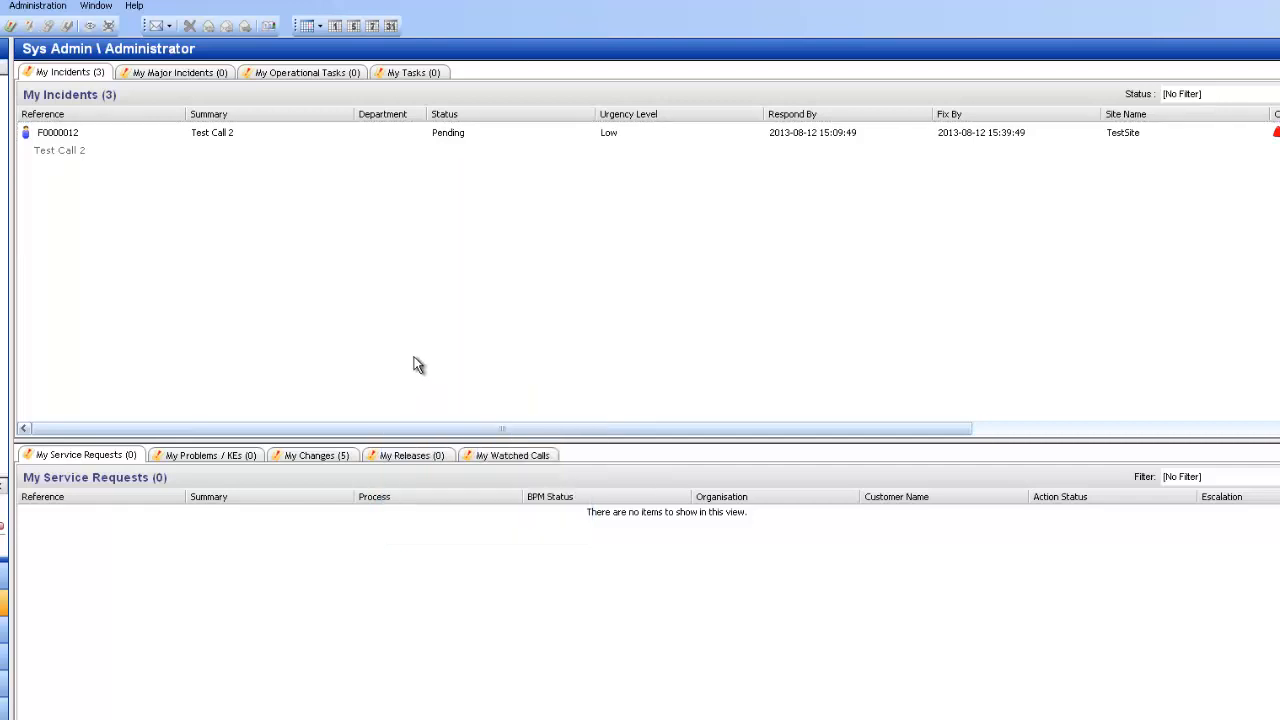
mouse_move(376, 276)
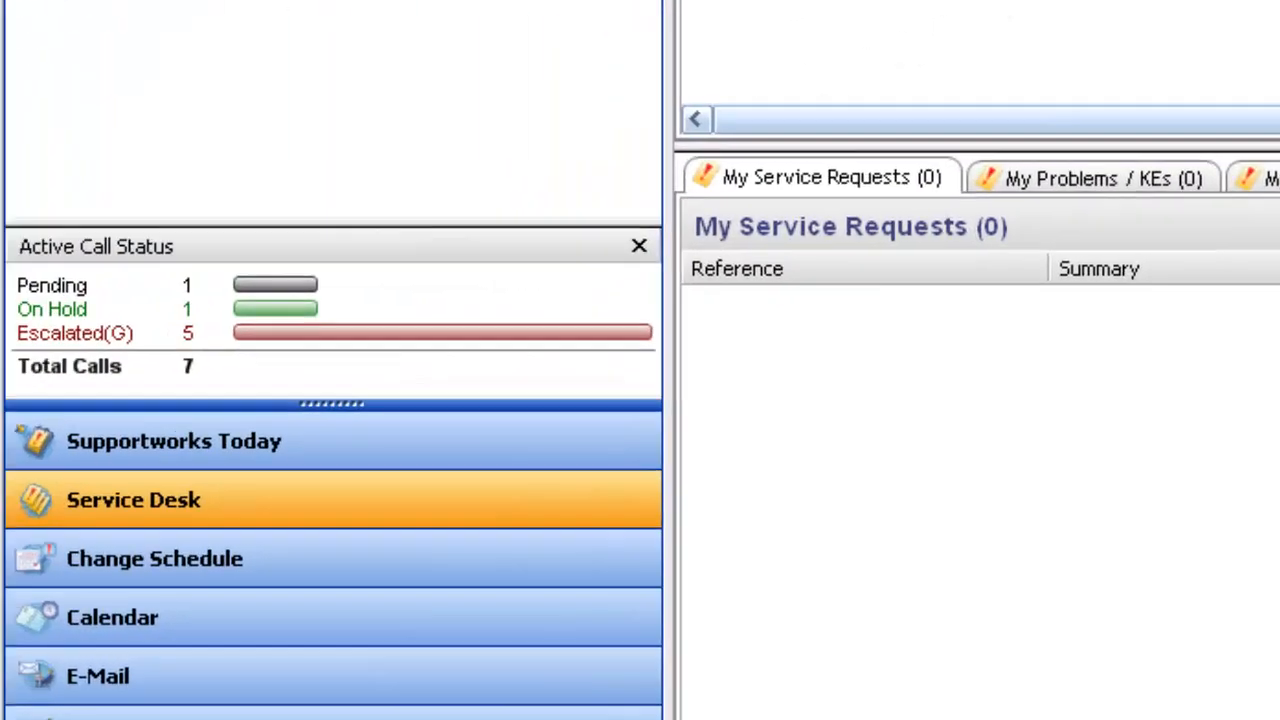
mouse_move(156, 290)
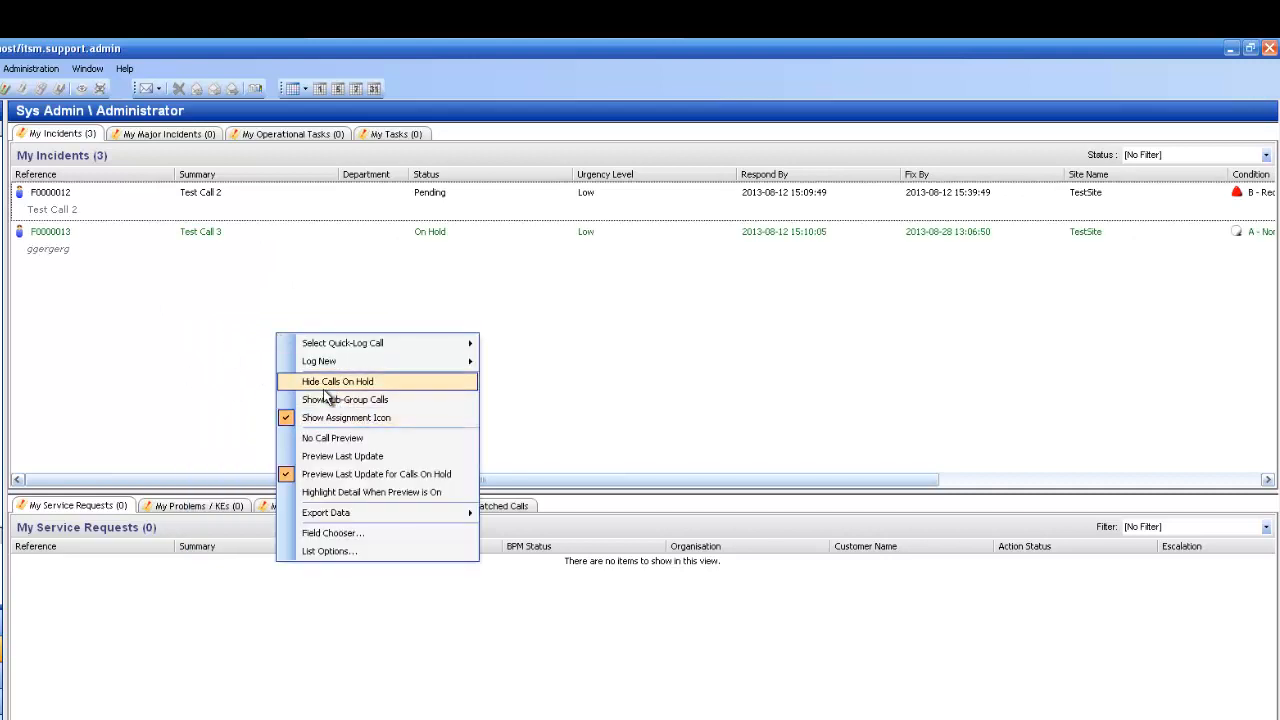
mouse_move(344, 400)
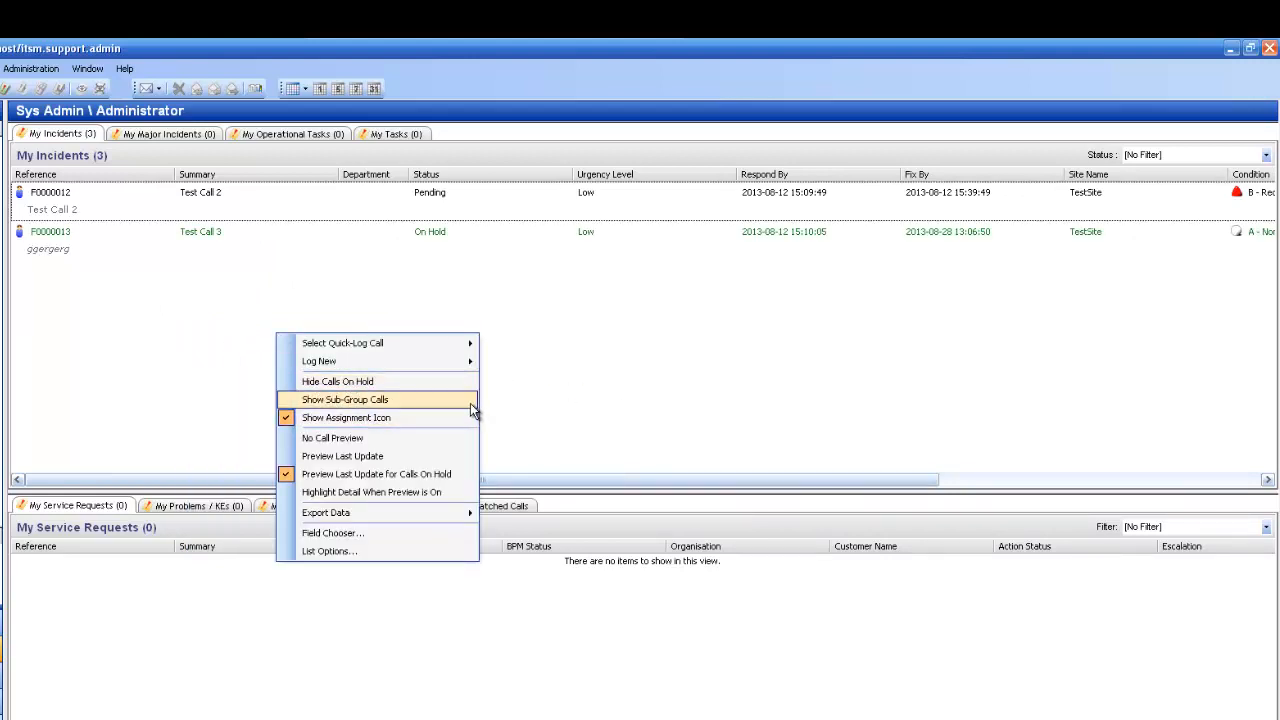
mouse_move(436, 408)
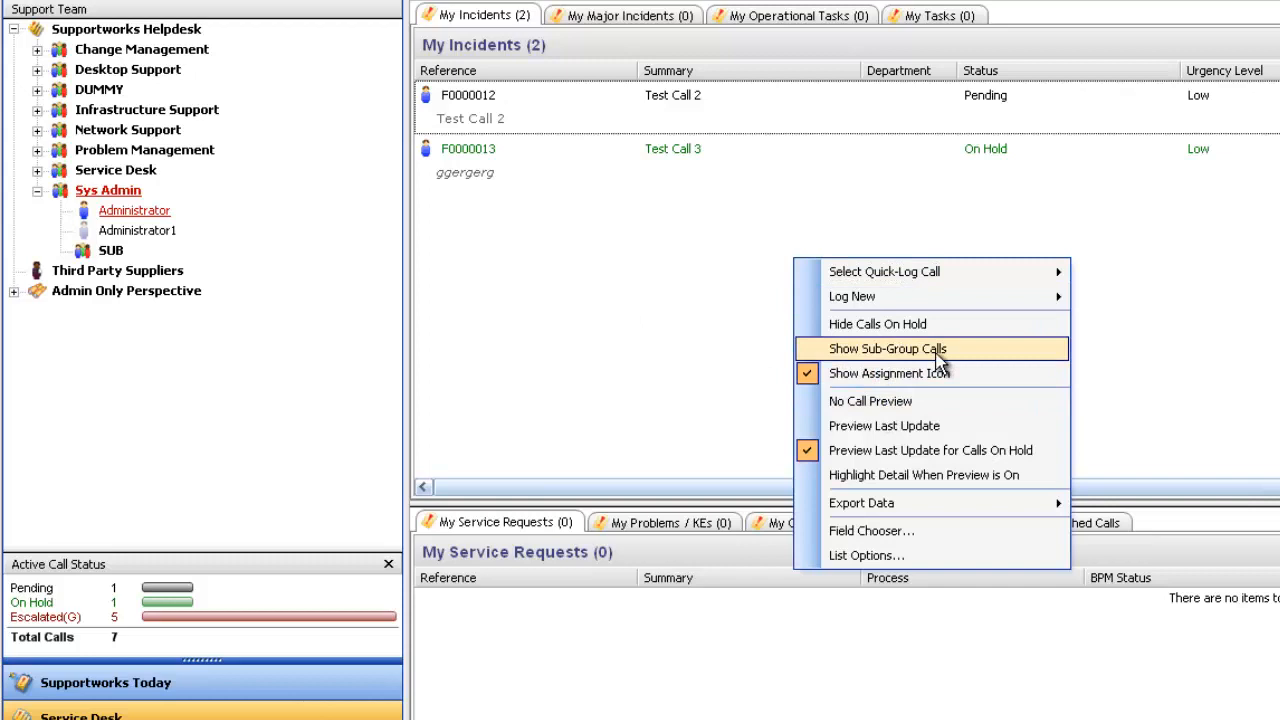
Step: Toggle the Show Sub-Group Calls / assignment icon option in the My Incidents list menu
left_click(888, 348)
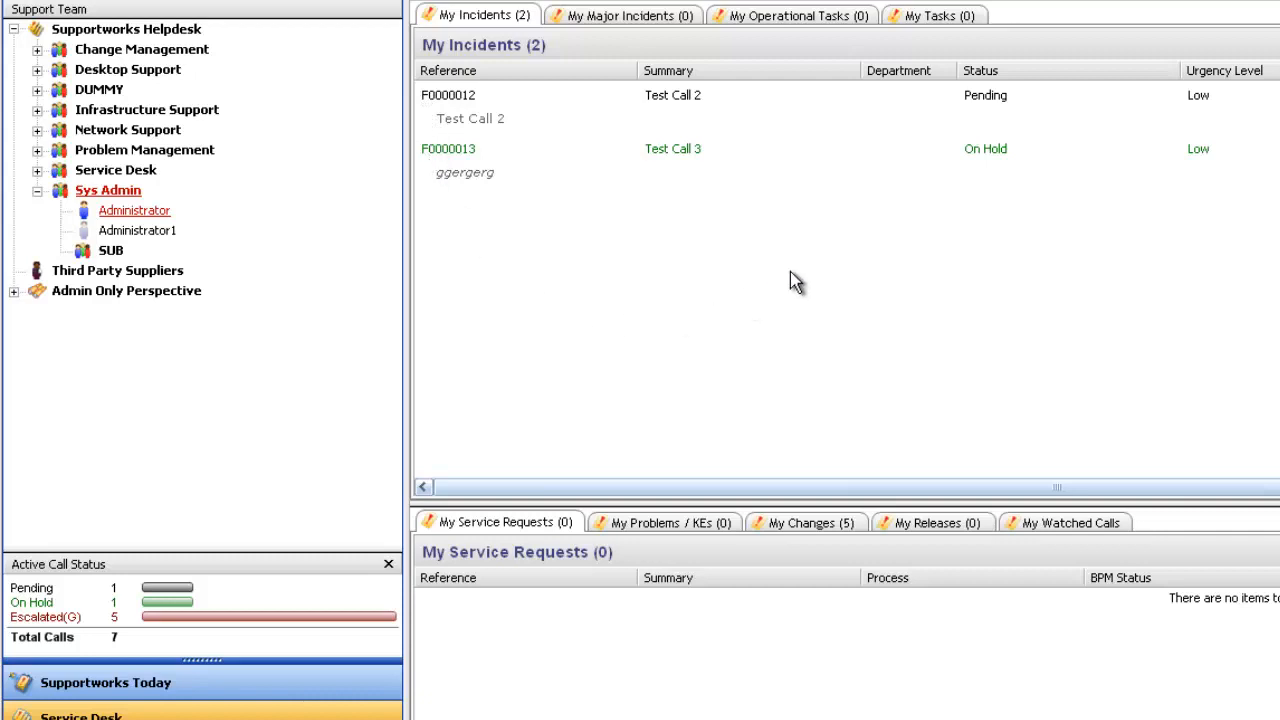
Step: Show assignment icons beside Test Call 2 and Test Call 3 again, then choose No Call Preview
right_click(796, 280)
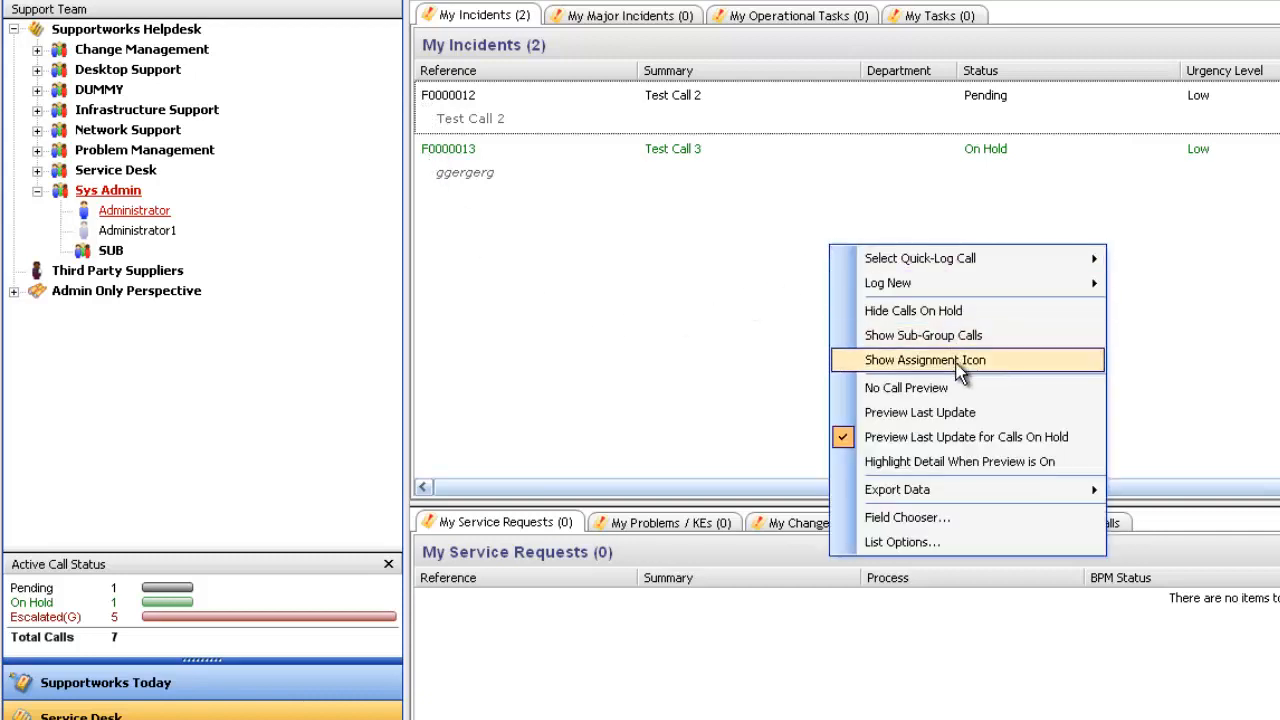
left_click(924, 360)
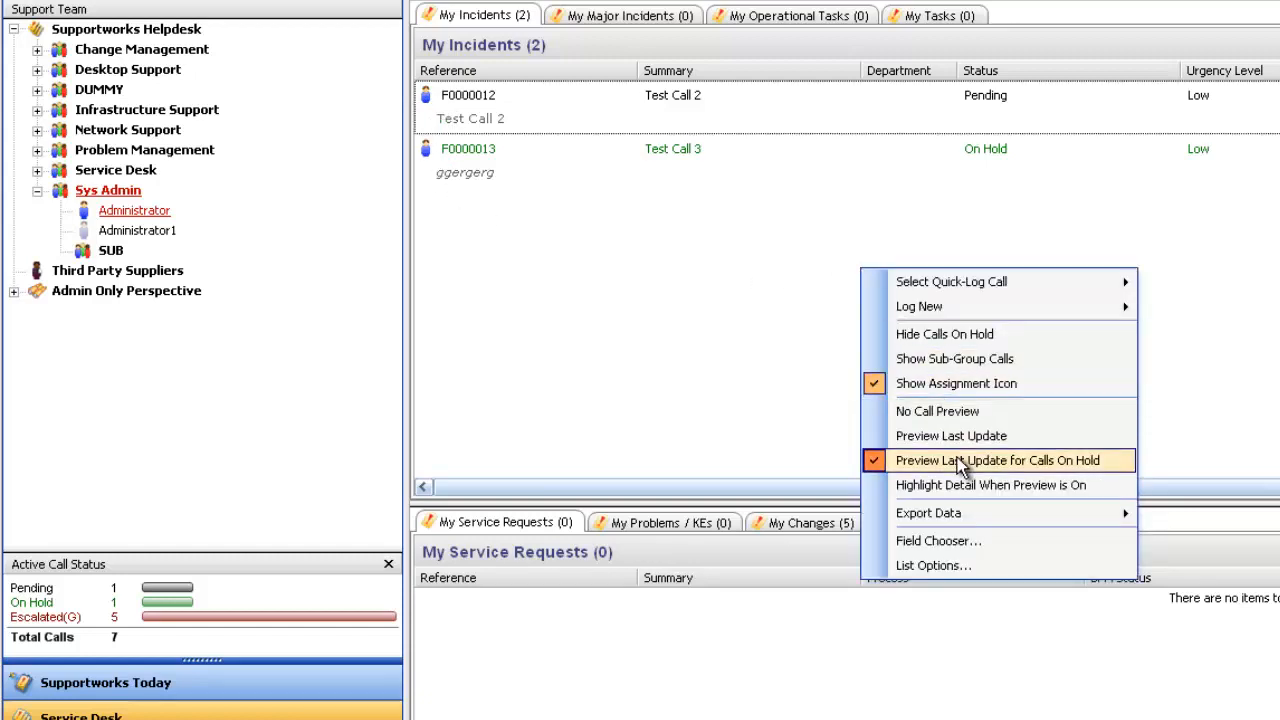
mouse_move(936, 412)
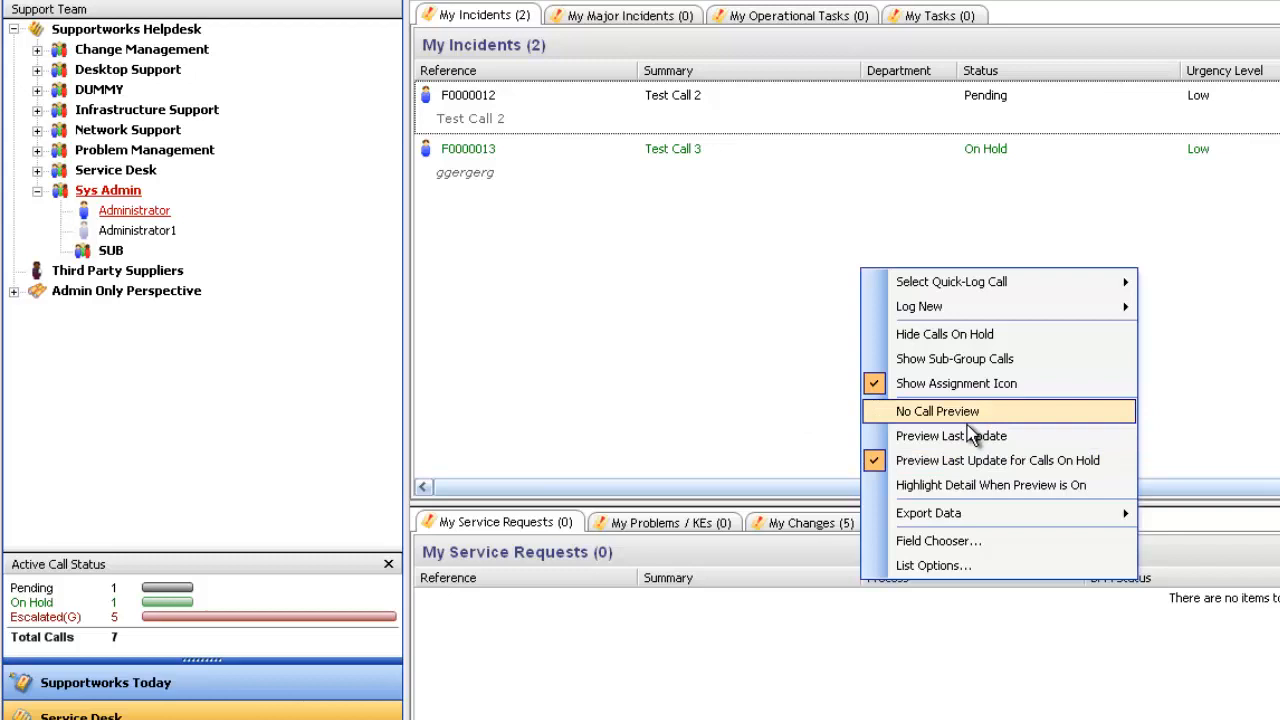
left_click(936, 412)
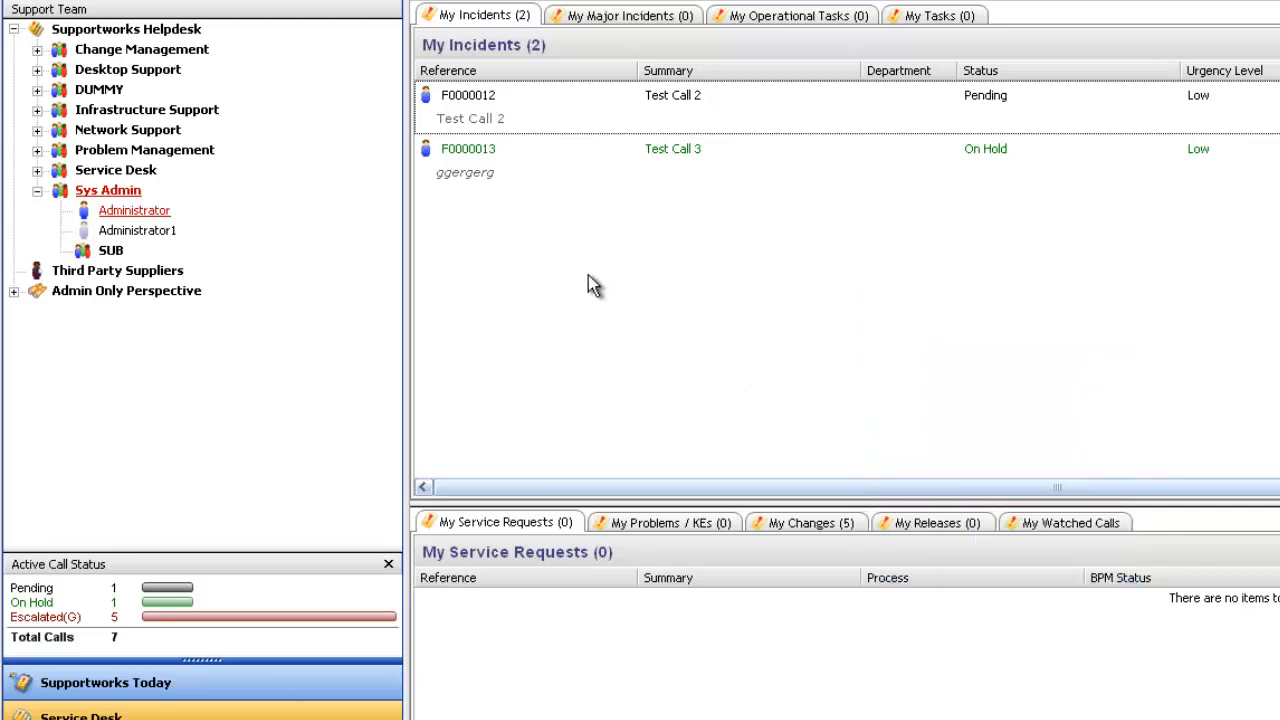
mouse_move(504, 238)
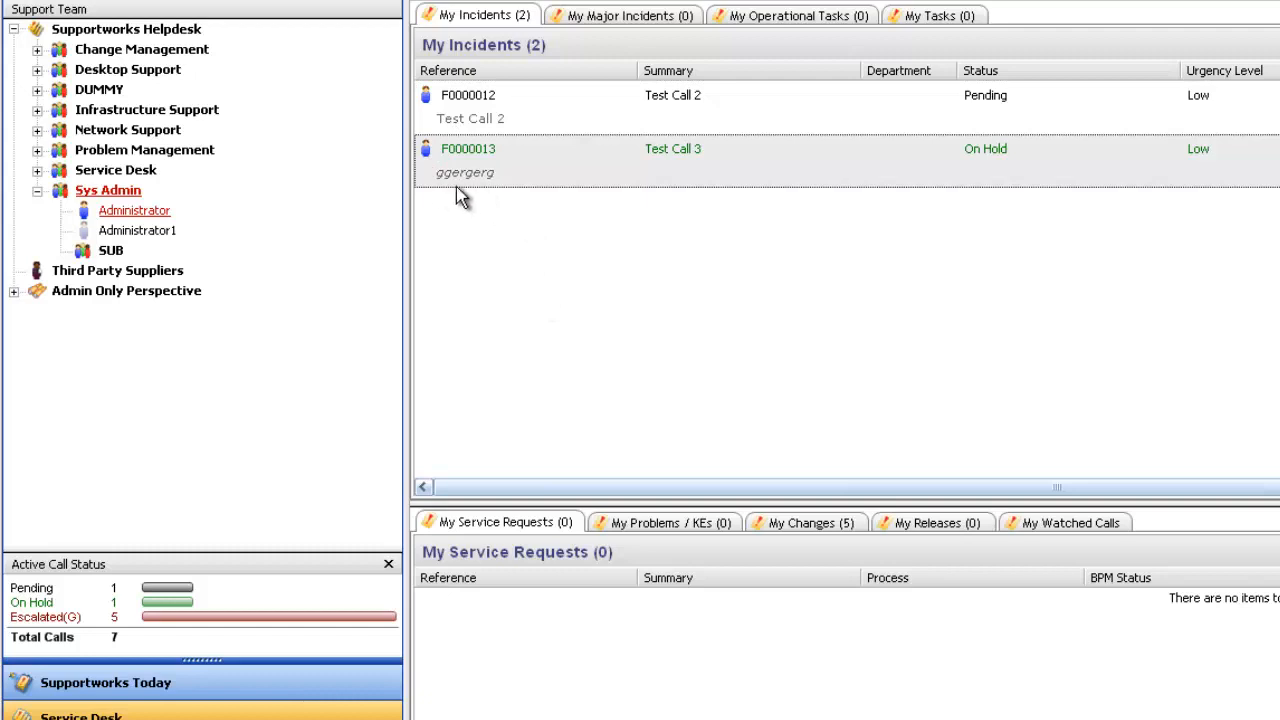
mouse_move(800, 300)
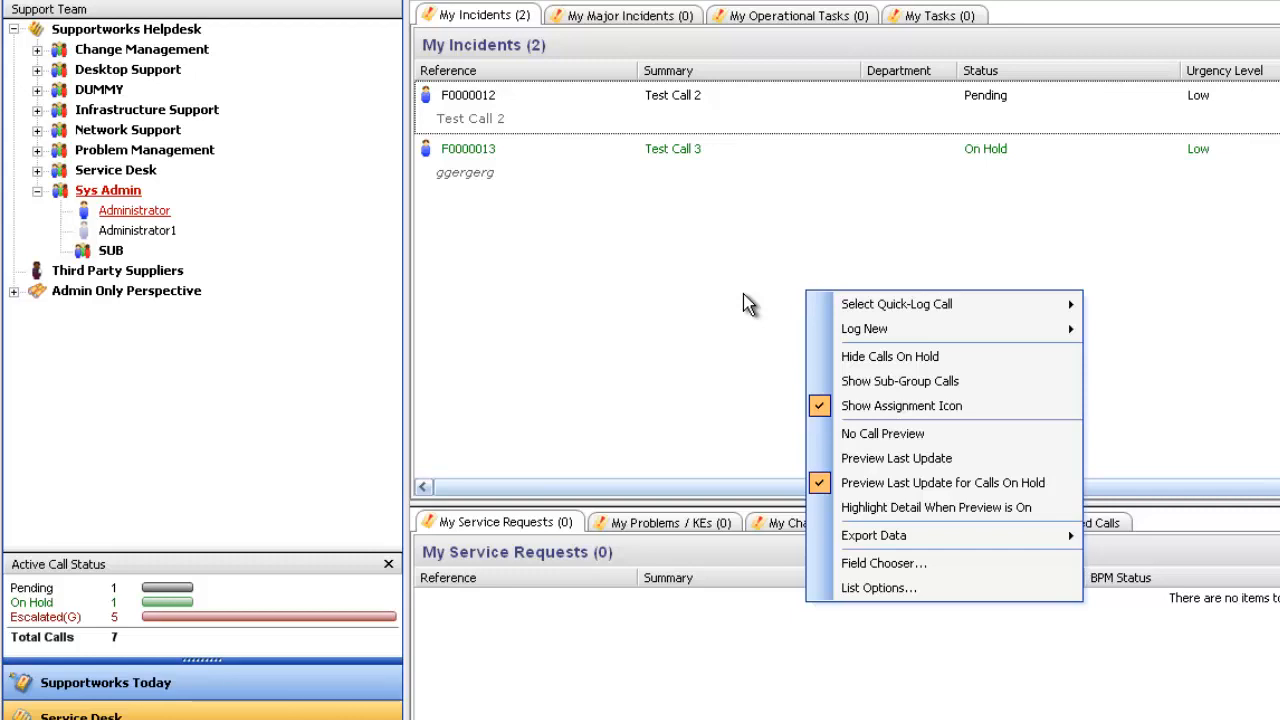
mouse_move(798, 364)
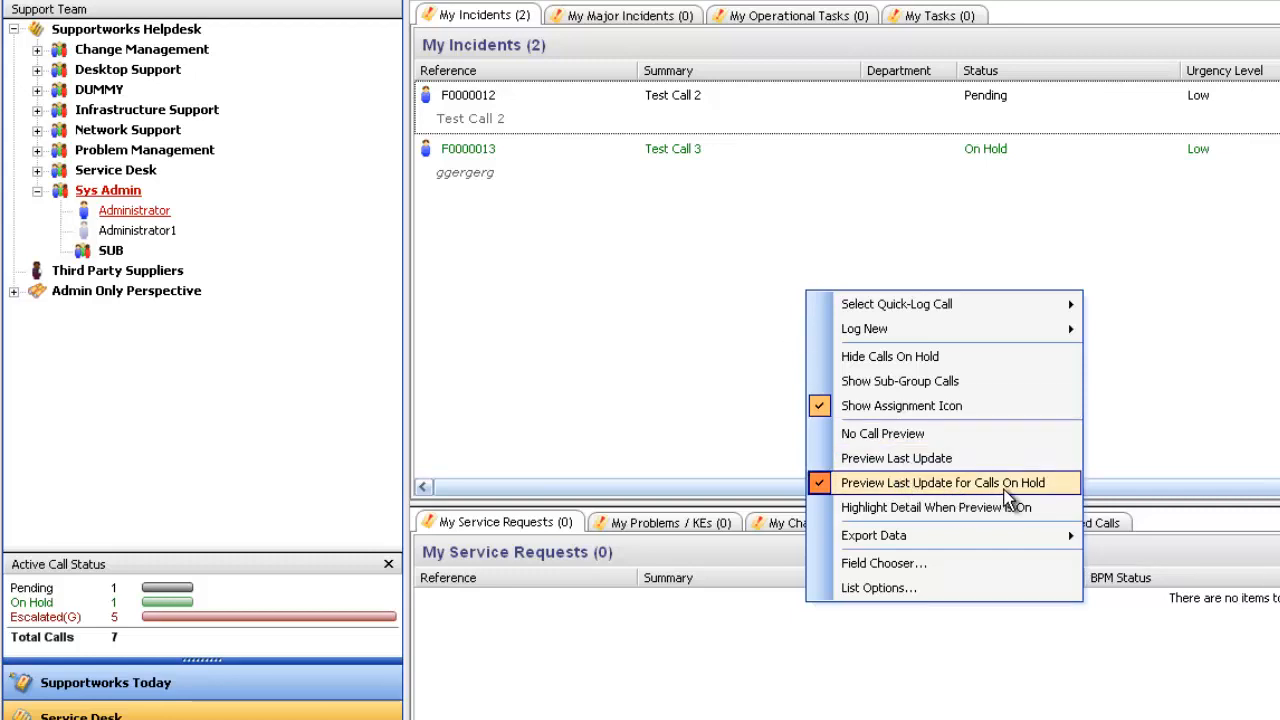
mouse_move(862, 496)
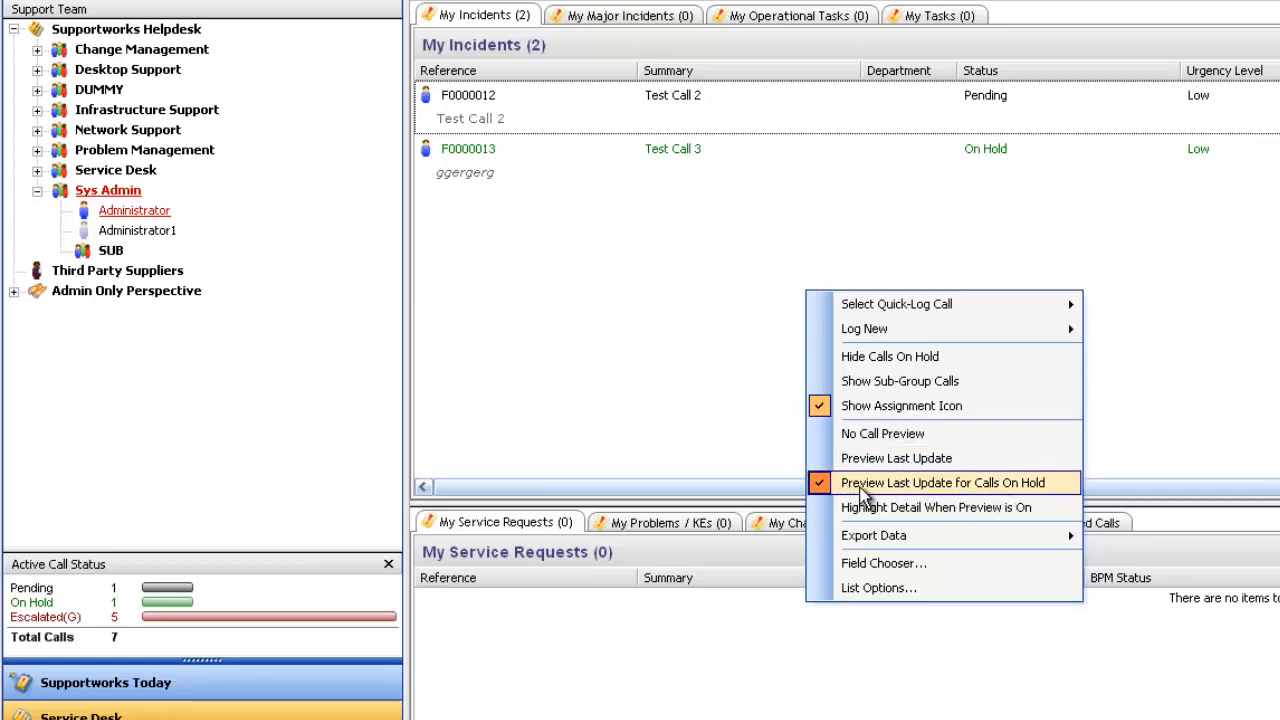
Step: Try the preview options, ending with preview lines turned off for all calls
left_click(942, 482)
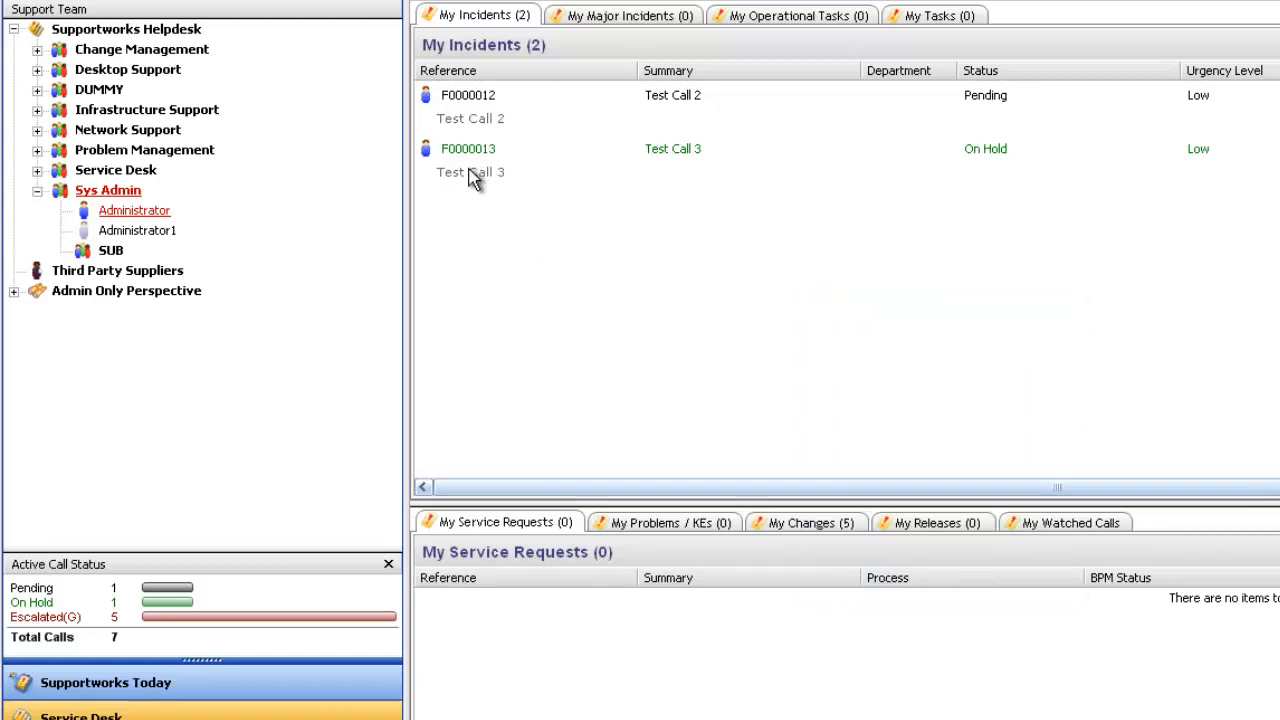
right_click(470, 172)
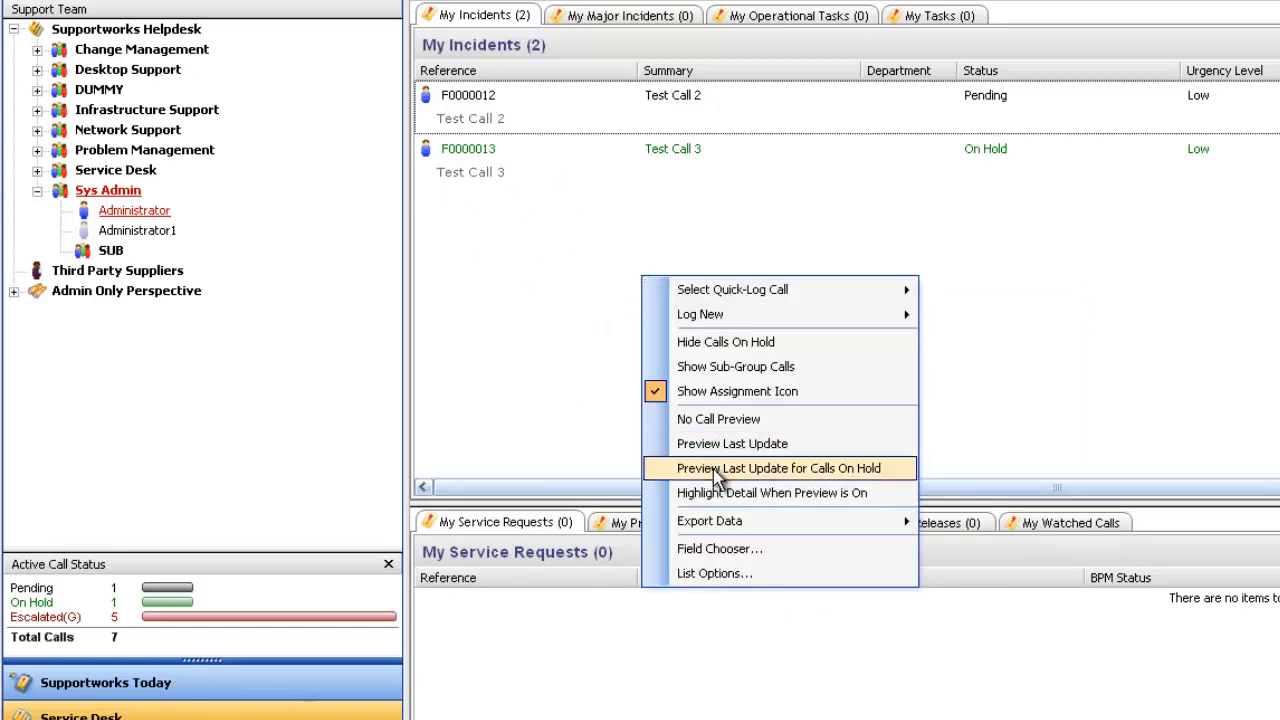
left_click(778, 468)
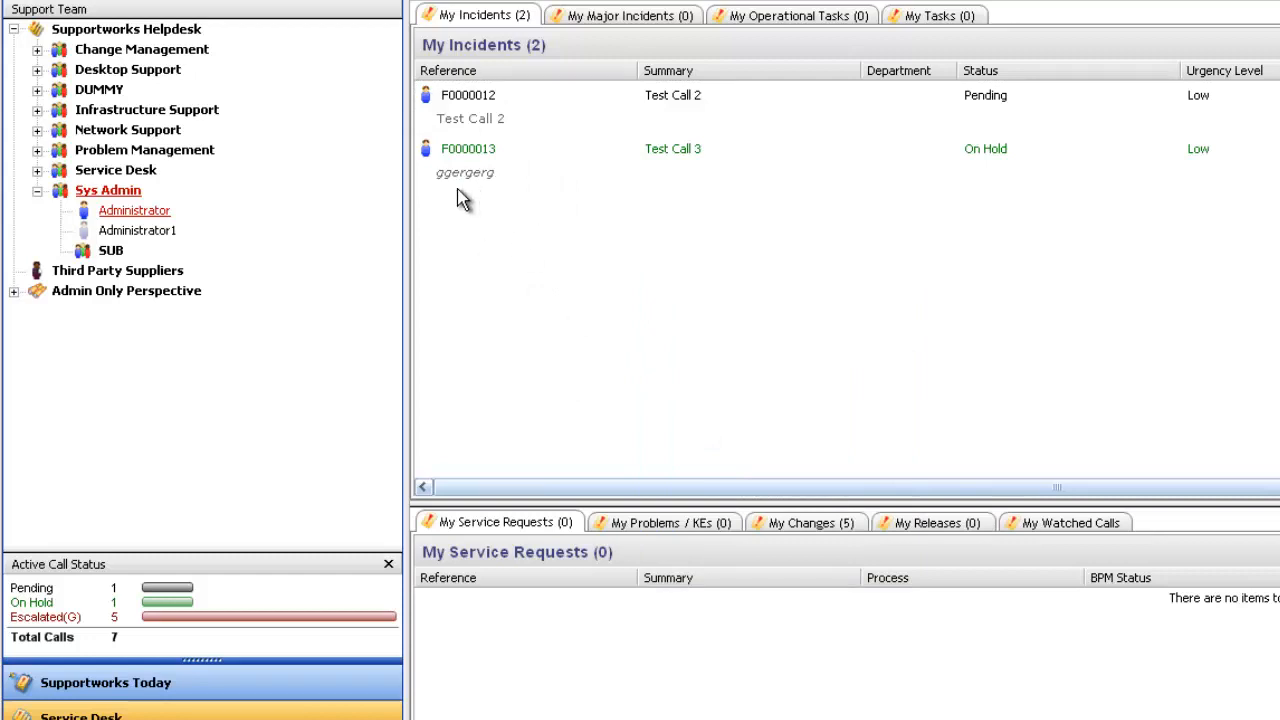
mouse_move(624, 288)
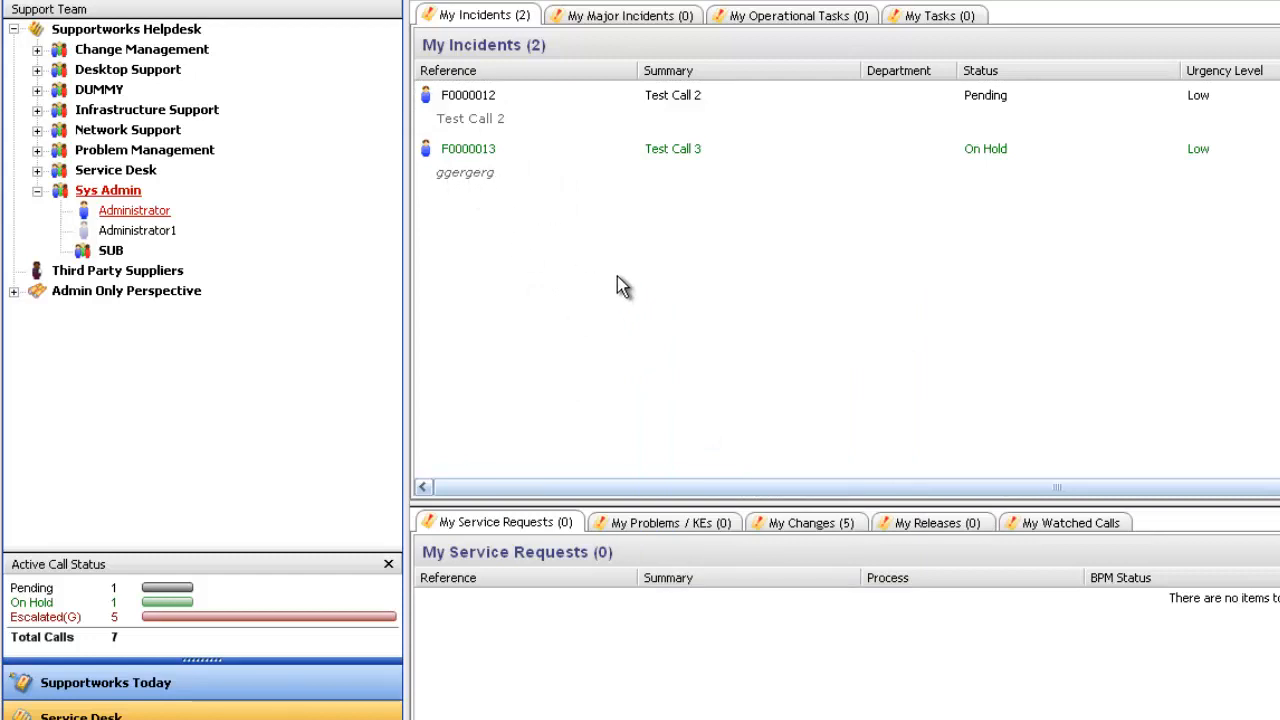
right_click(620, 284)
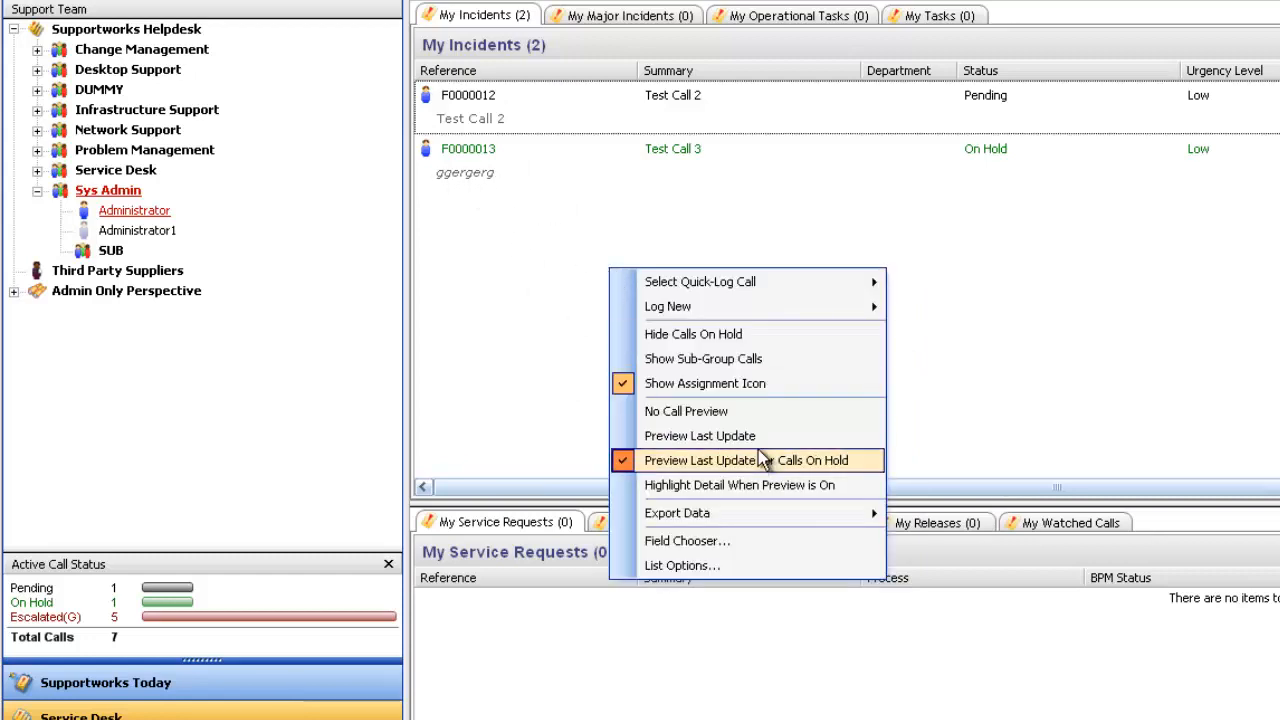
mouse_move(686, 412)
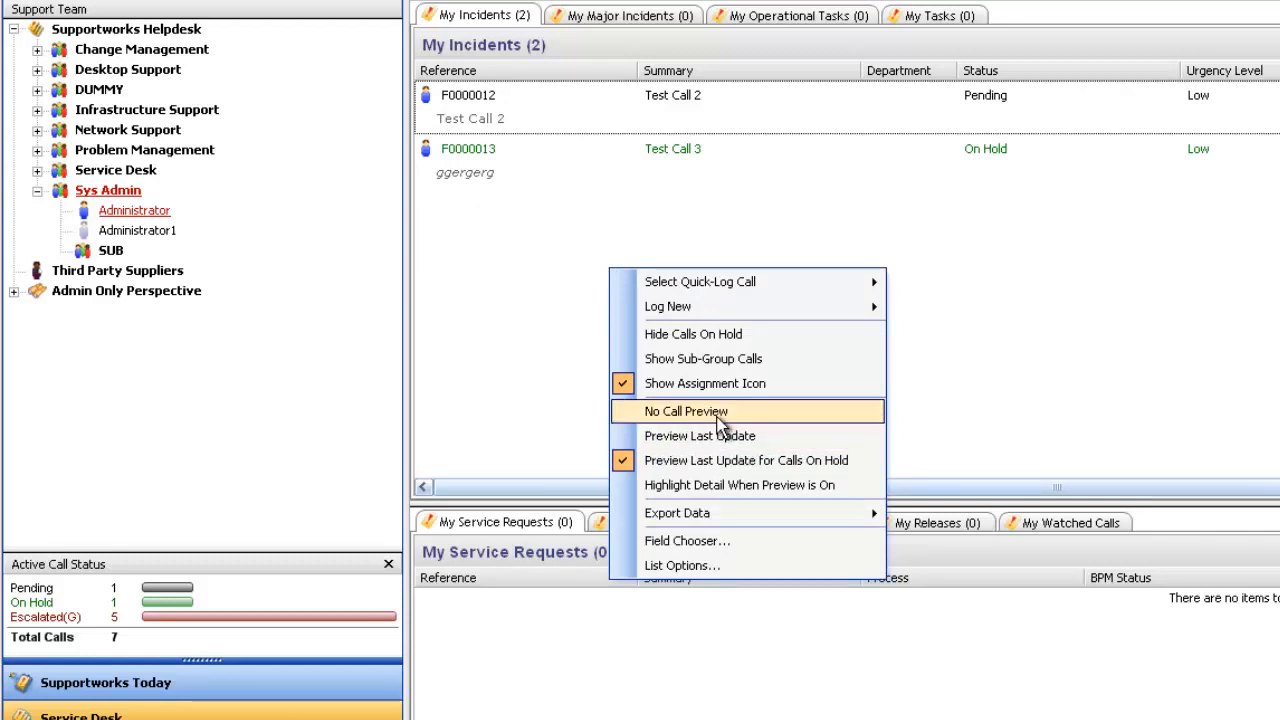
left_click(684, 412)
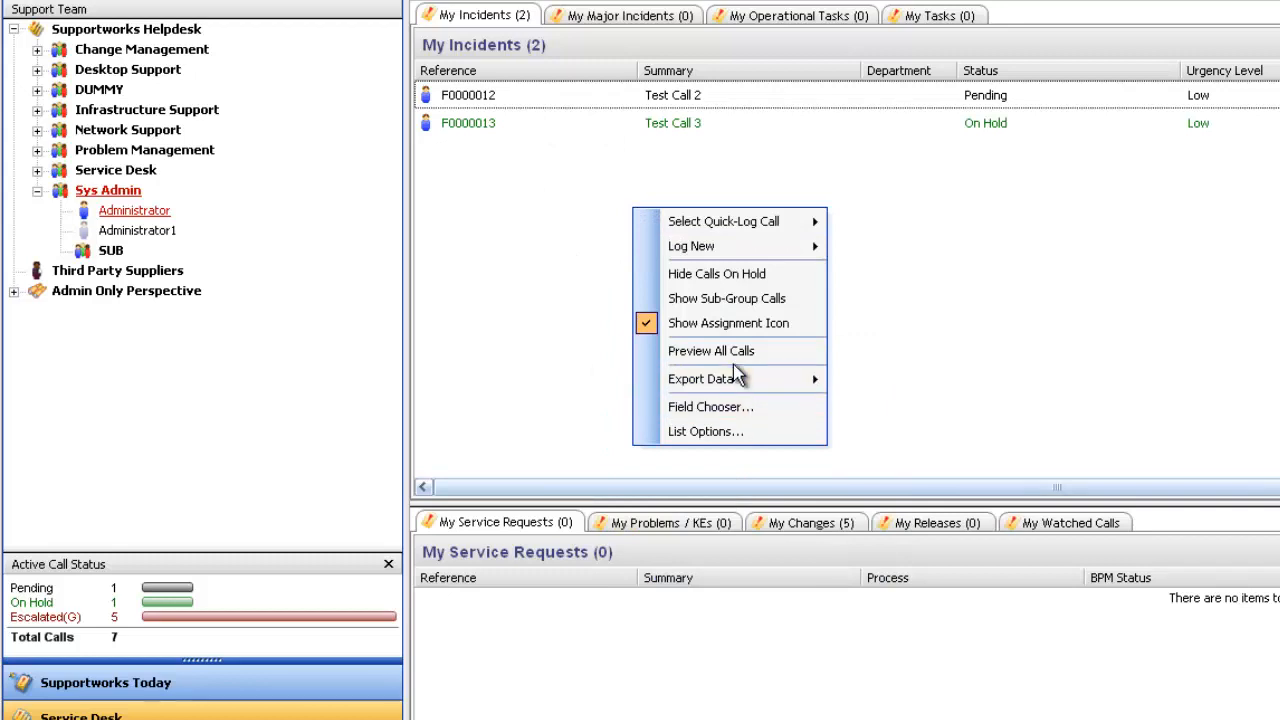
mouse_move(712, 352)
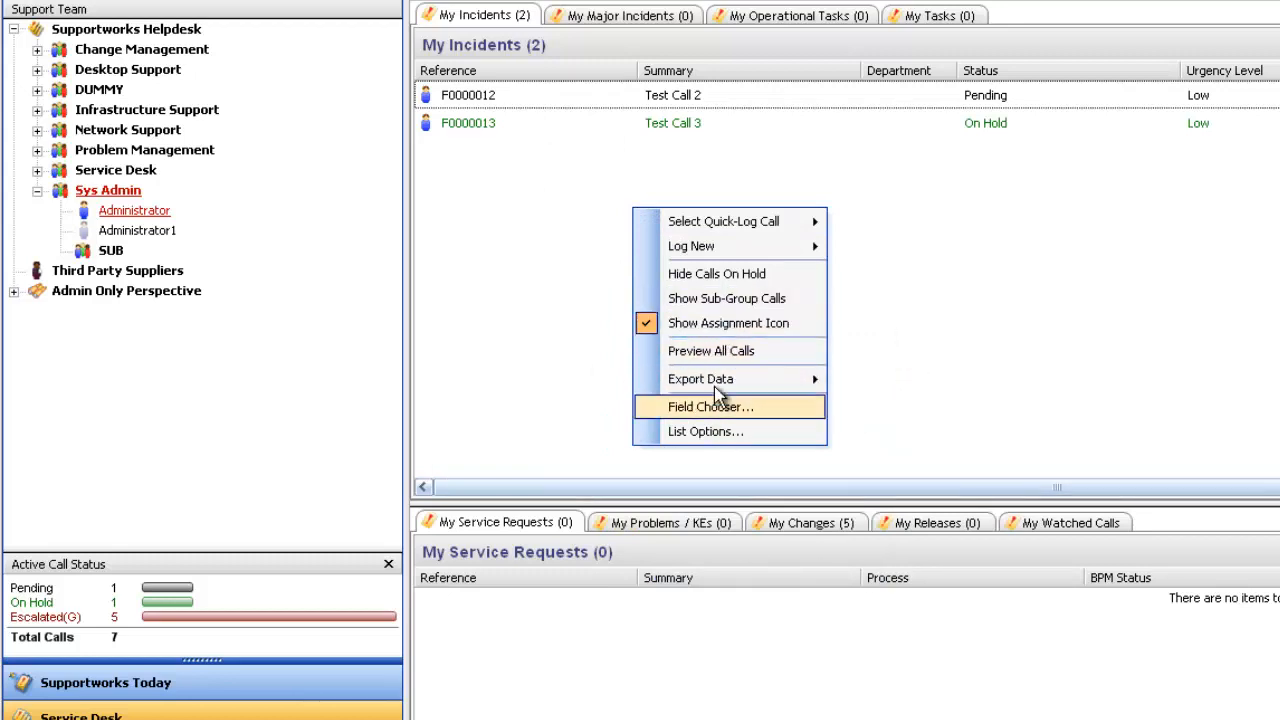
Step: Preview every call again, then switch the preview to each call's last update
left_click(710, 406)
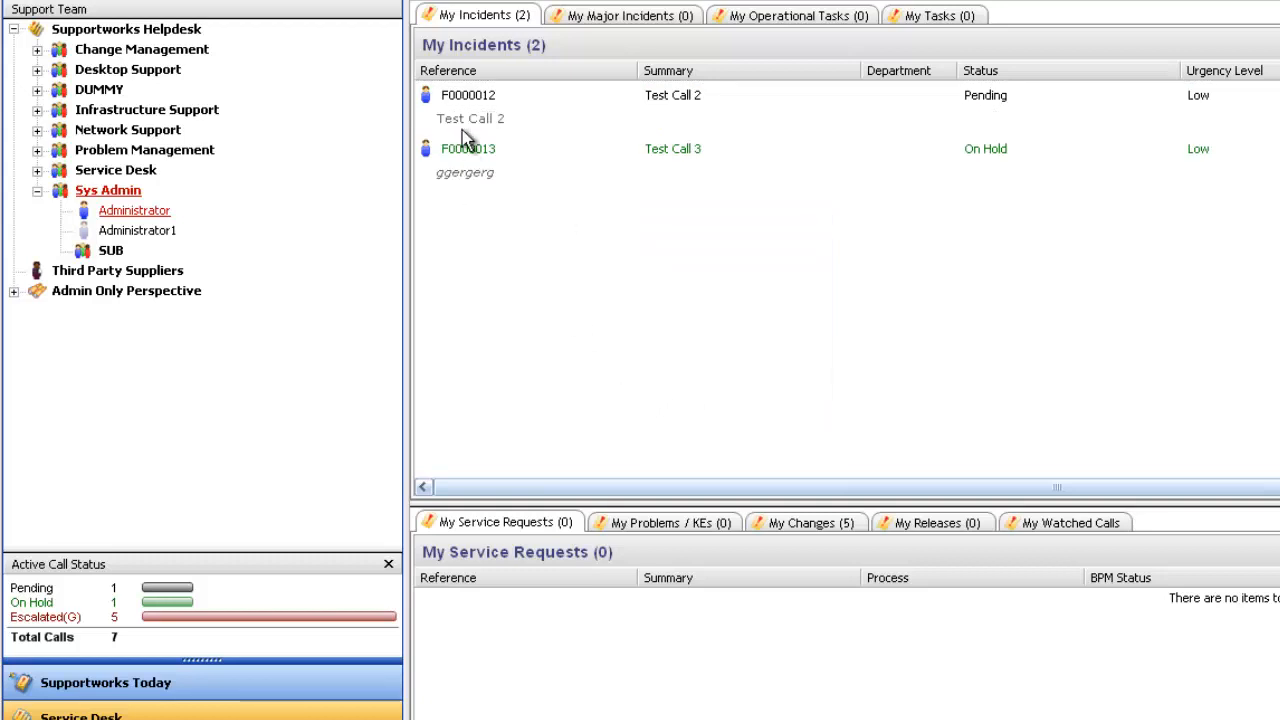
right_click(470, 136)
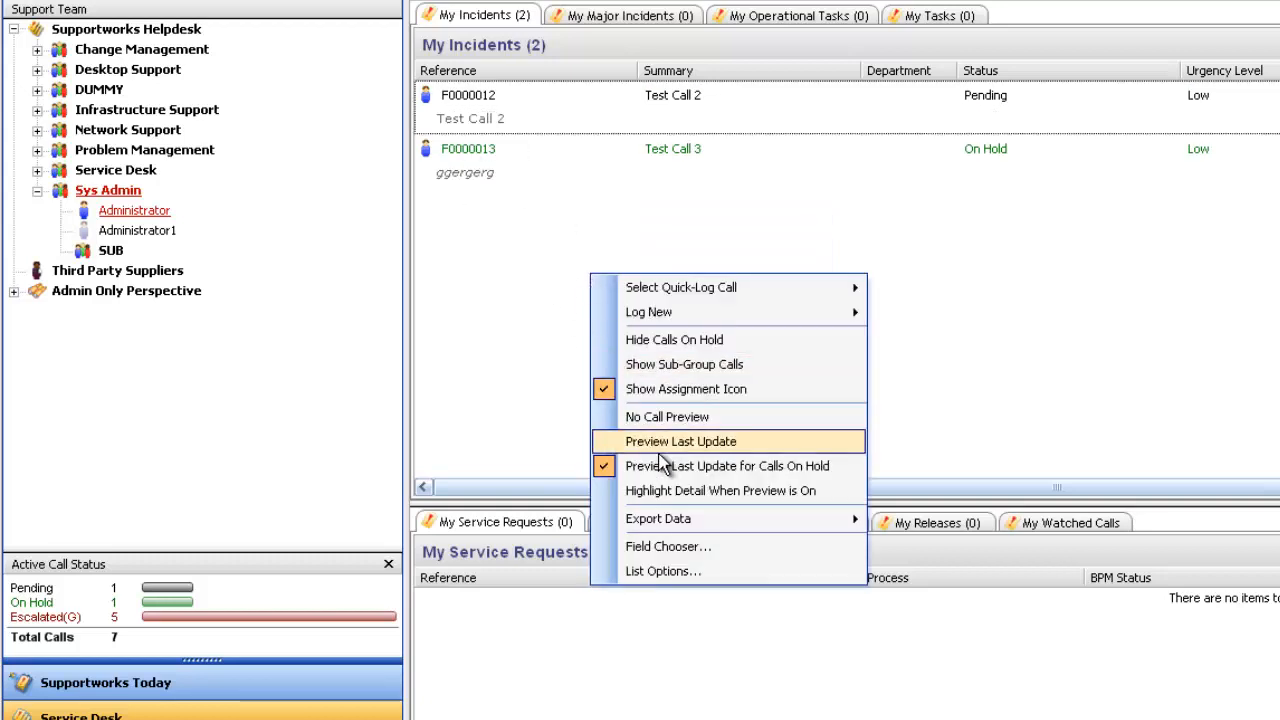
mouse_move(640, 450)
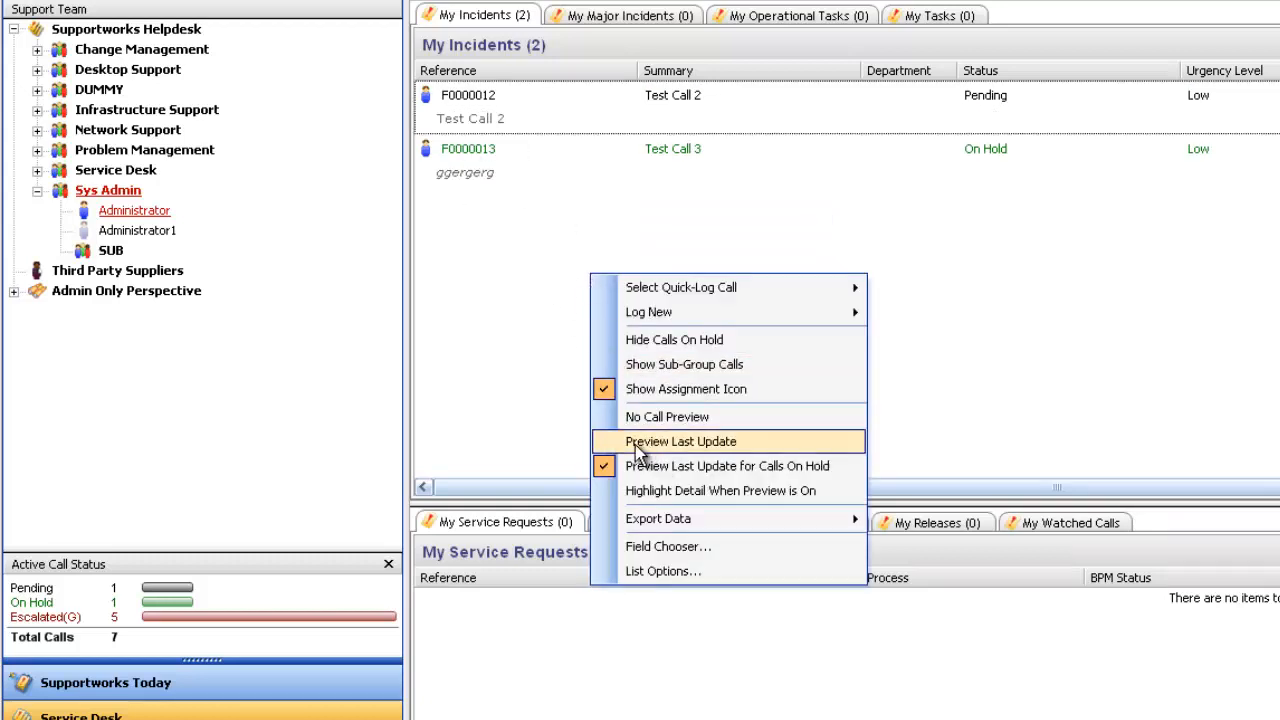
left_click(680, 442)
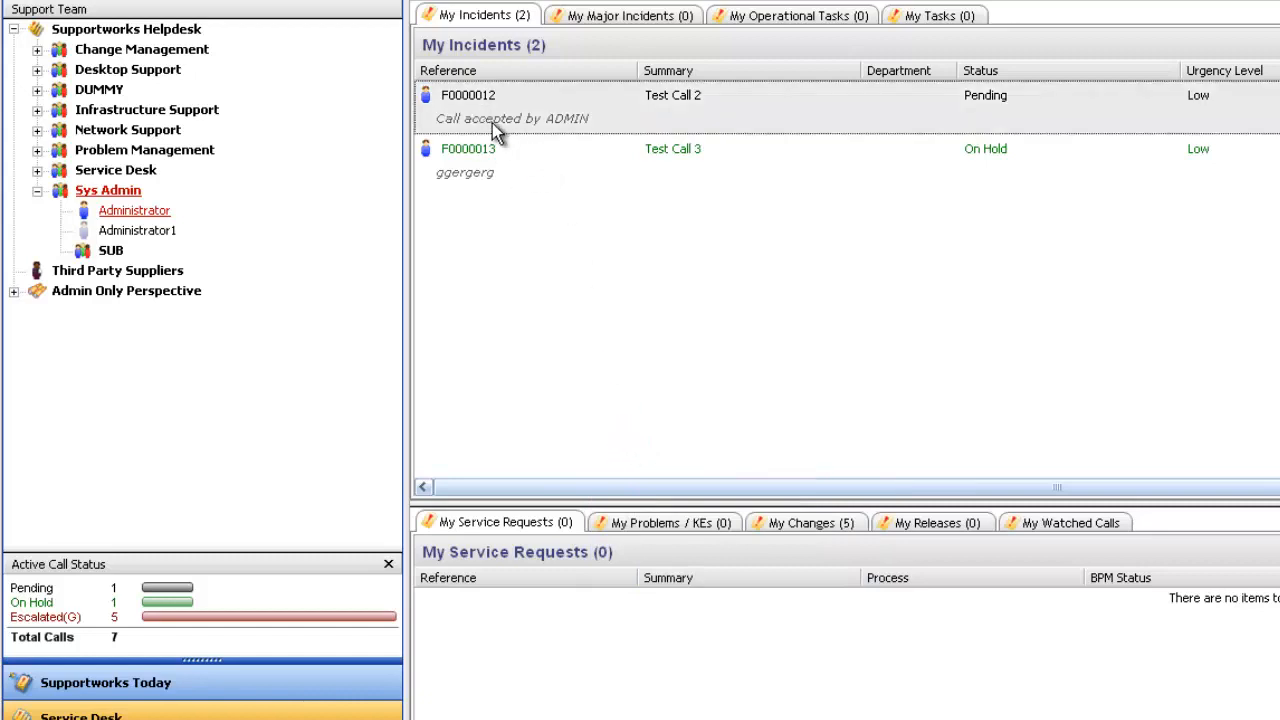
mouse_move(448, 132)
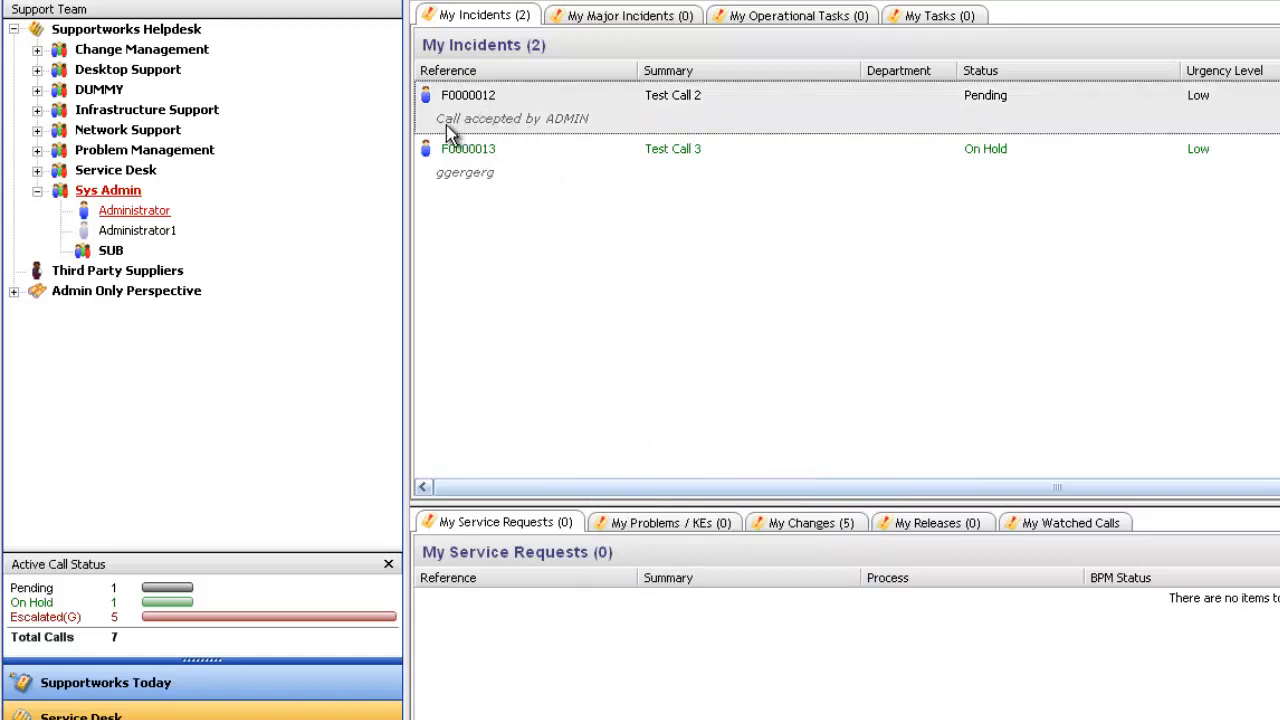
mouse_move(464, 184)
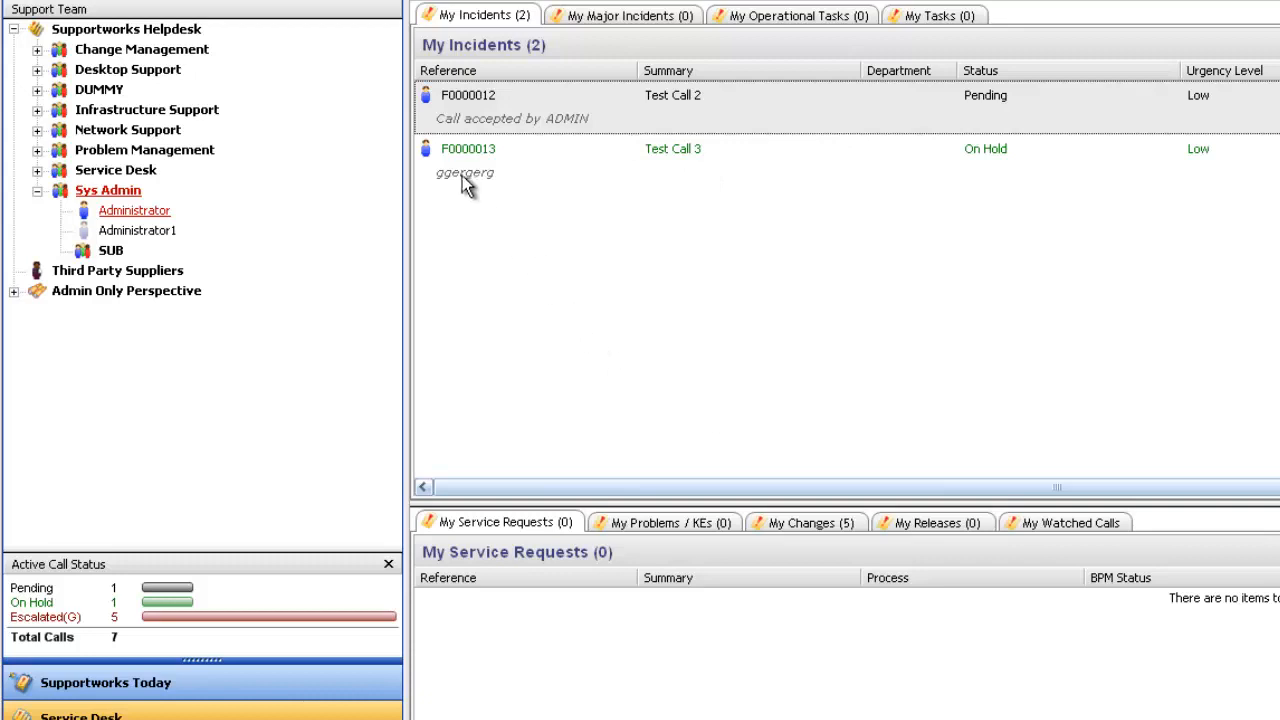
left_click(468, 160)
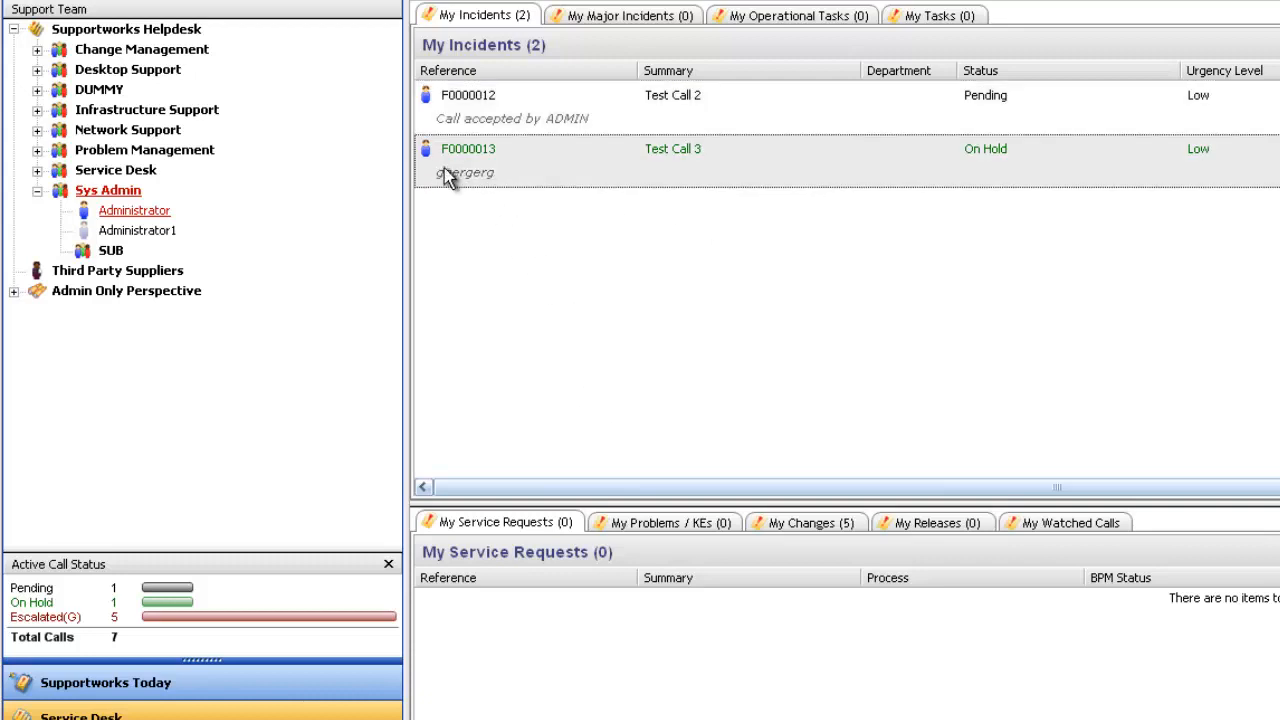
right_click(464, 172)
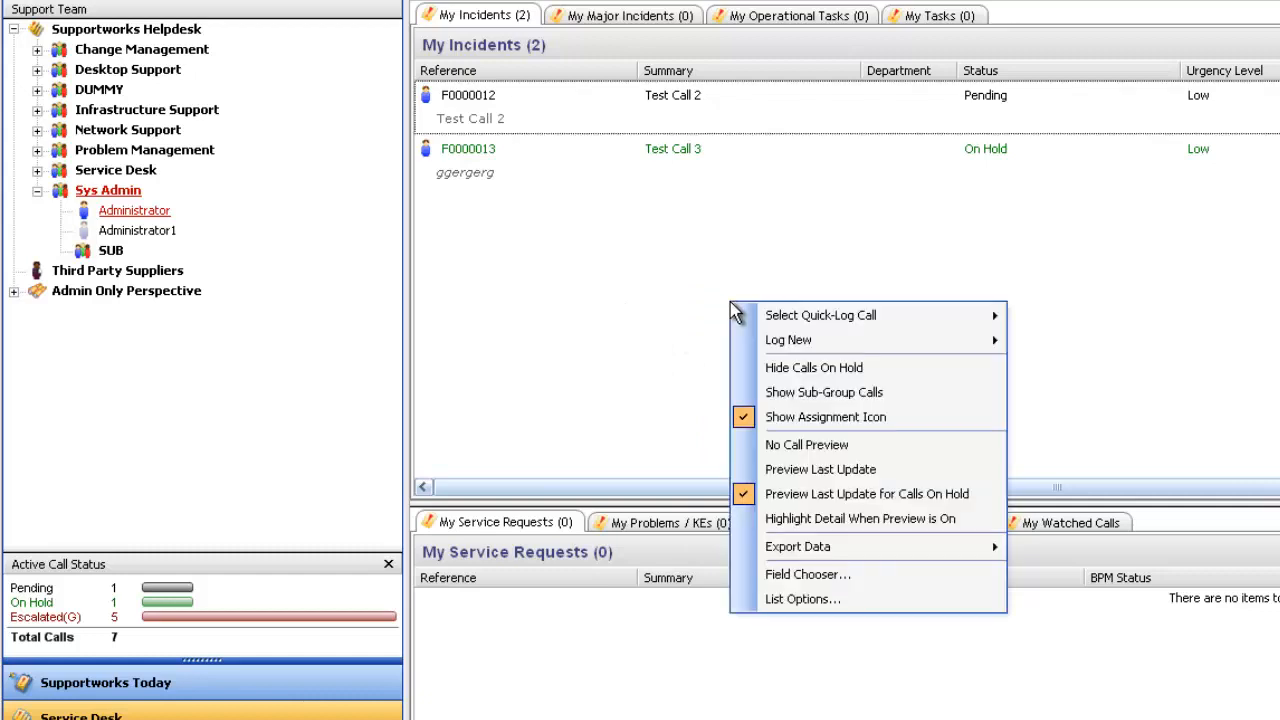
mouse_move(838, 518)
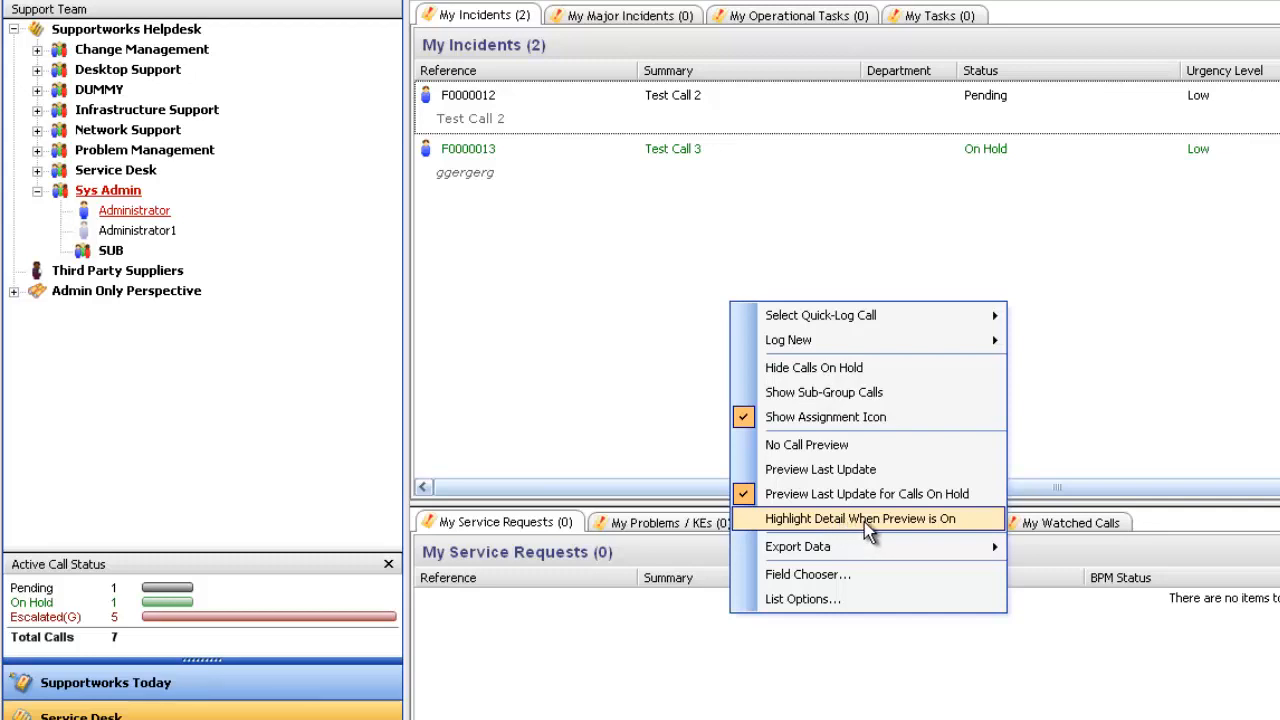
Step: Enable Highlight Detail When Preview is On for the My Incidents list
left_click(860, 518)
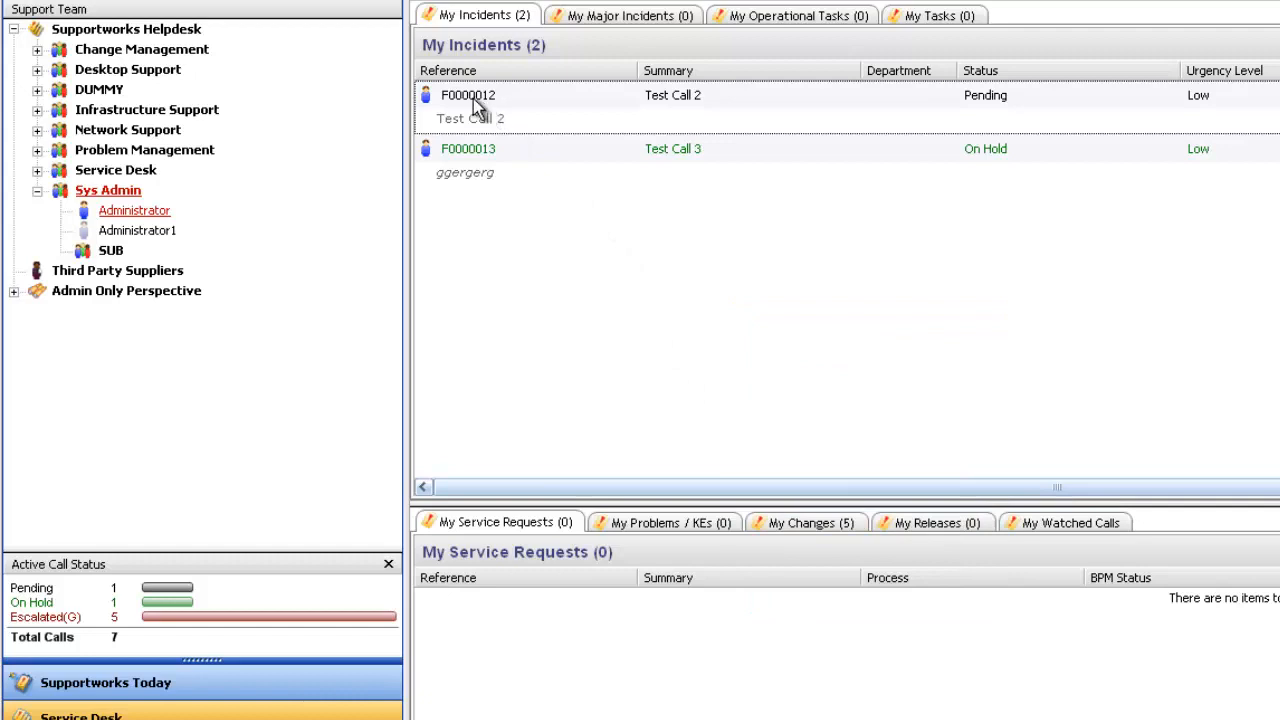
mouse_move(558, 116)
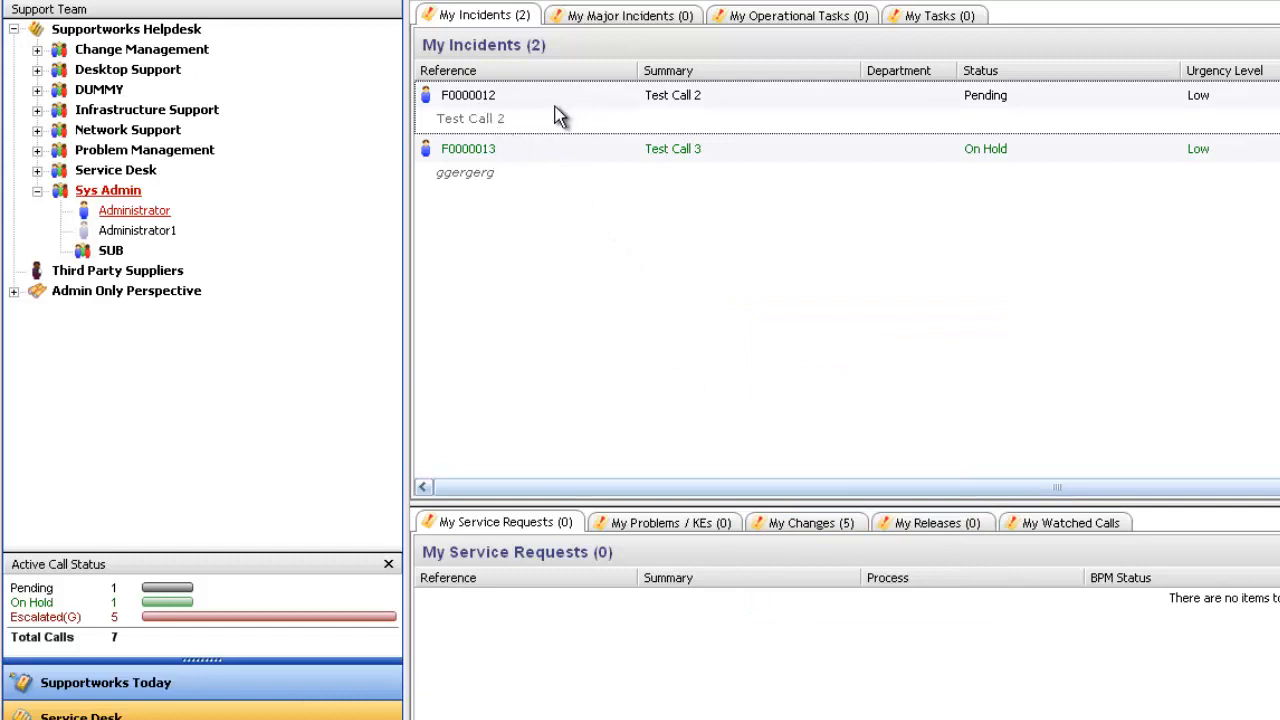
mouse_move(610, 336)
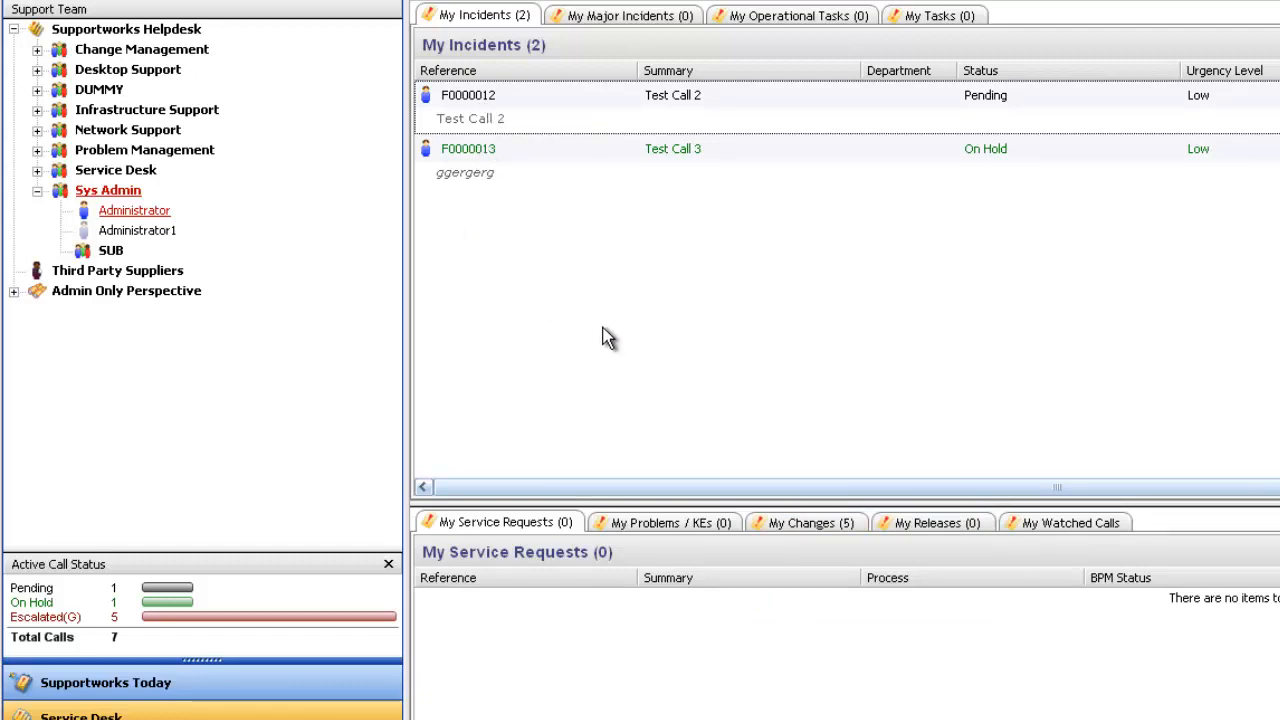
mouse_move(616, 366)
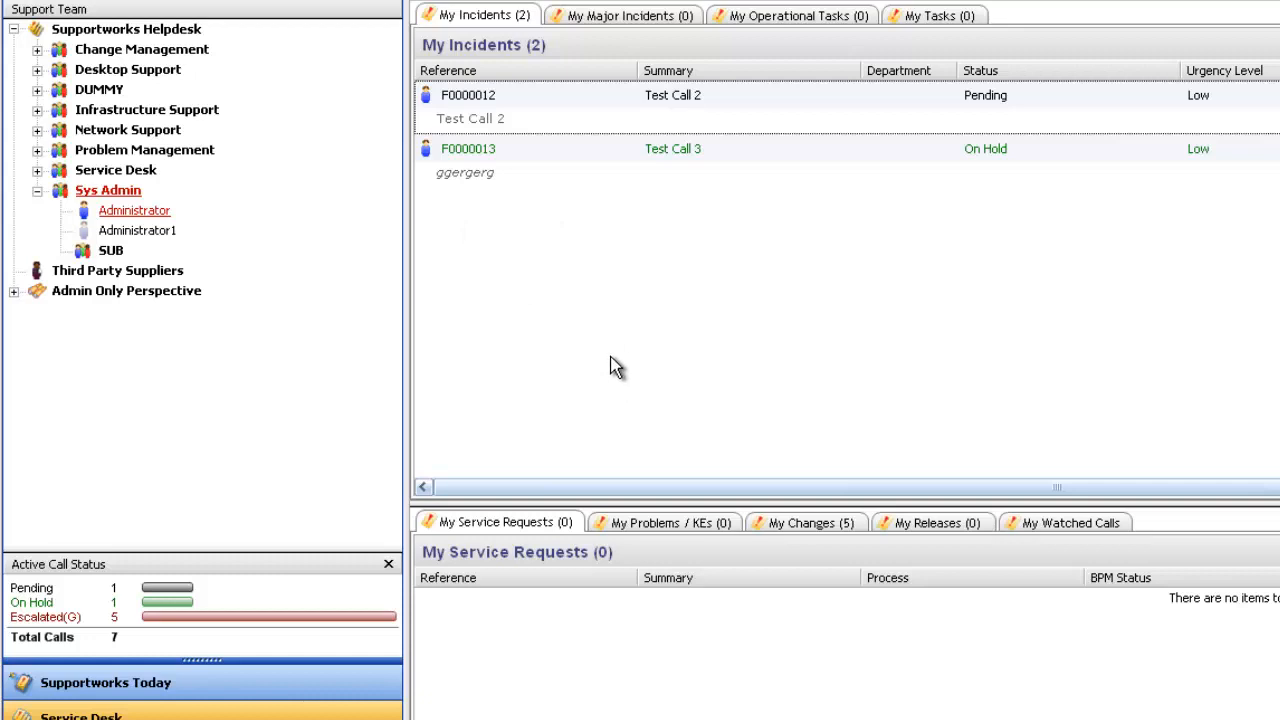
mouse_move(490, 120)
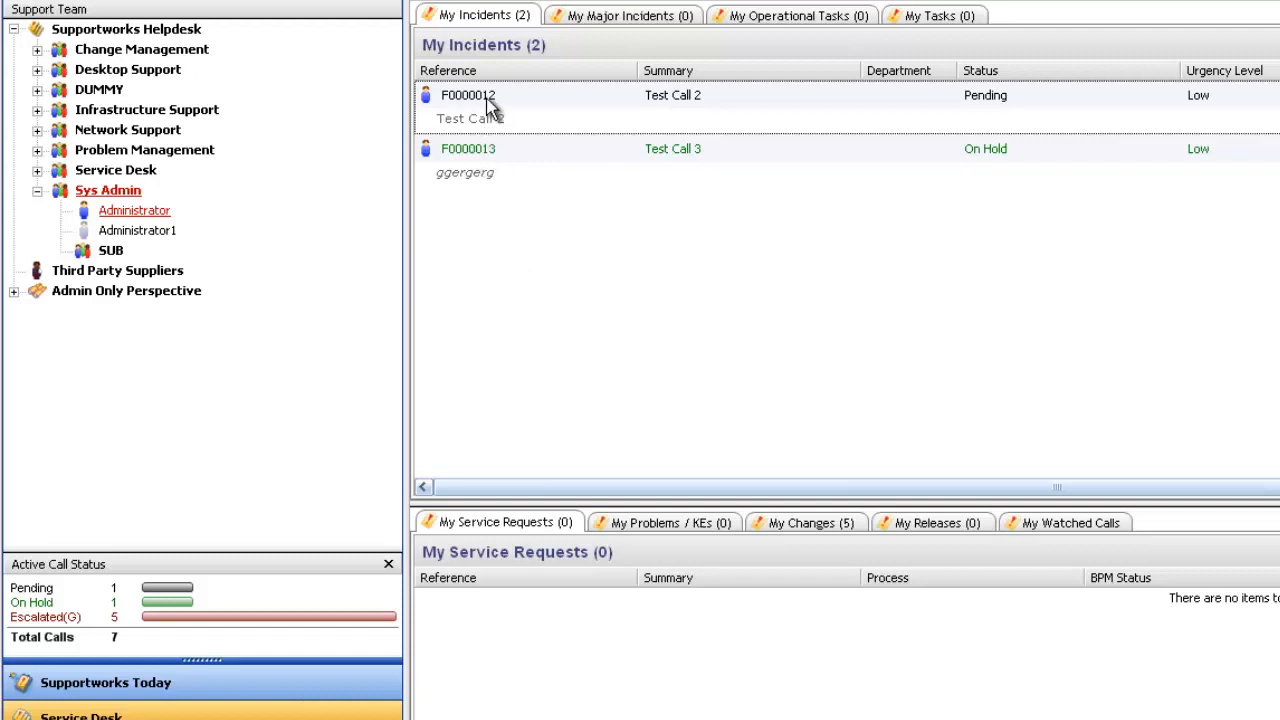
mouse_move(656, 336)
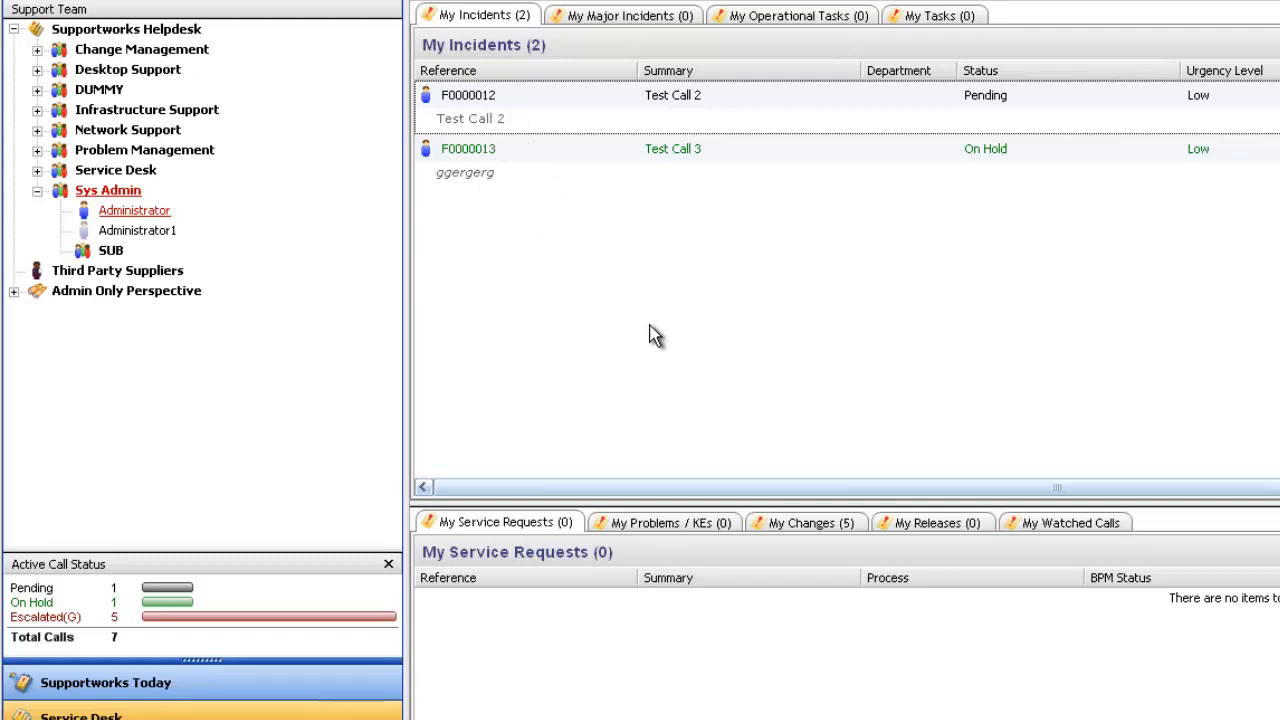
mouse_move(710, 290)
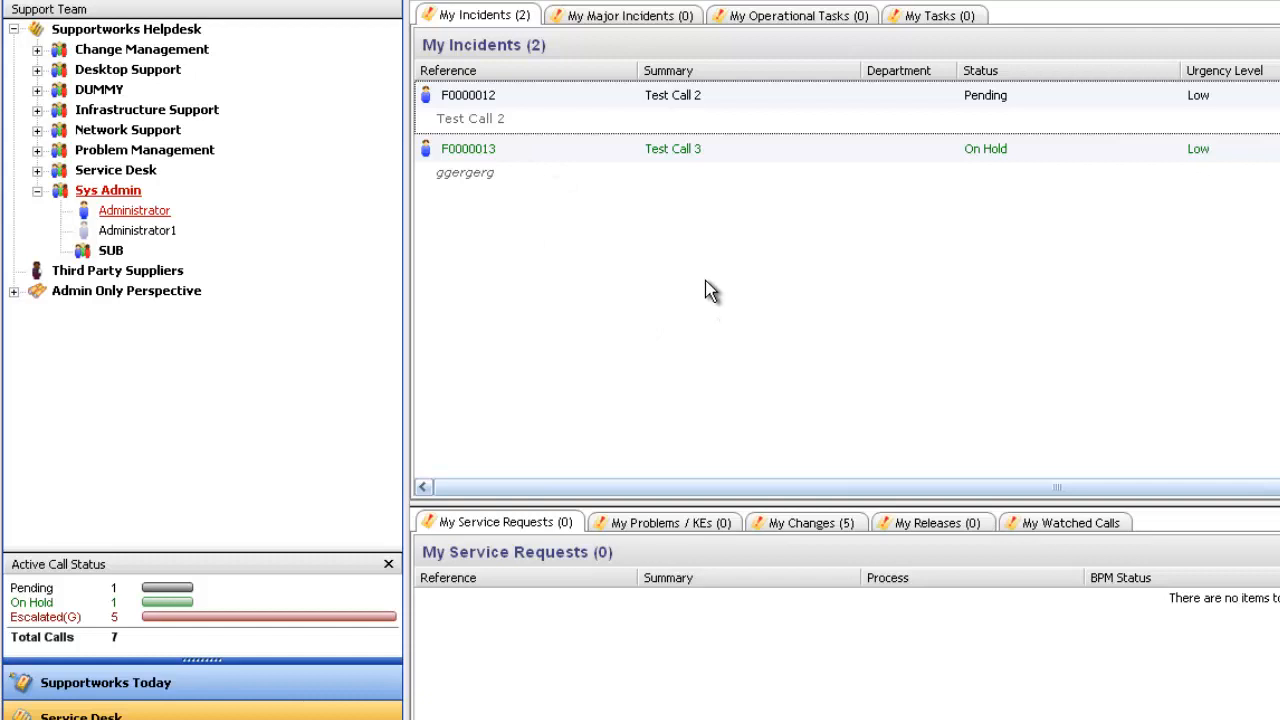
mouse_move(704, 284)
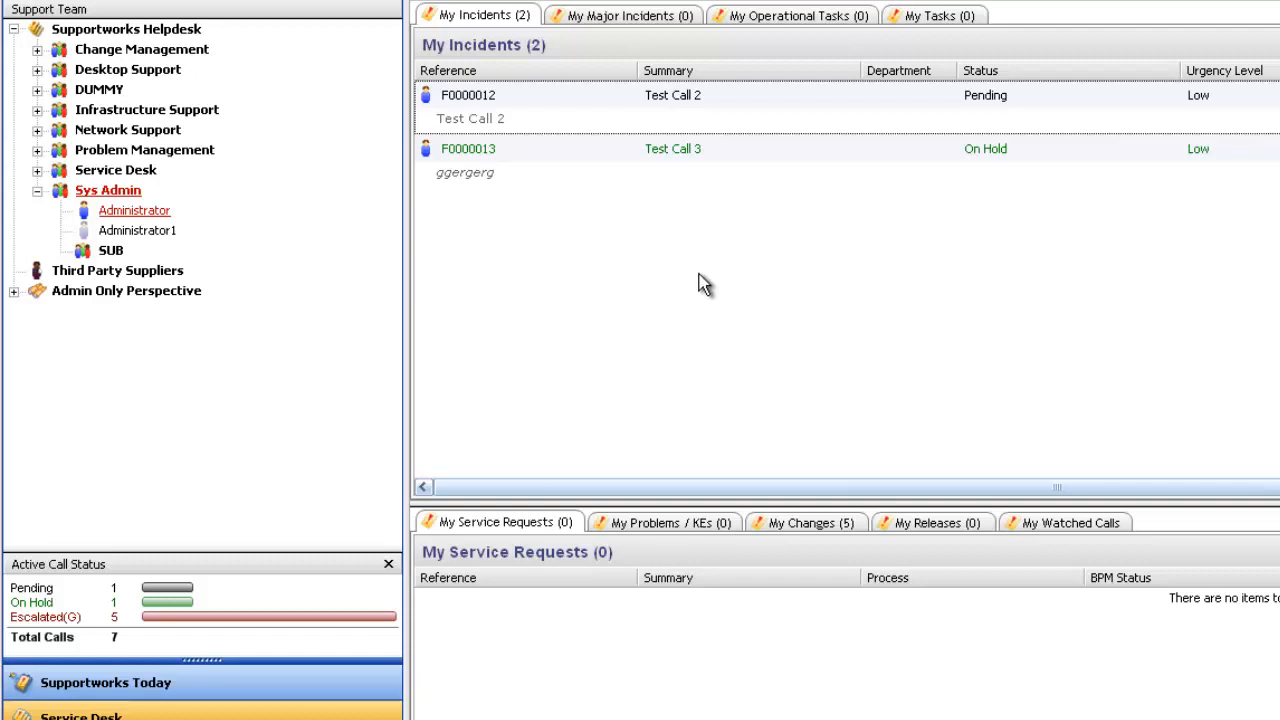
Step: Reopen the My Incidents list options menu showing highlight-detail ticked
right_click(700, 280)
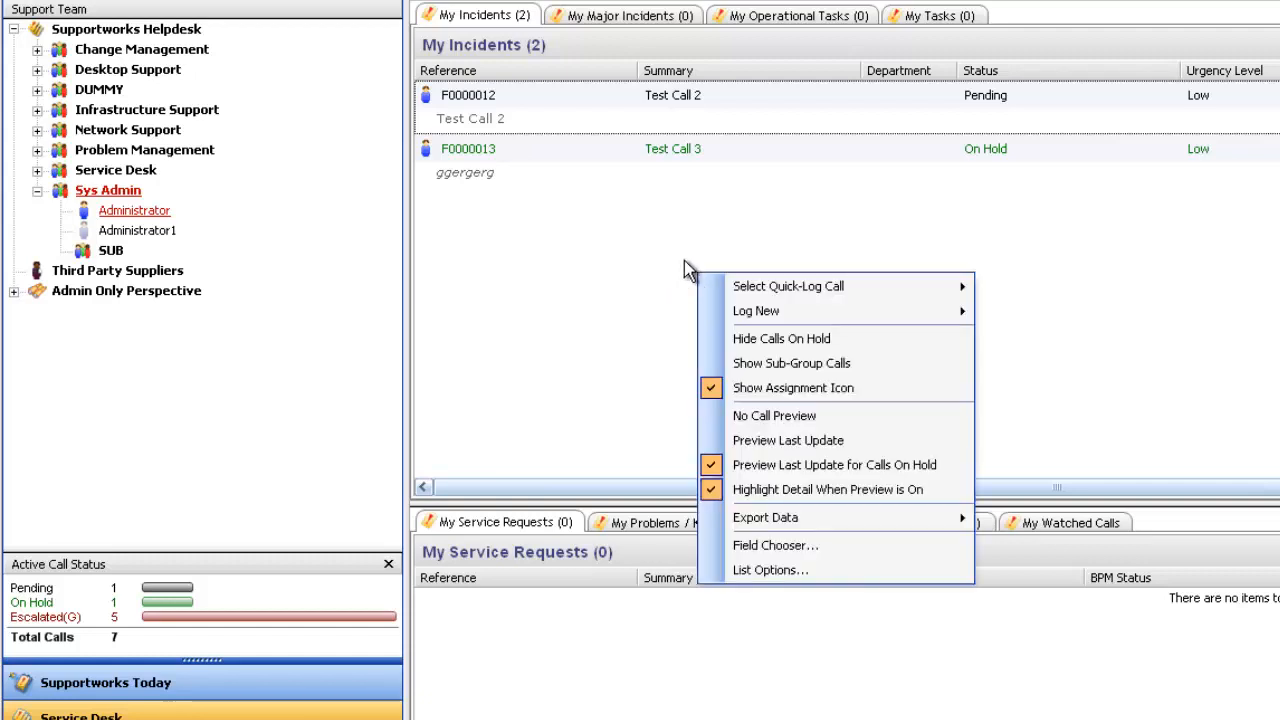
mouse_move(764, 516)
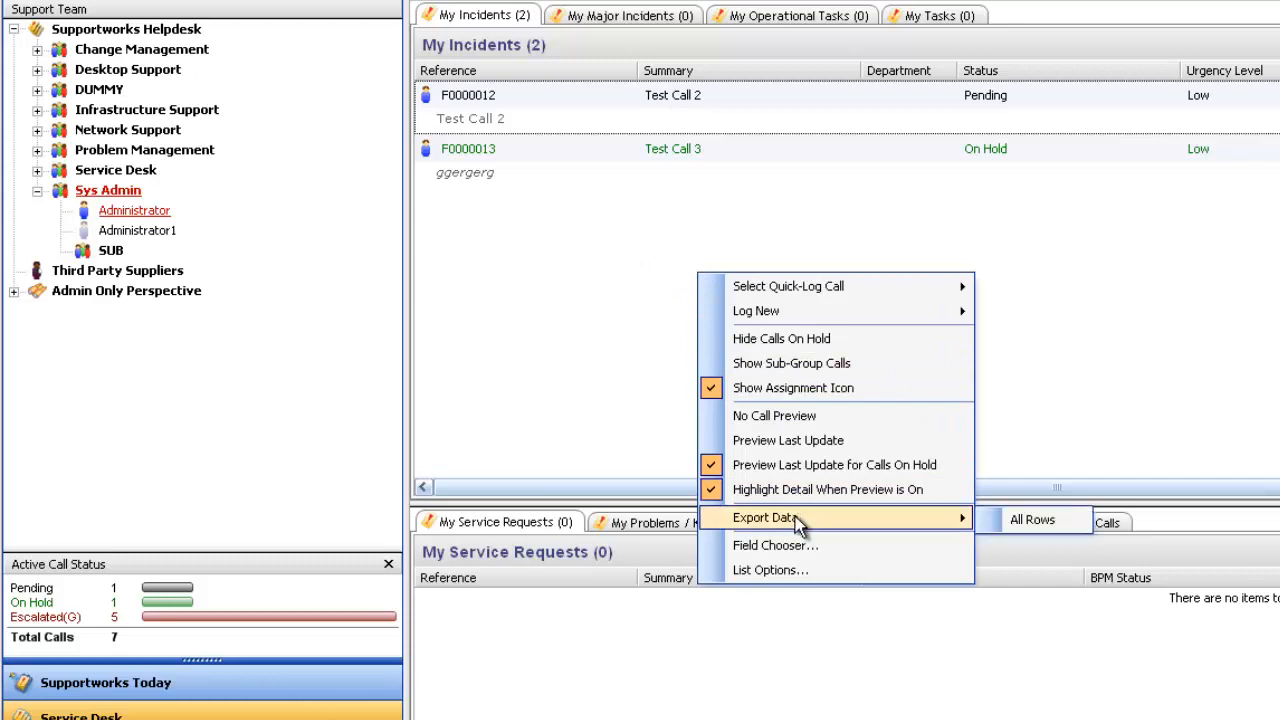
mouse_move(1032, 520)
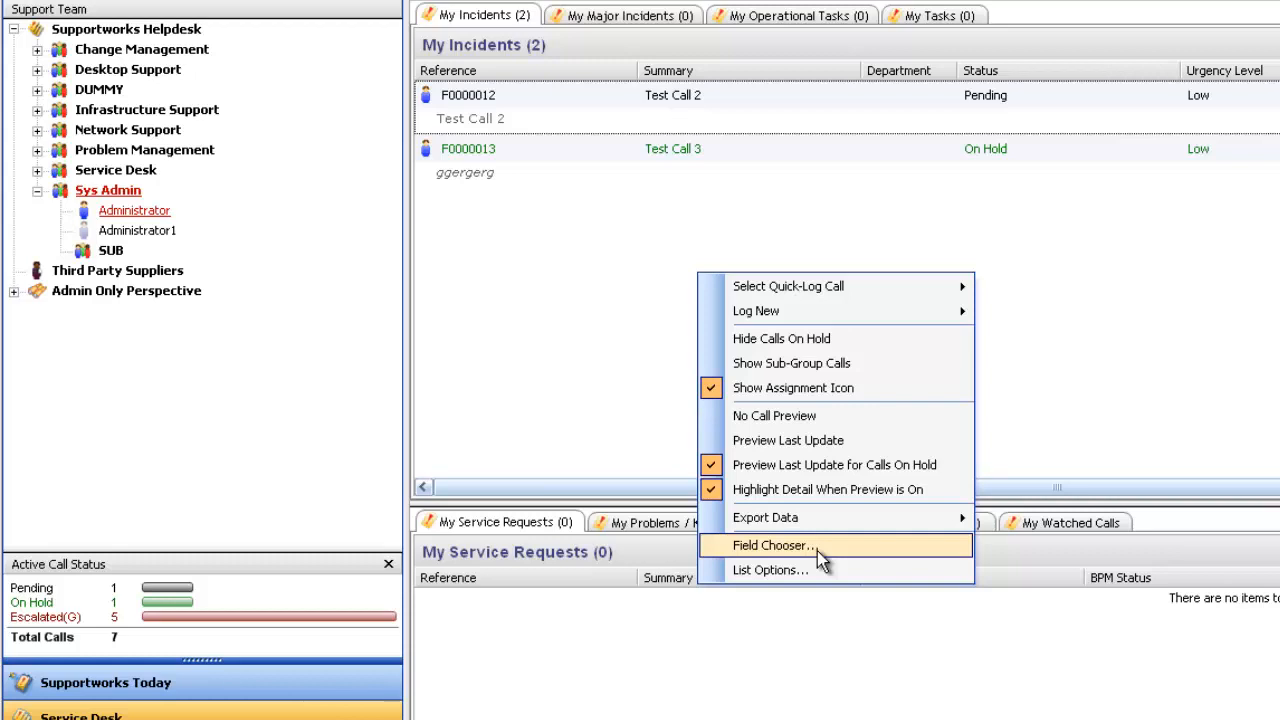
mouse_move(838, 570)
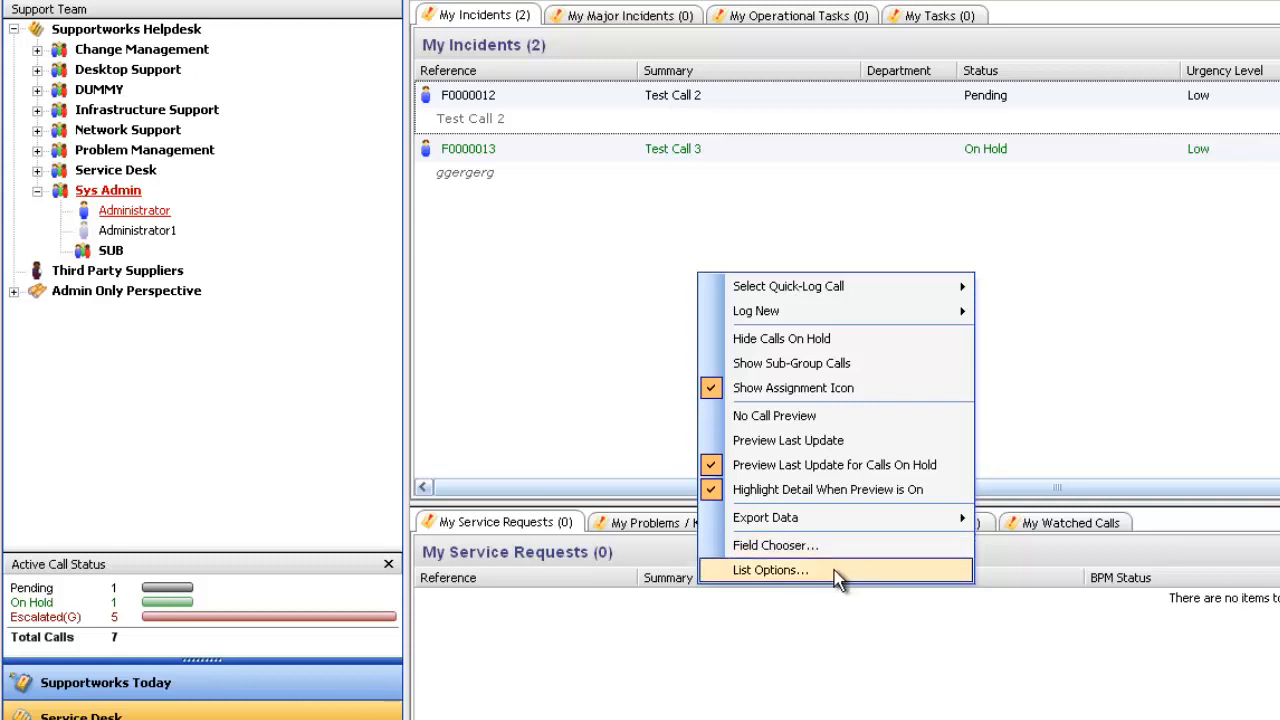
Step: In List Options, tick Show Header, Horizontal Grid Lines and Vertical Grid Lines and apply
left_click(770, 568)
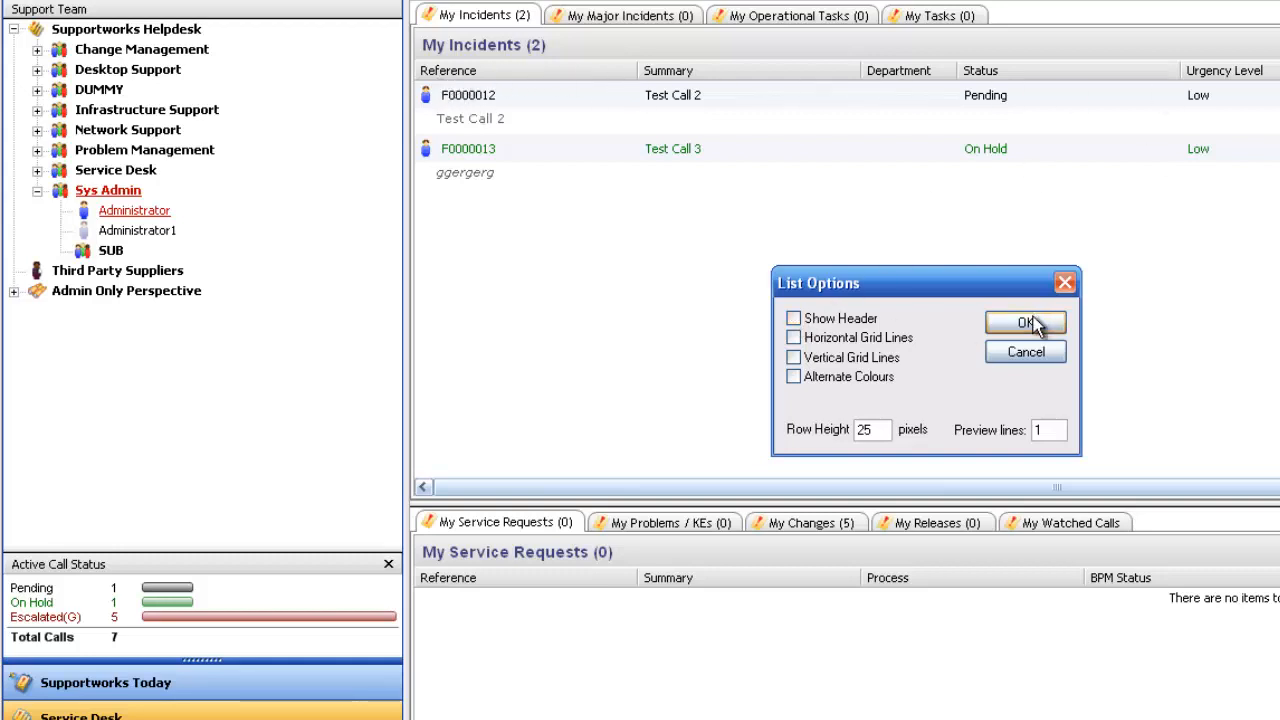
left_click(1024, 322)
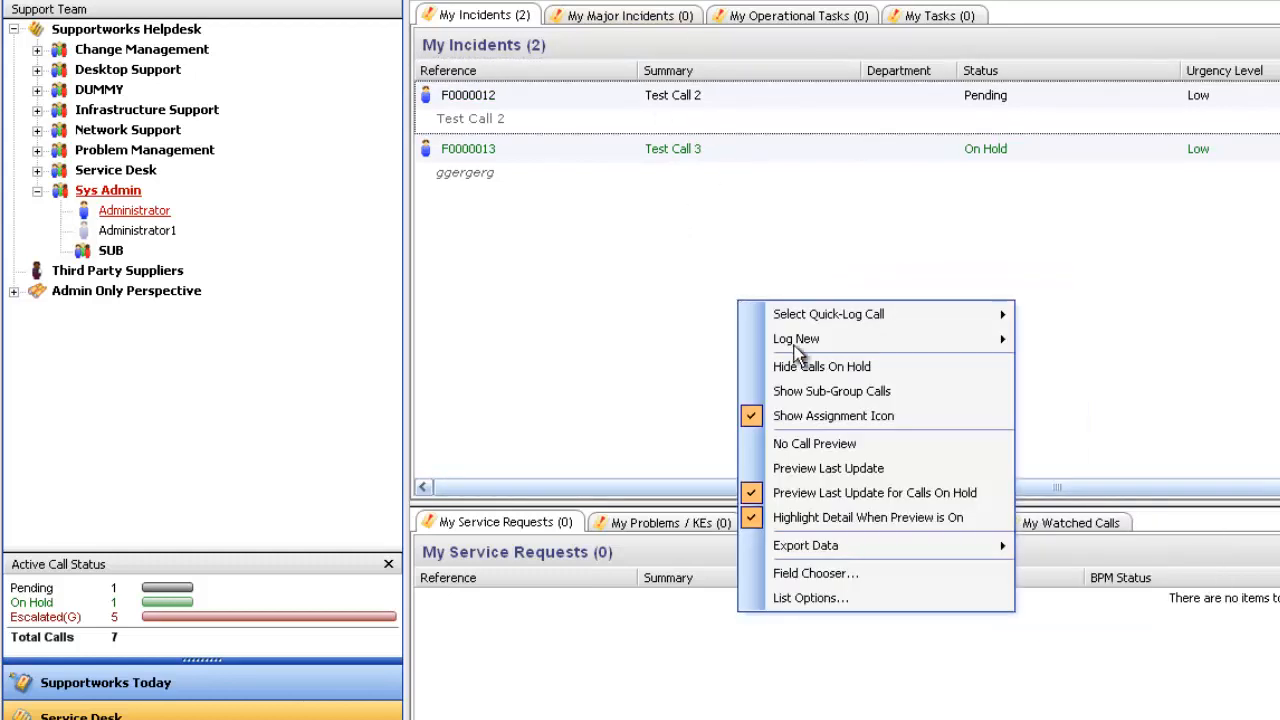
left_click(810, 596)
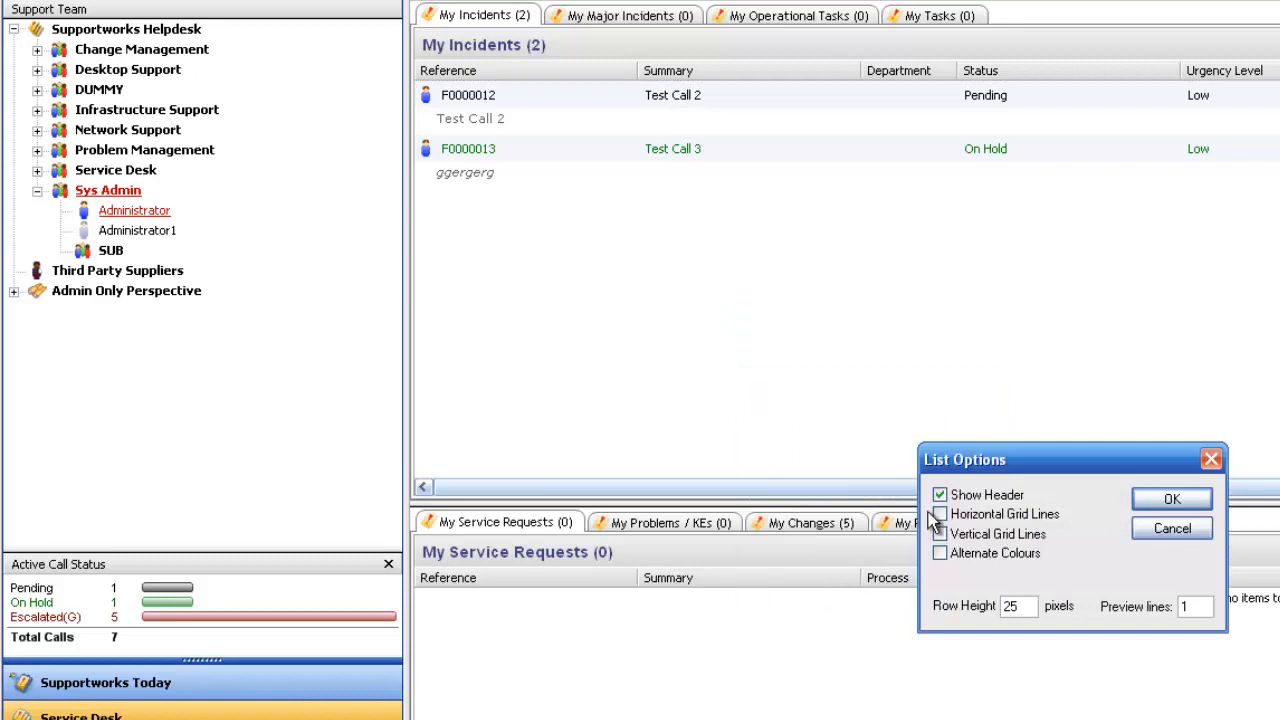
left_click_drag(1070, 458, 792, 320)
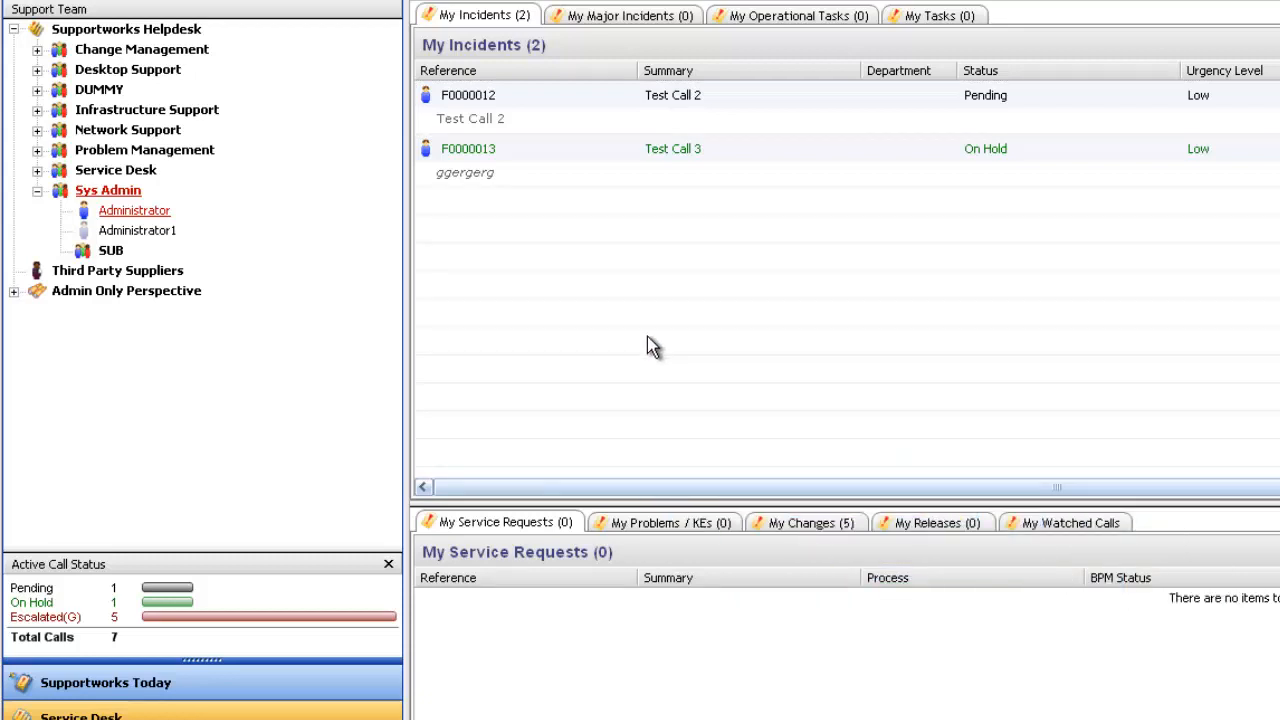
mouse_move(470, 292)
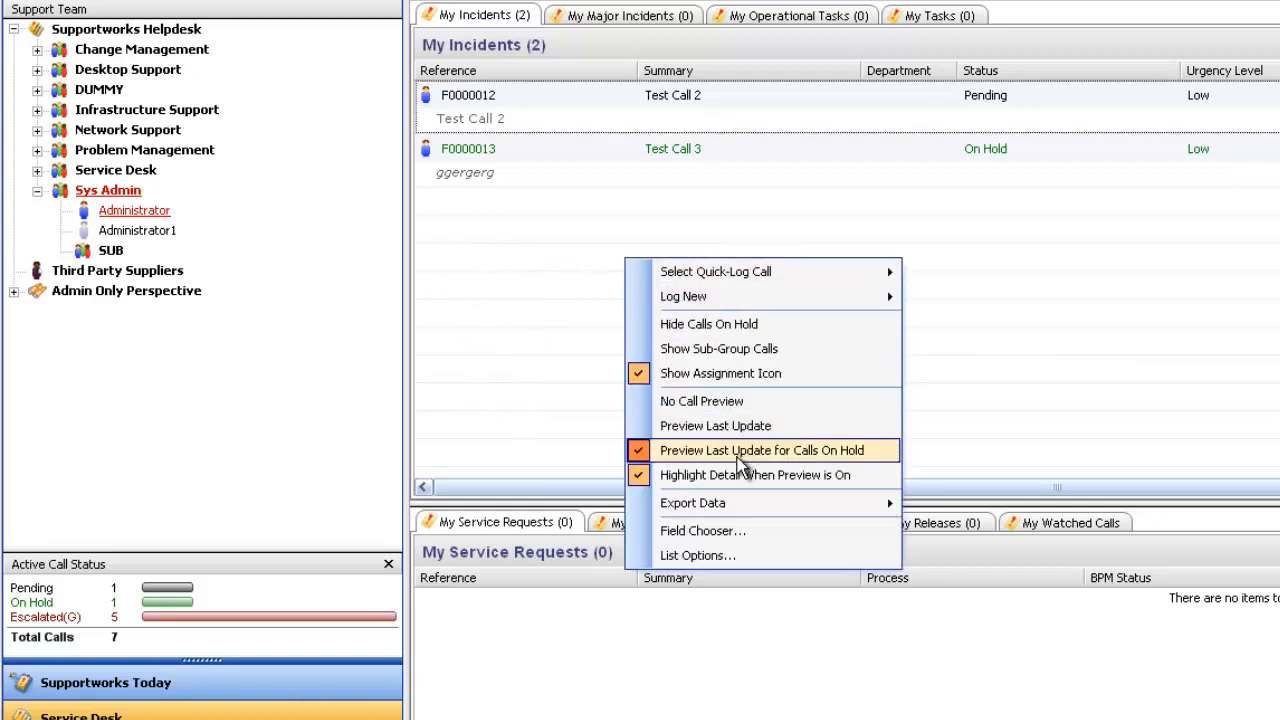
left_click(696, 556)
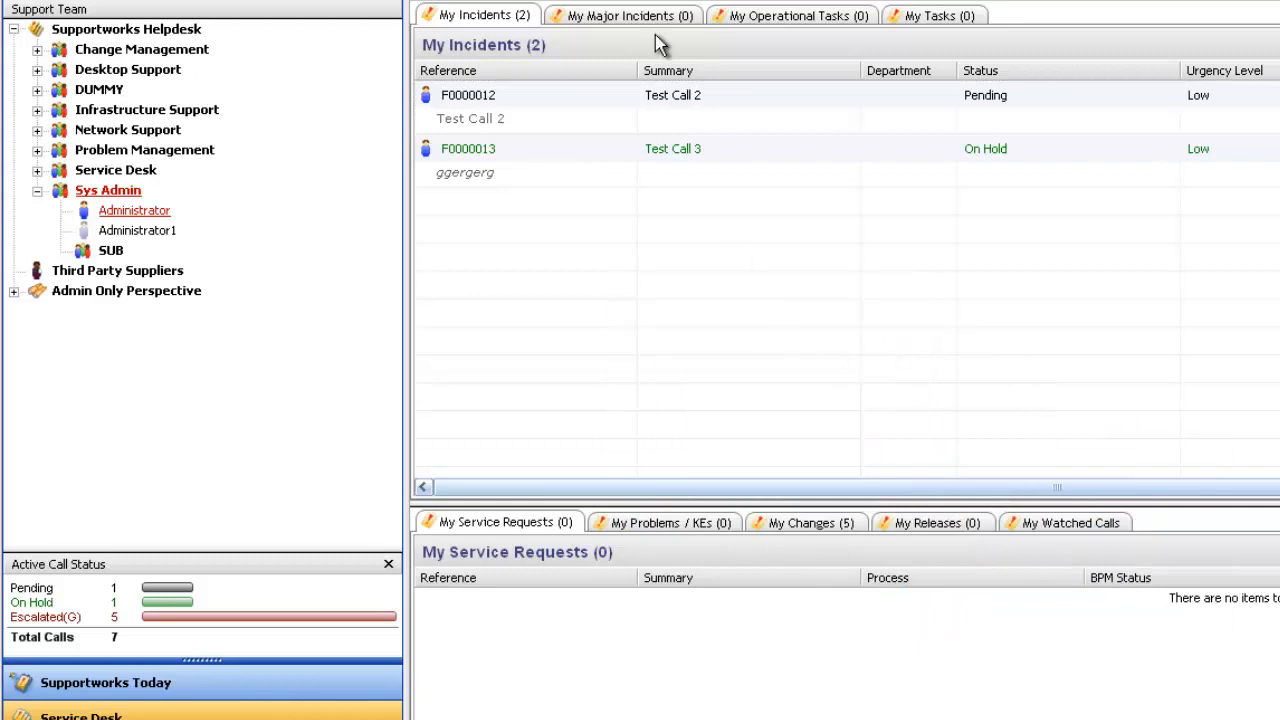
mouse_move(976, 340)
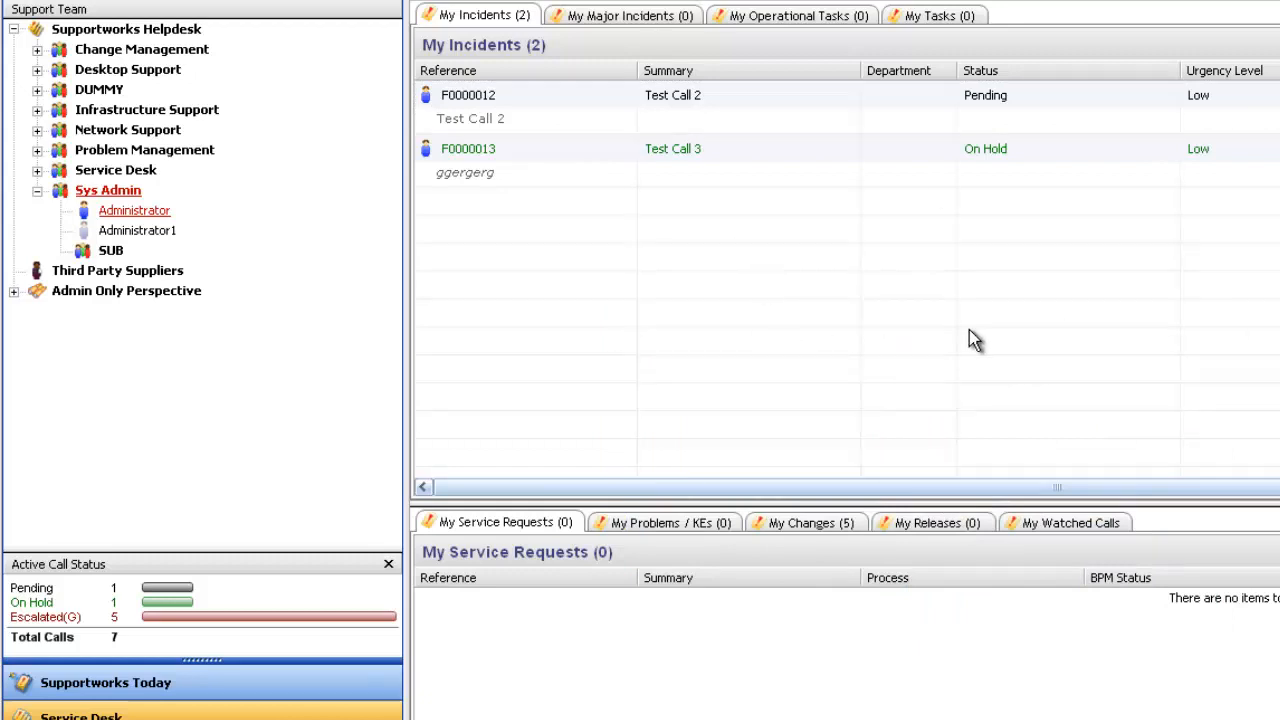
mouse_move(776, 308)
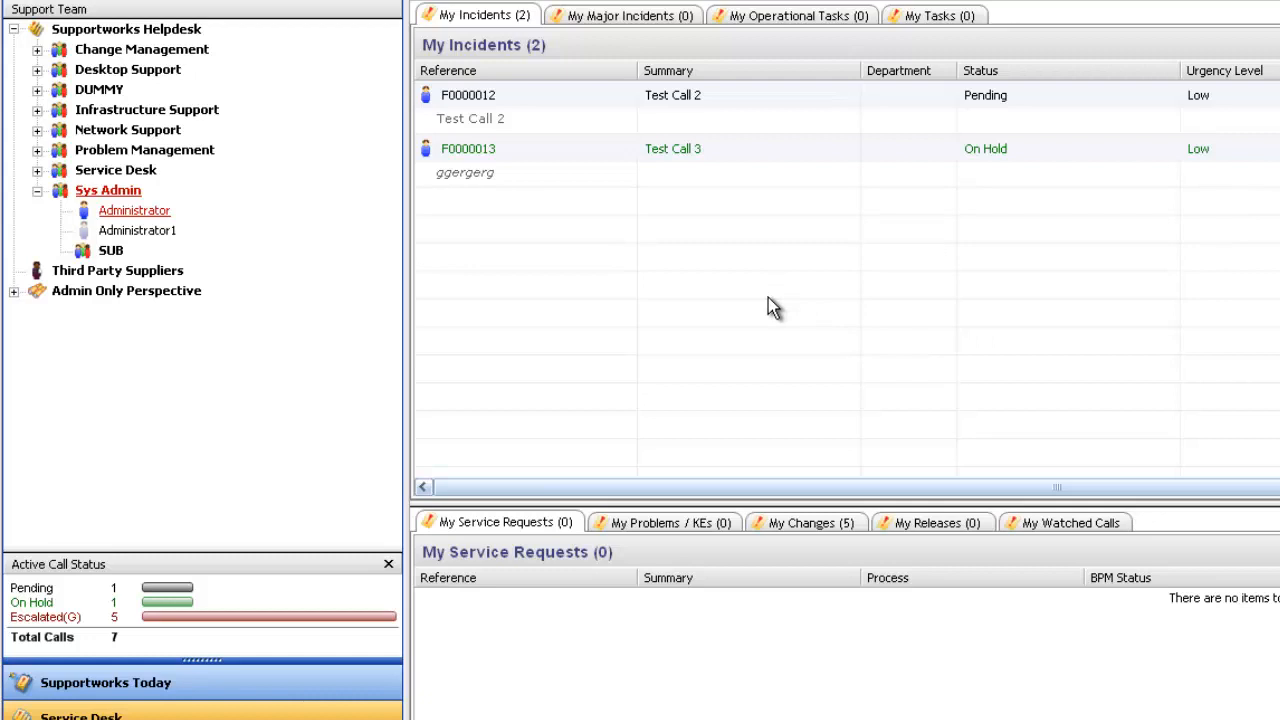
mouse_move(756, 310)
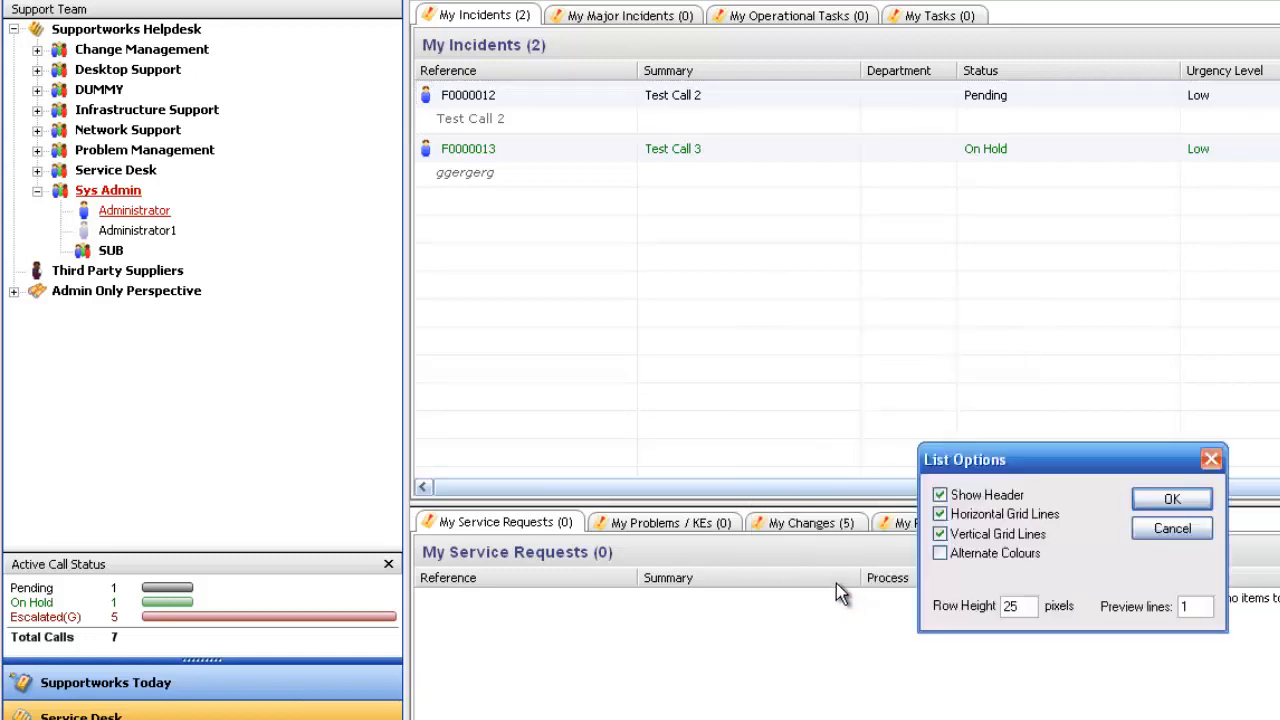
left_click(940, 552)
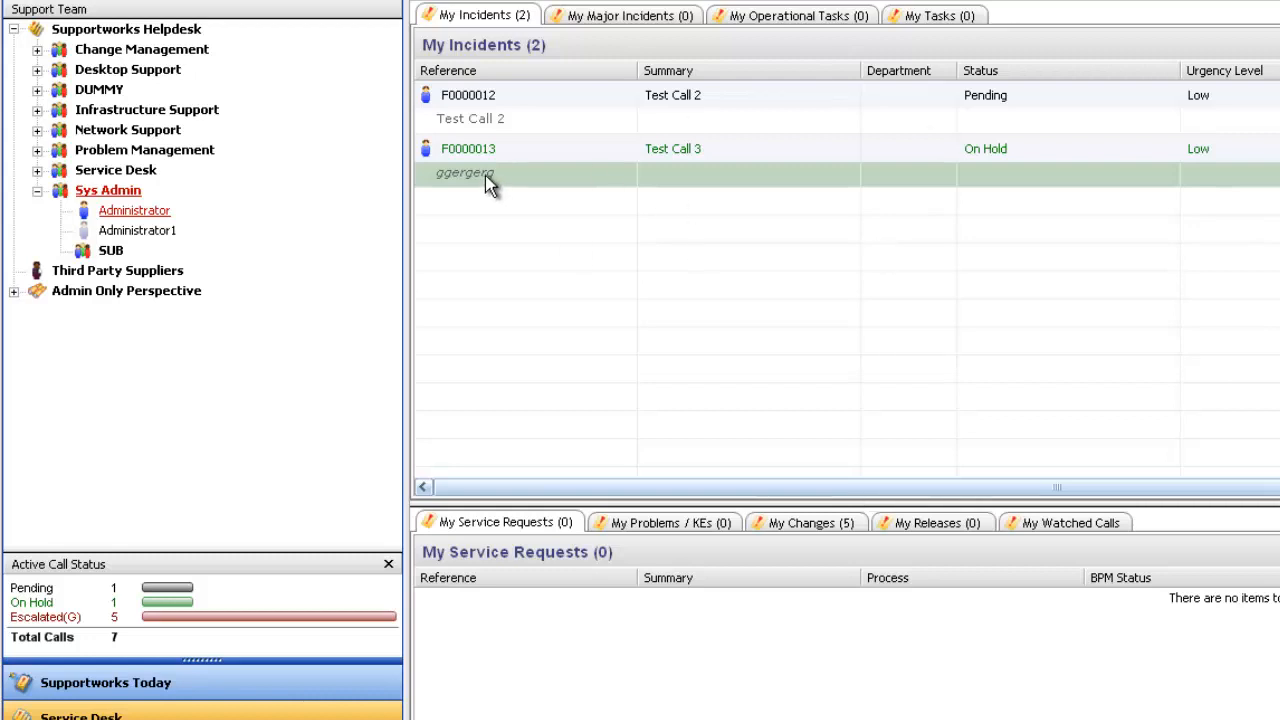
mouse_move(530, 112)
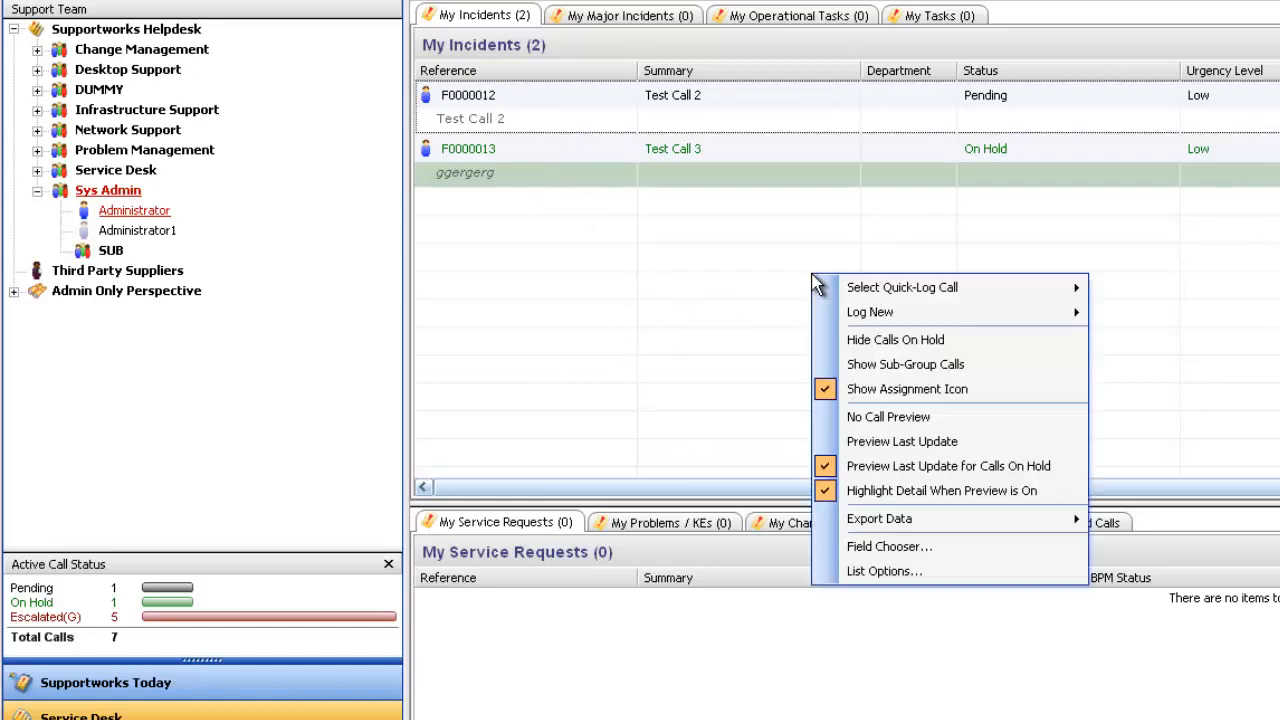
Step: In List Options, untick the grid lines and set Preview lines to 5, then apply
left_click(884, 572)
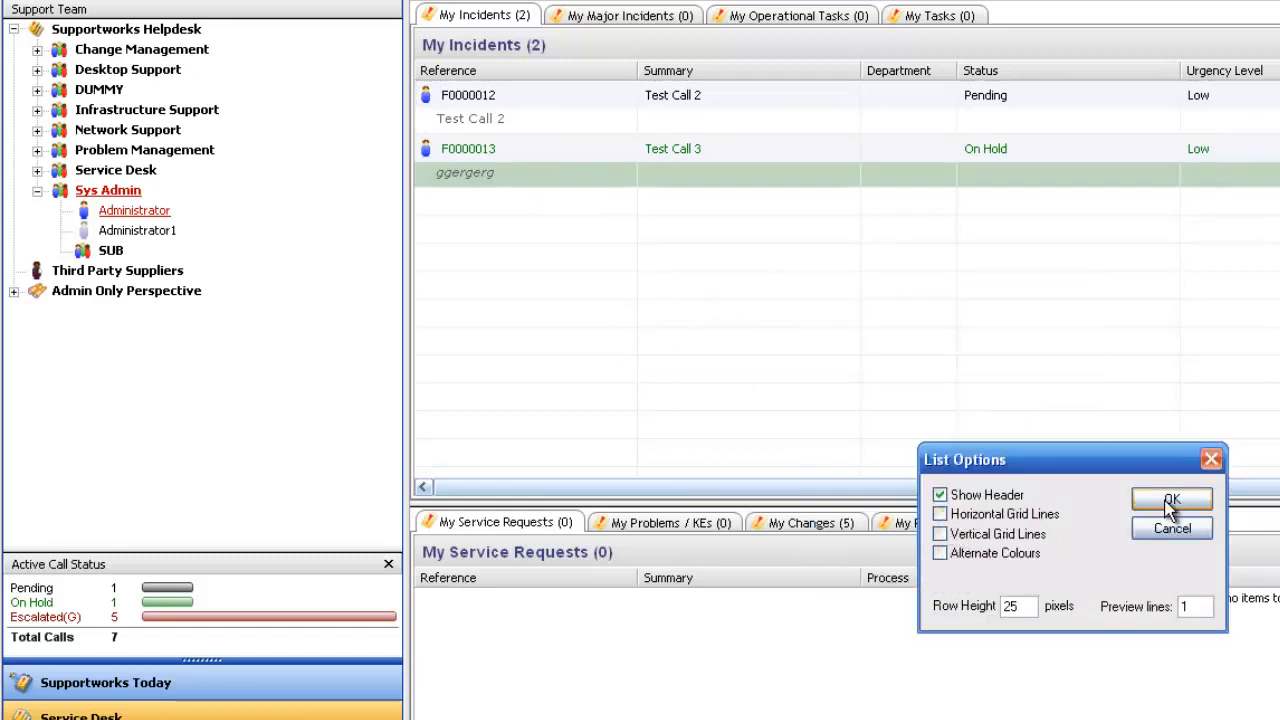
left_click(1172, 500)
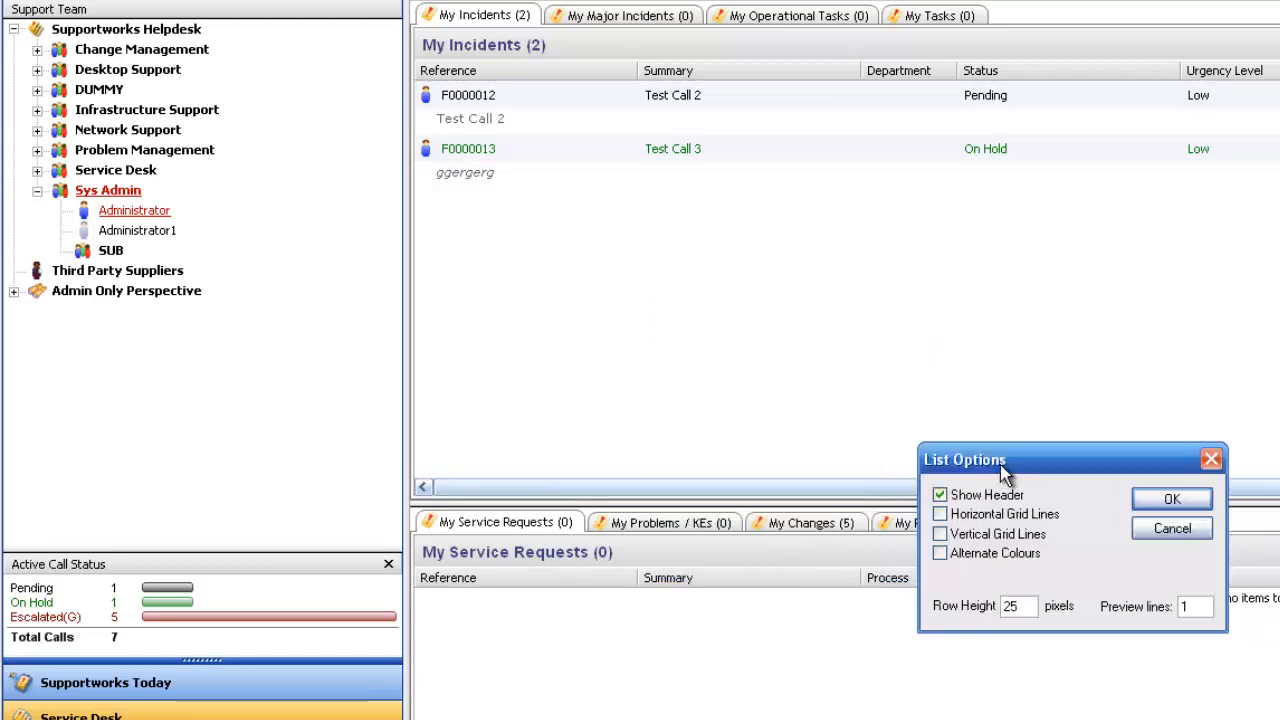
left_click_drag(964, 458, 724, 294)
type("5")
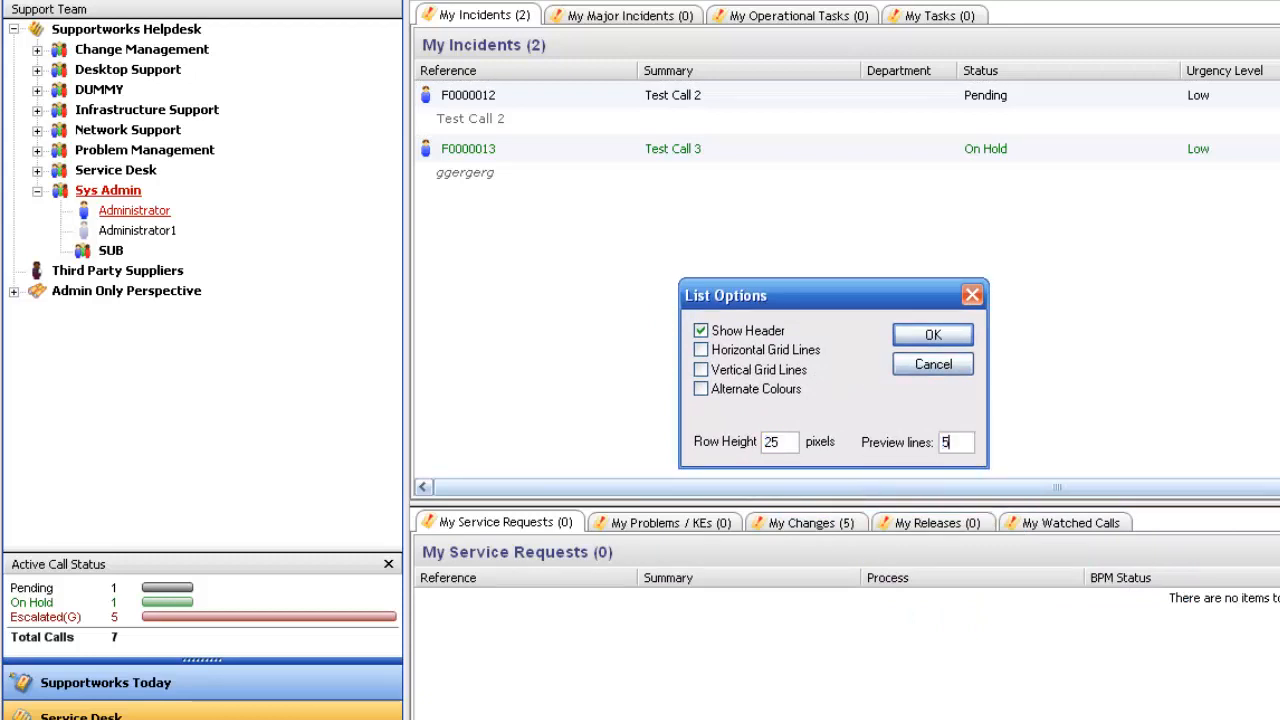
left_click(932, 334)
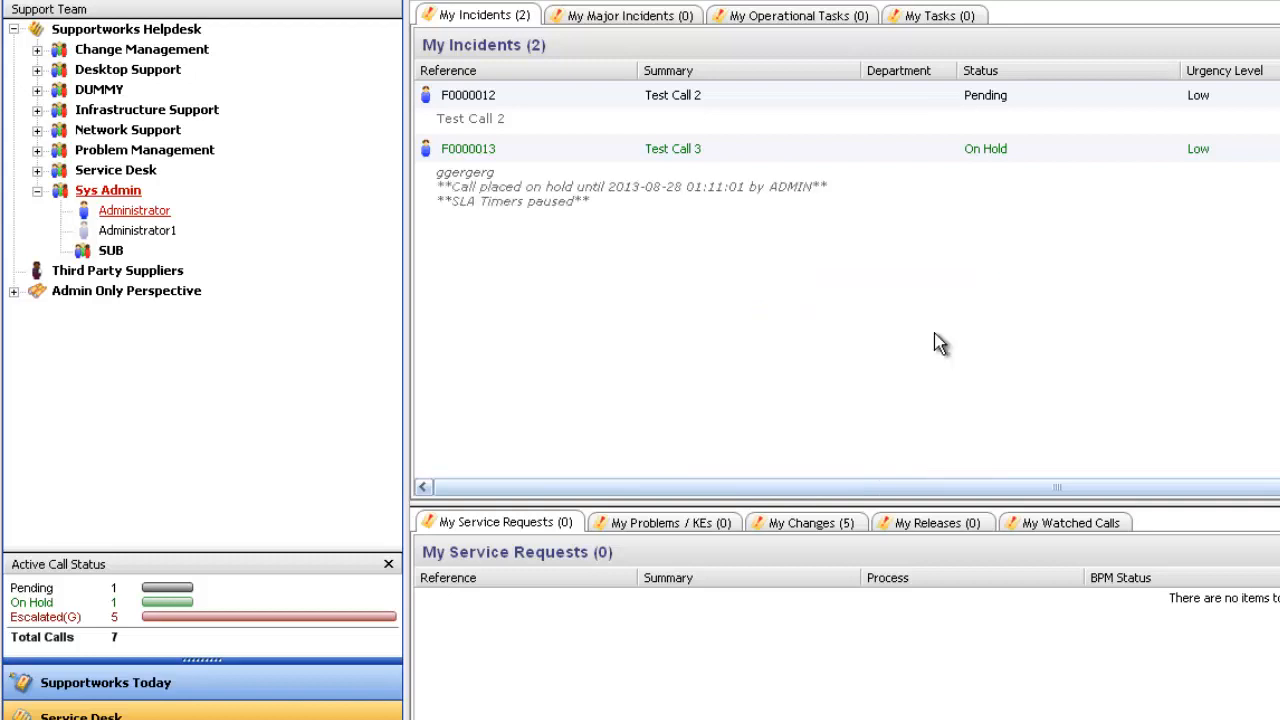
mouse_move(736, 338)
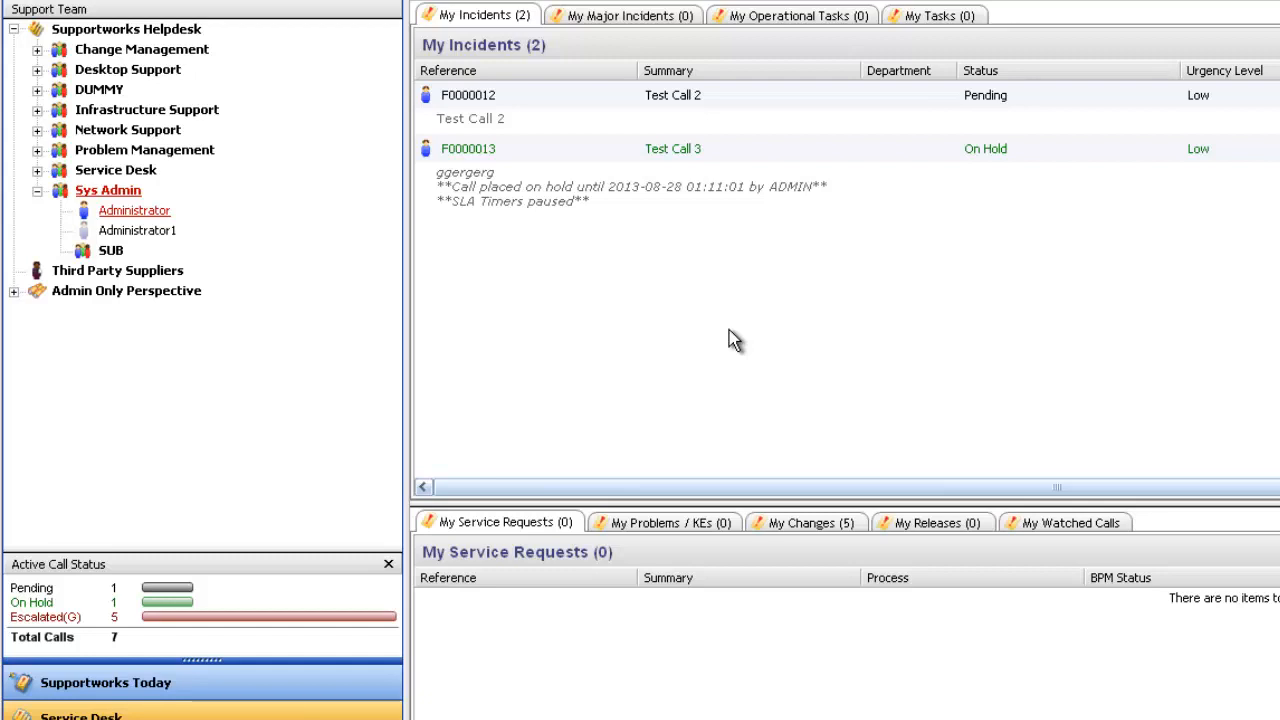
Step: In List Options, set Row Height to 30 pixels and apply
right_click(728, 336)
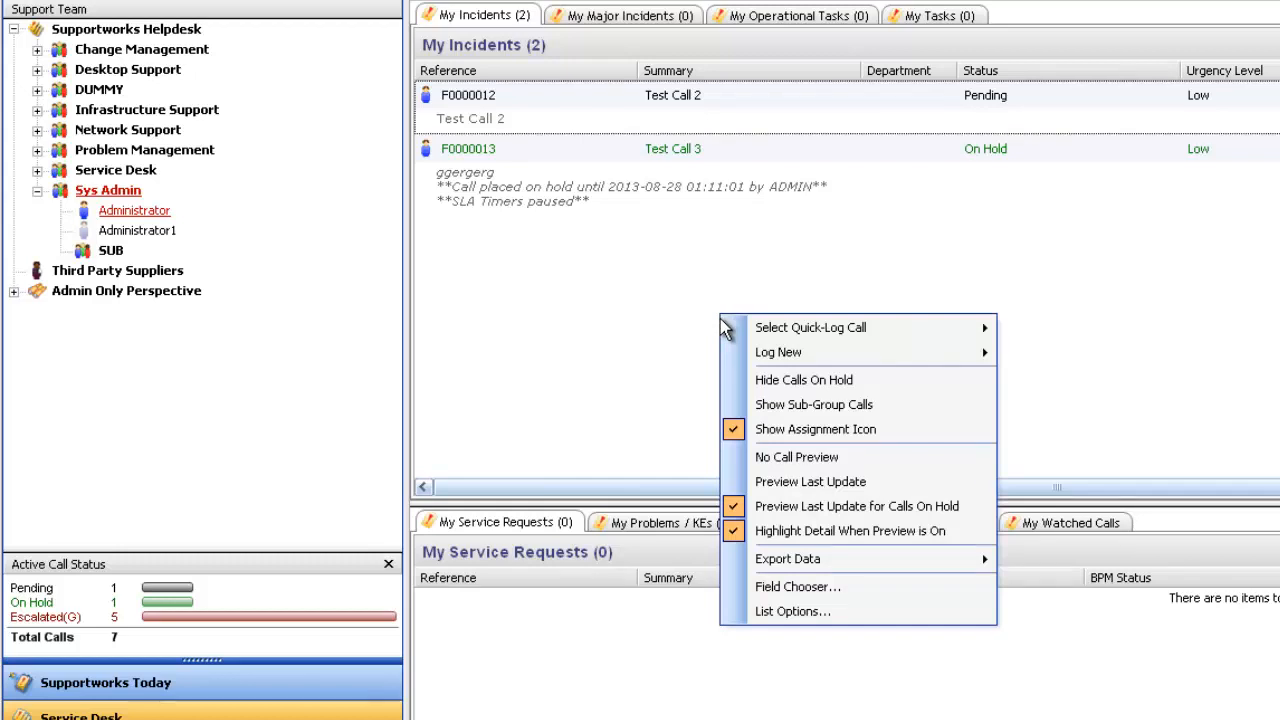
mouse_move(704, 334)
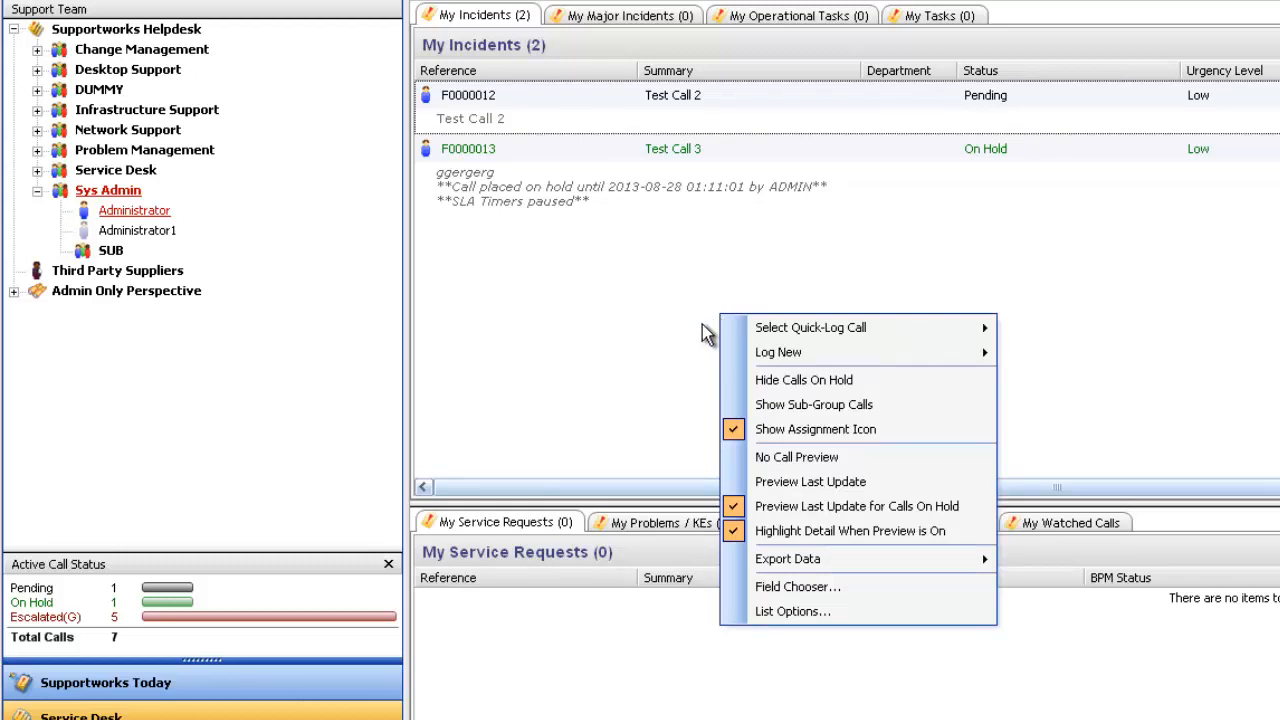
mouse_move(988, 540)
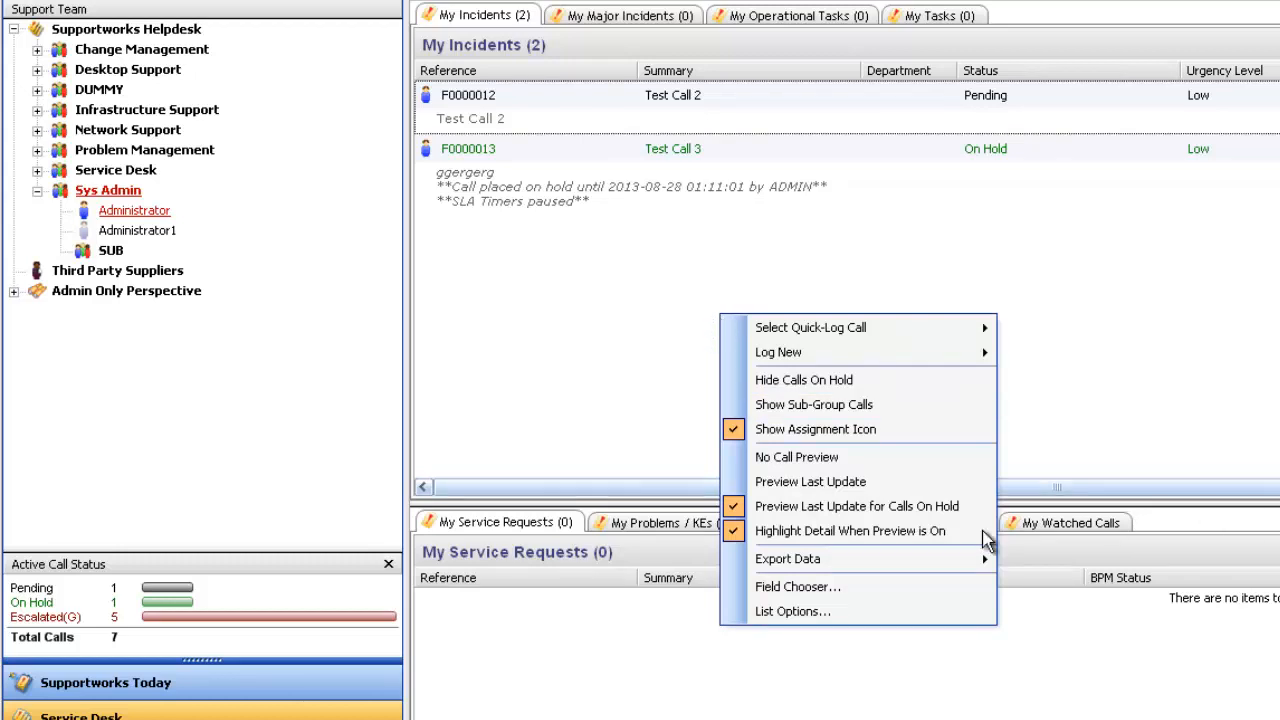
left_click(792, 612)
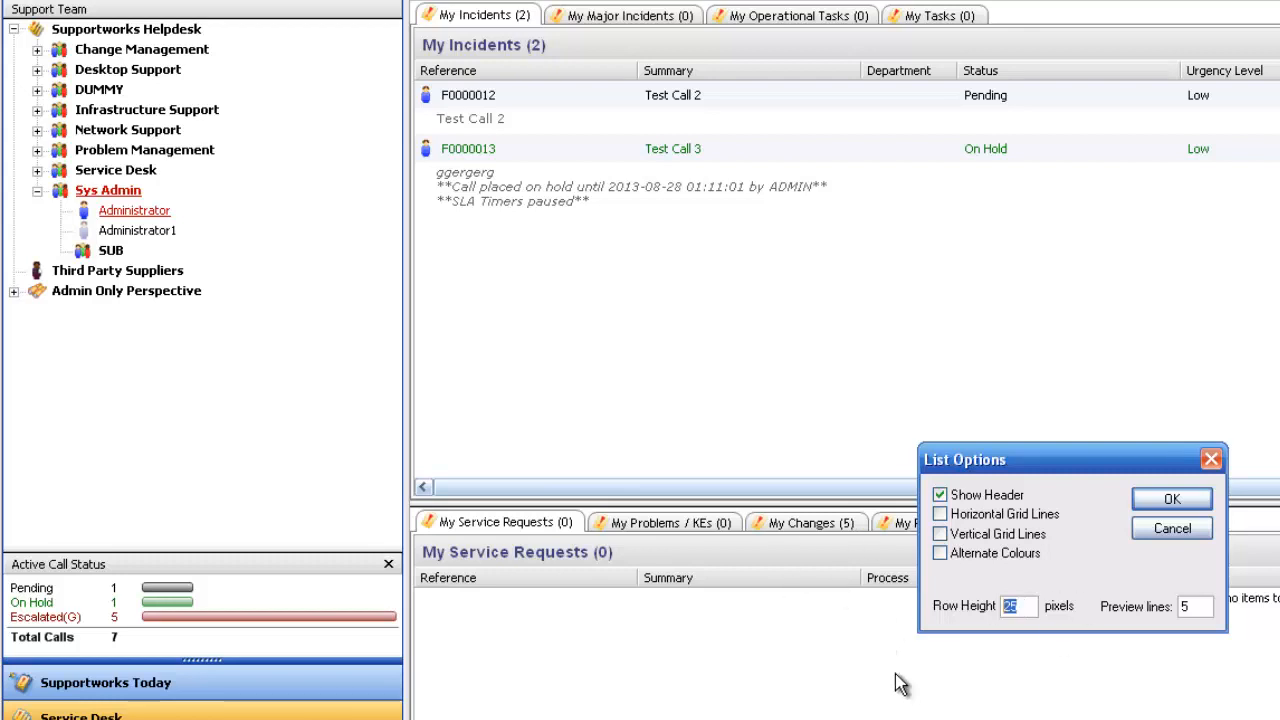
mouse_move(918, 692)
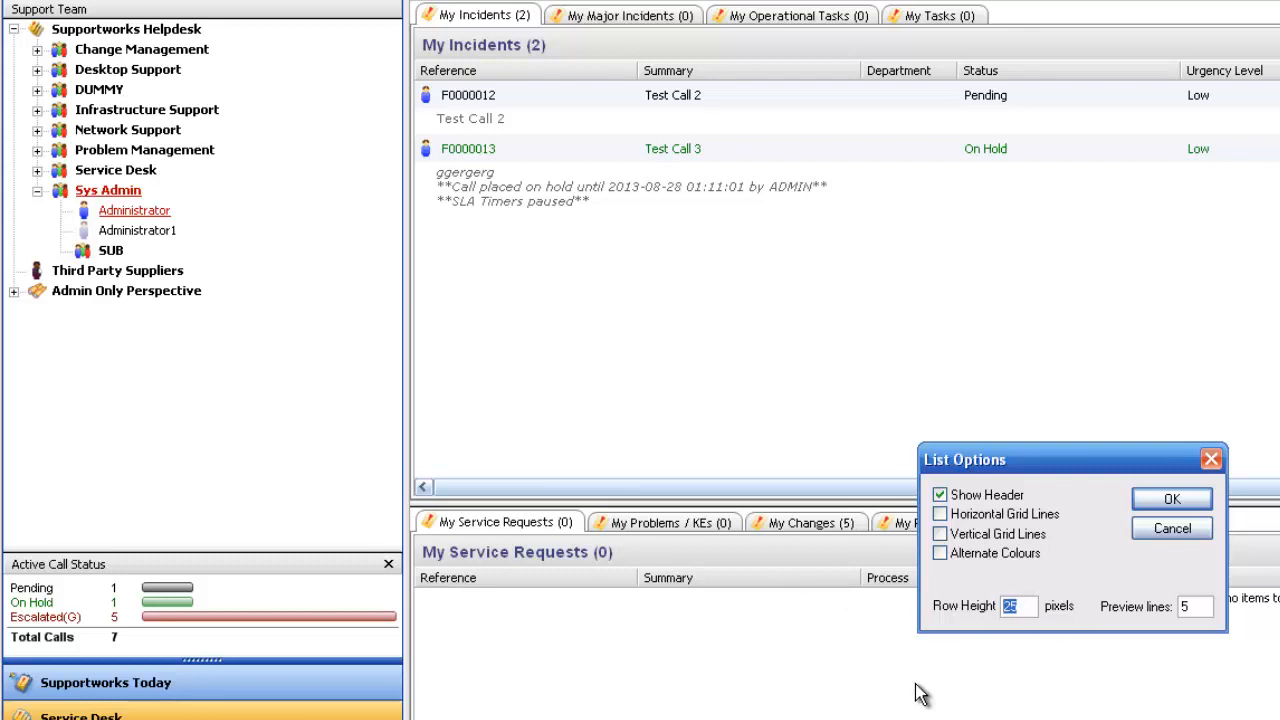
type("1")
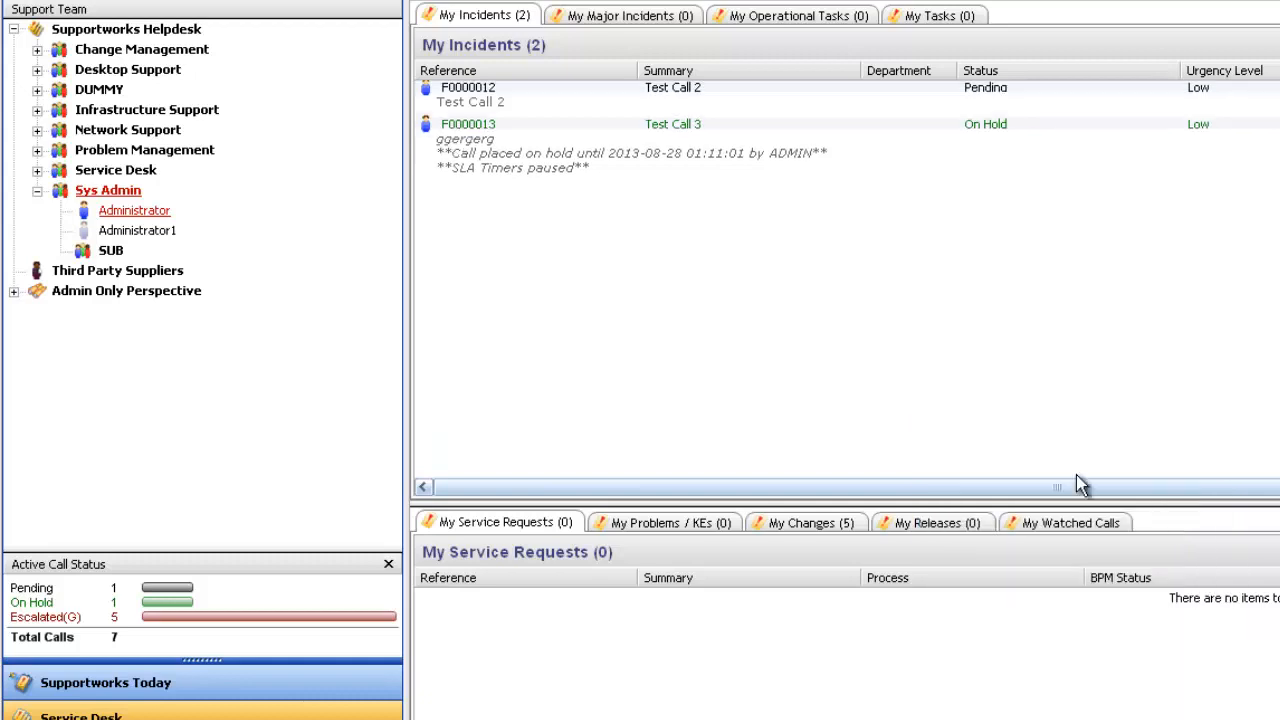
mouse_move(672, 258)
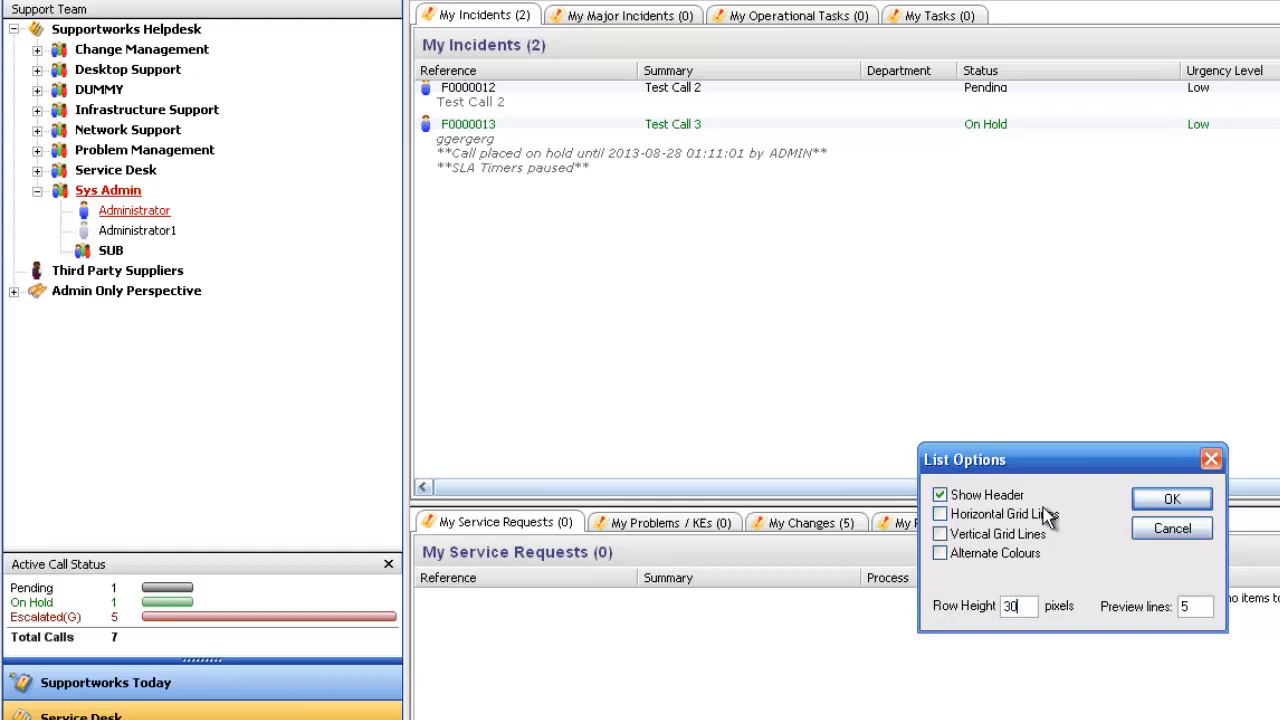
left_click(1172, 498)
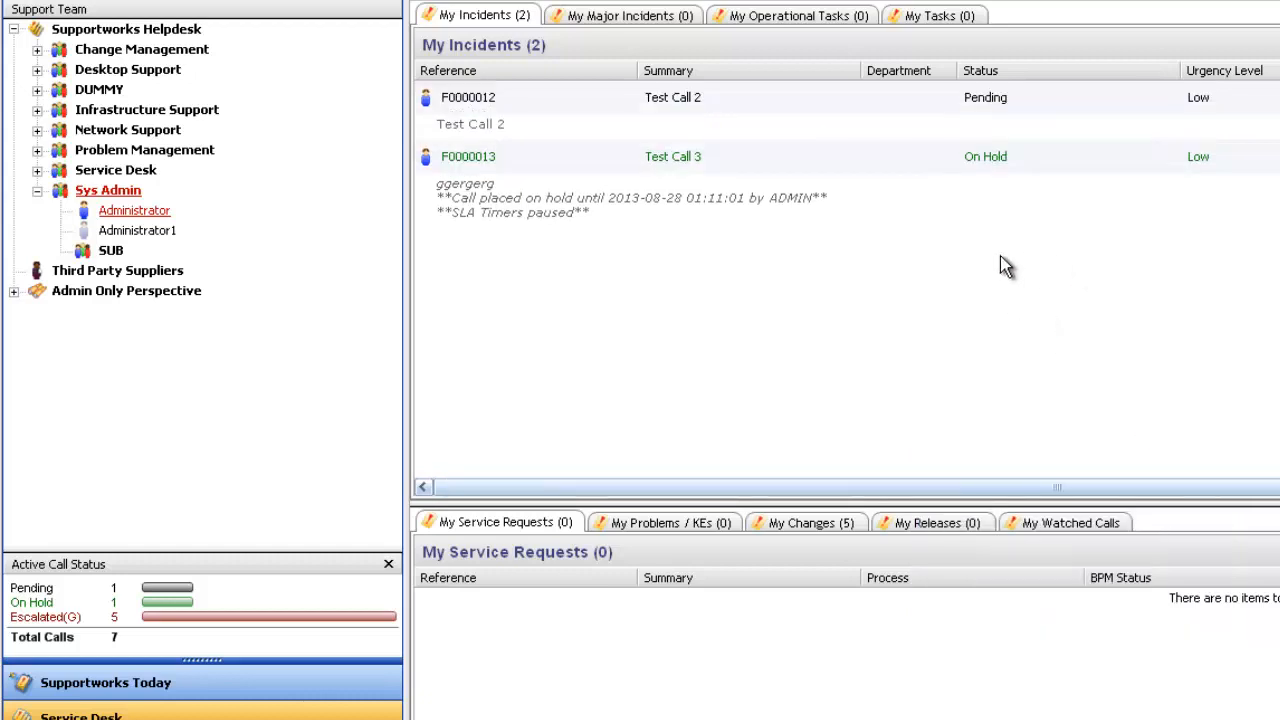